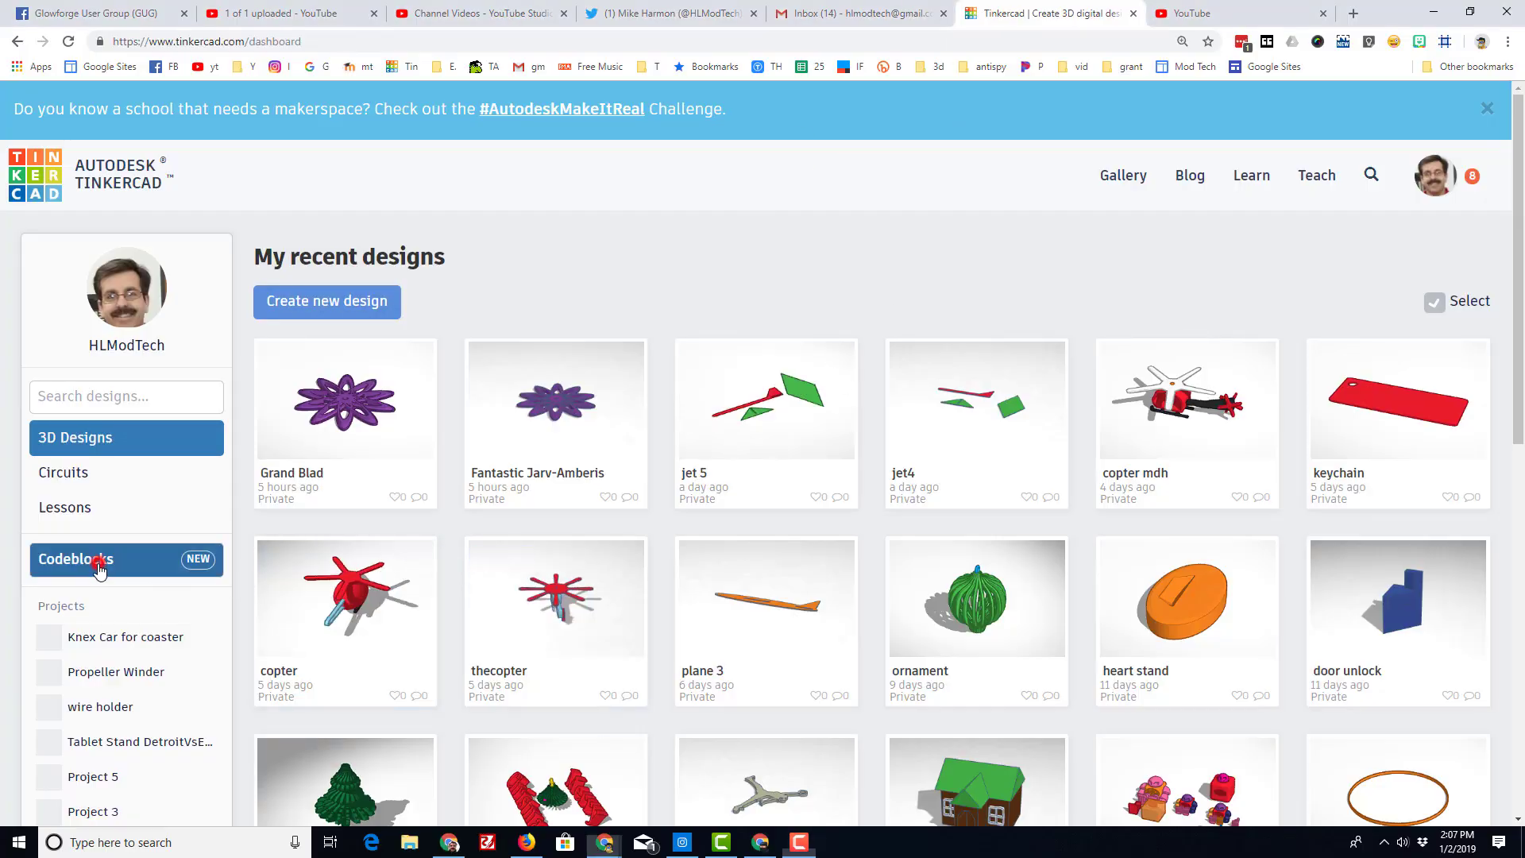
Step: Duplicate the flower mdh design from the Codeblocks dashboard and open the copy
left_click(77, 558)
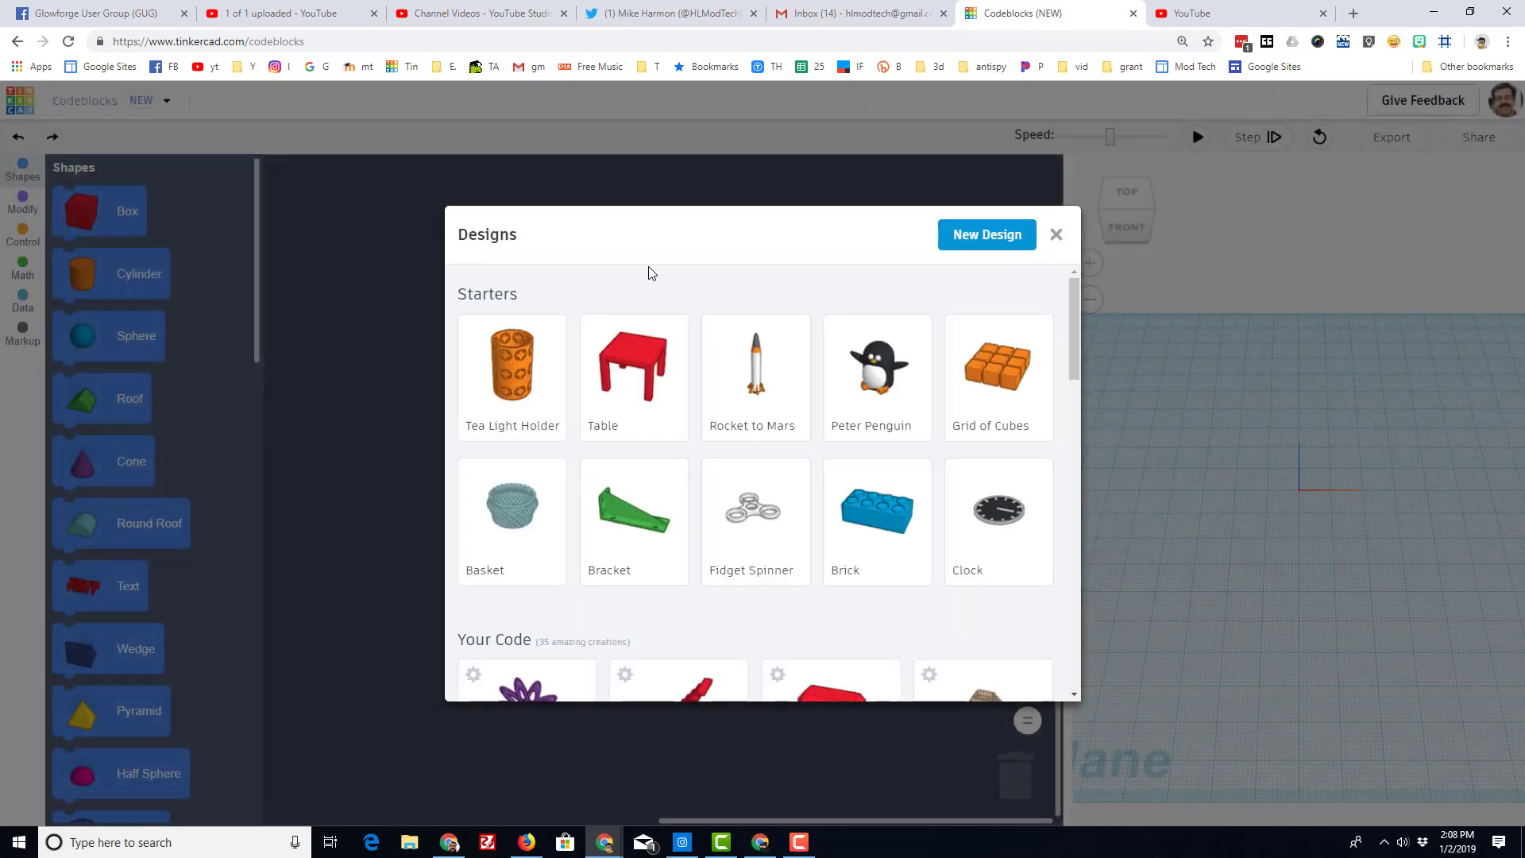
scroll("down", 3)
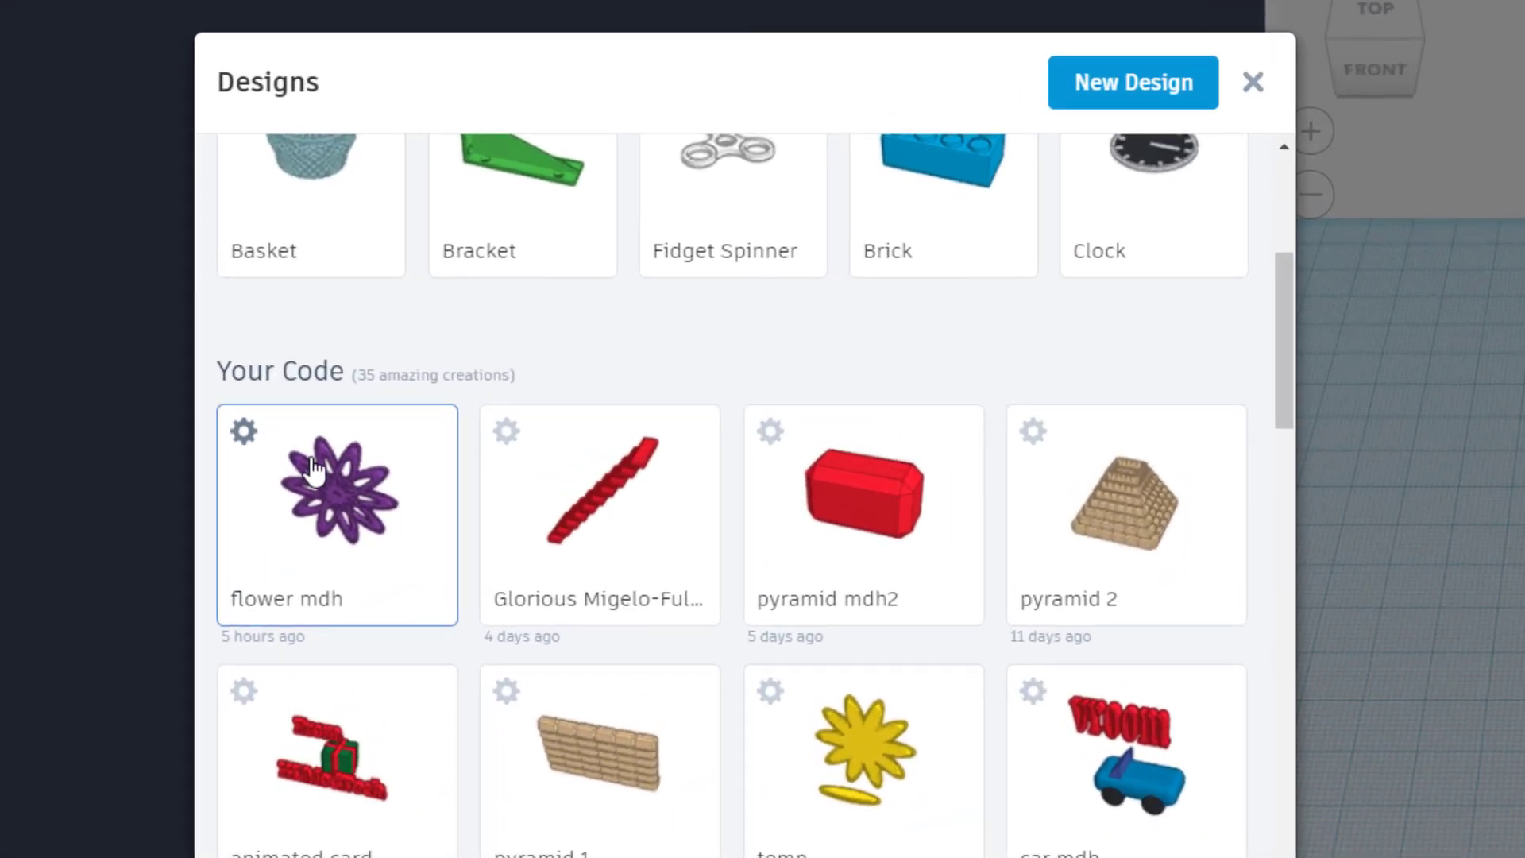
left_click(243, 430)
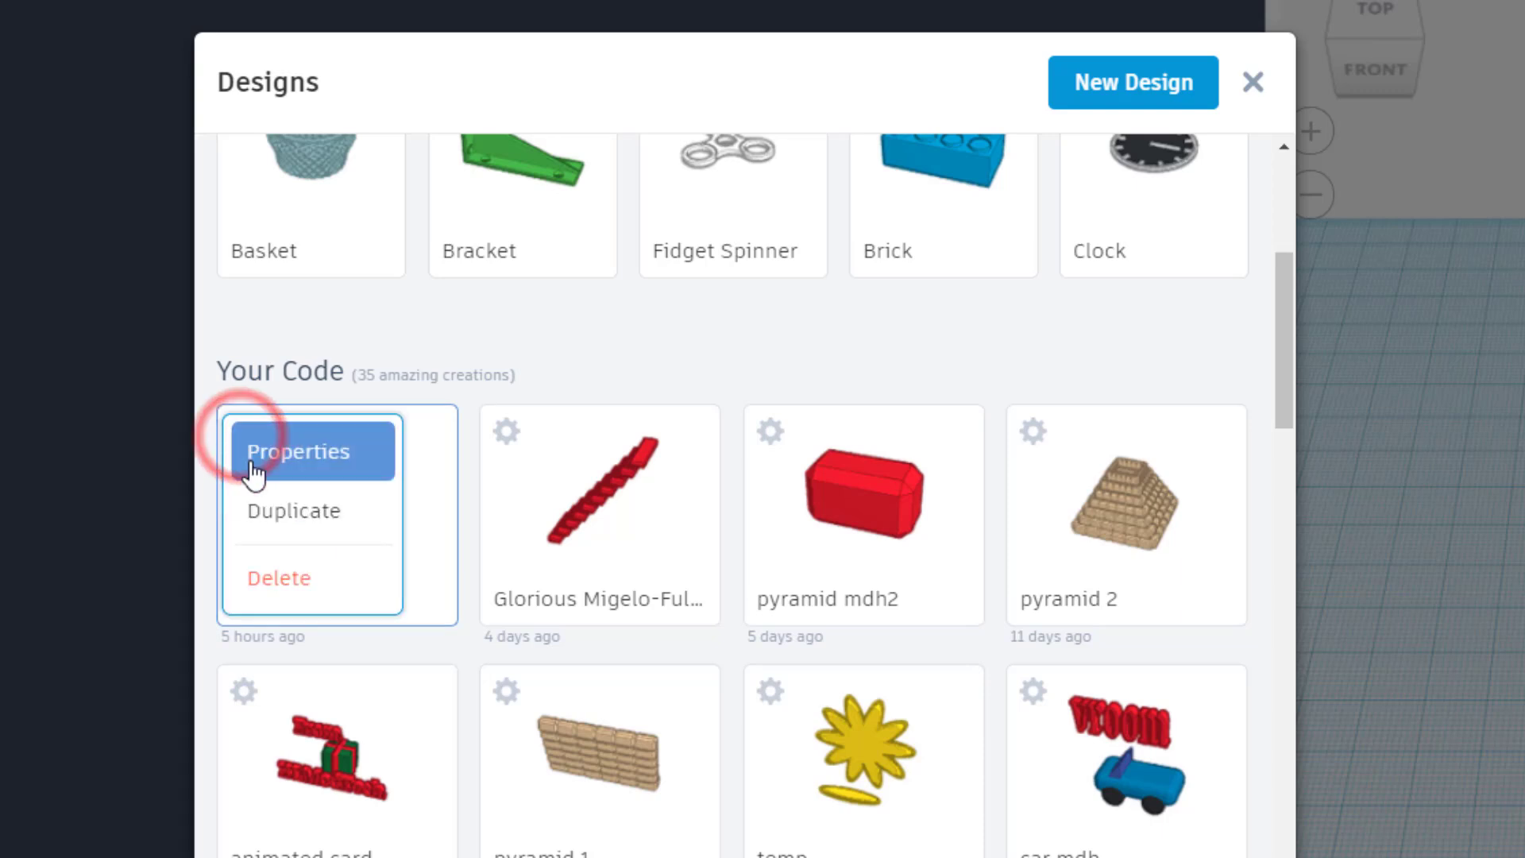
left_click(293, 510)
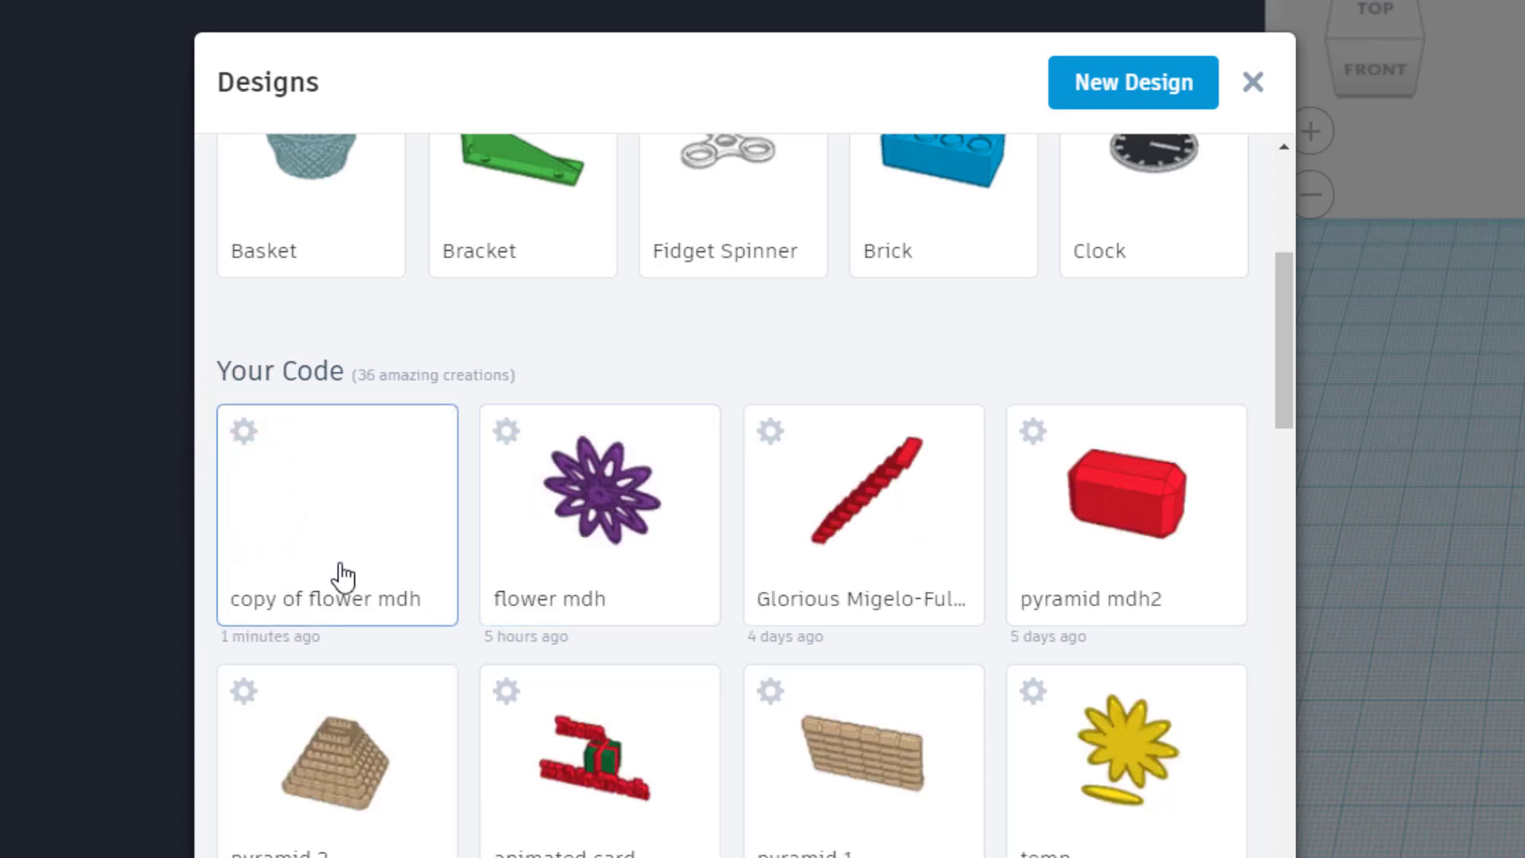
left_click(335, 513)
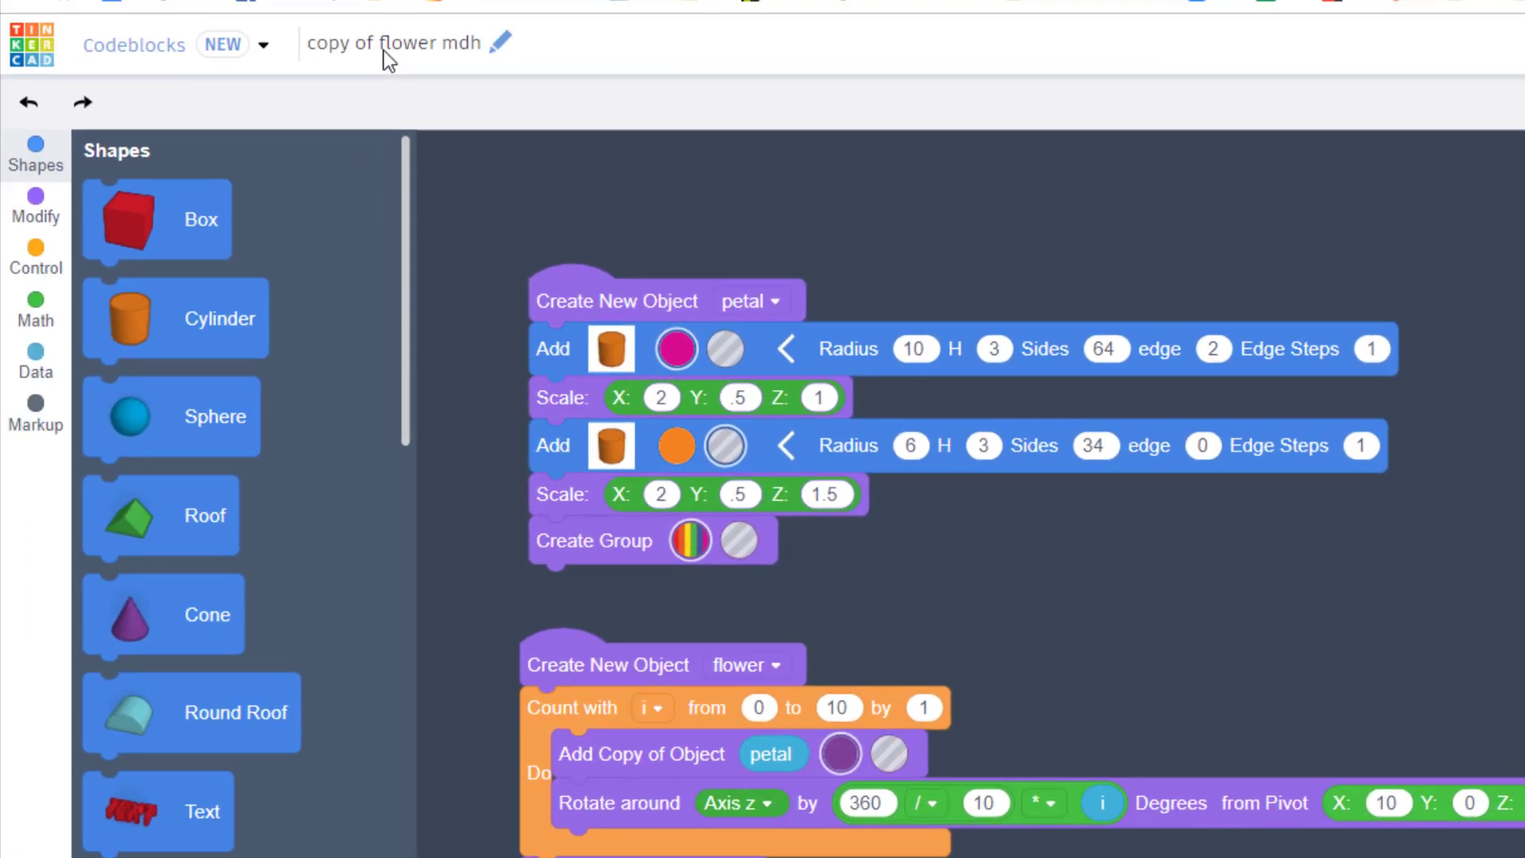
Step: Rename the copied design to adjustable flower mdh
left_click(399, 43)
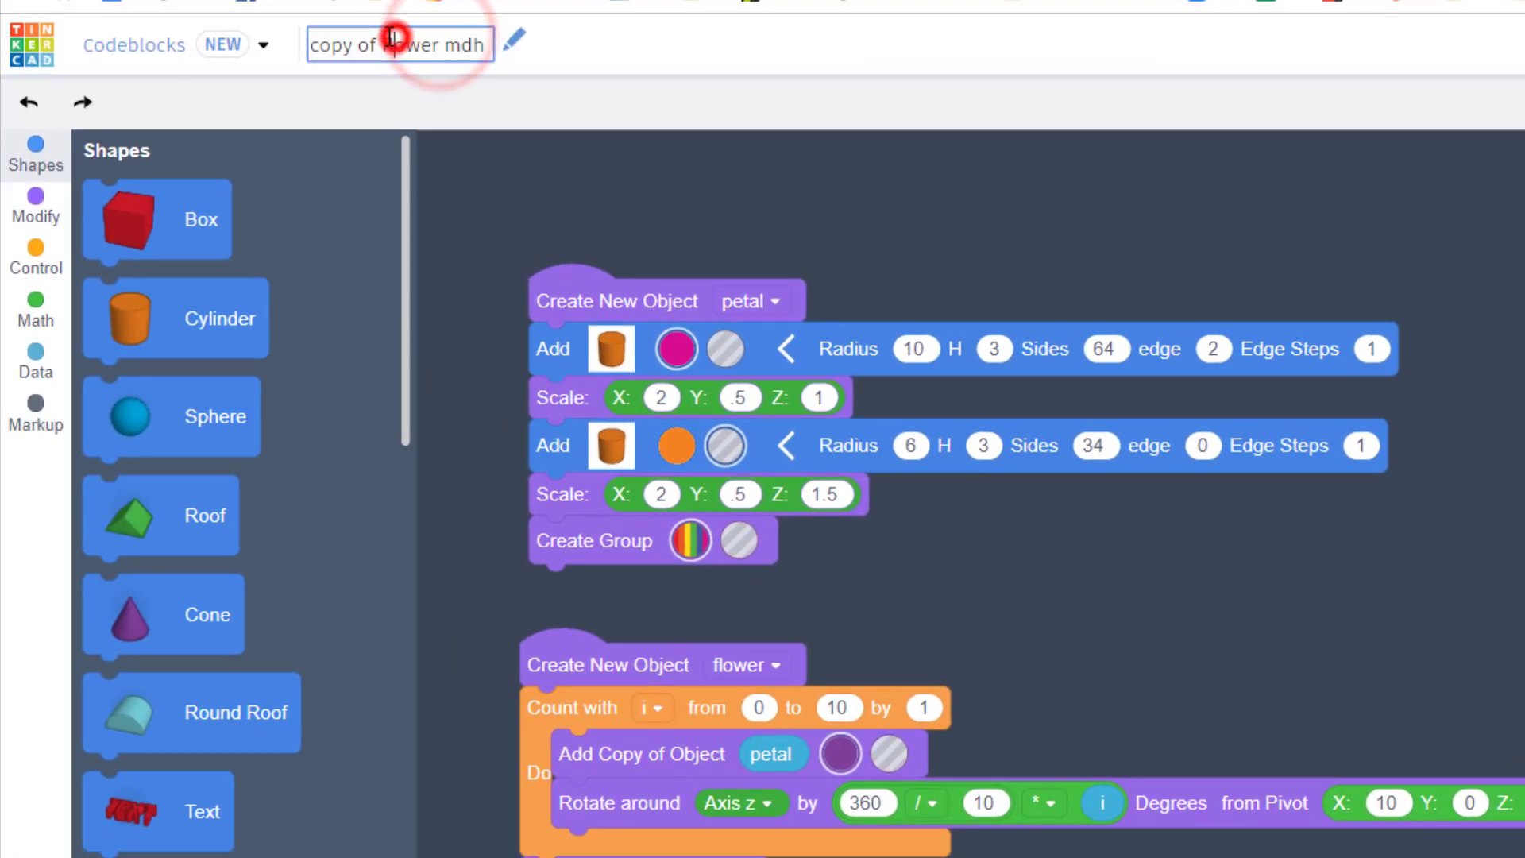
type("adjustable")
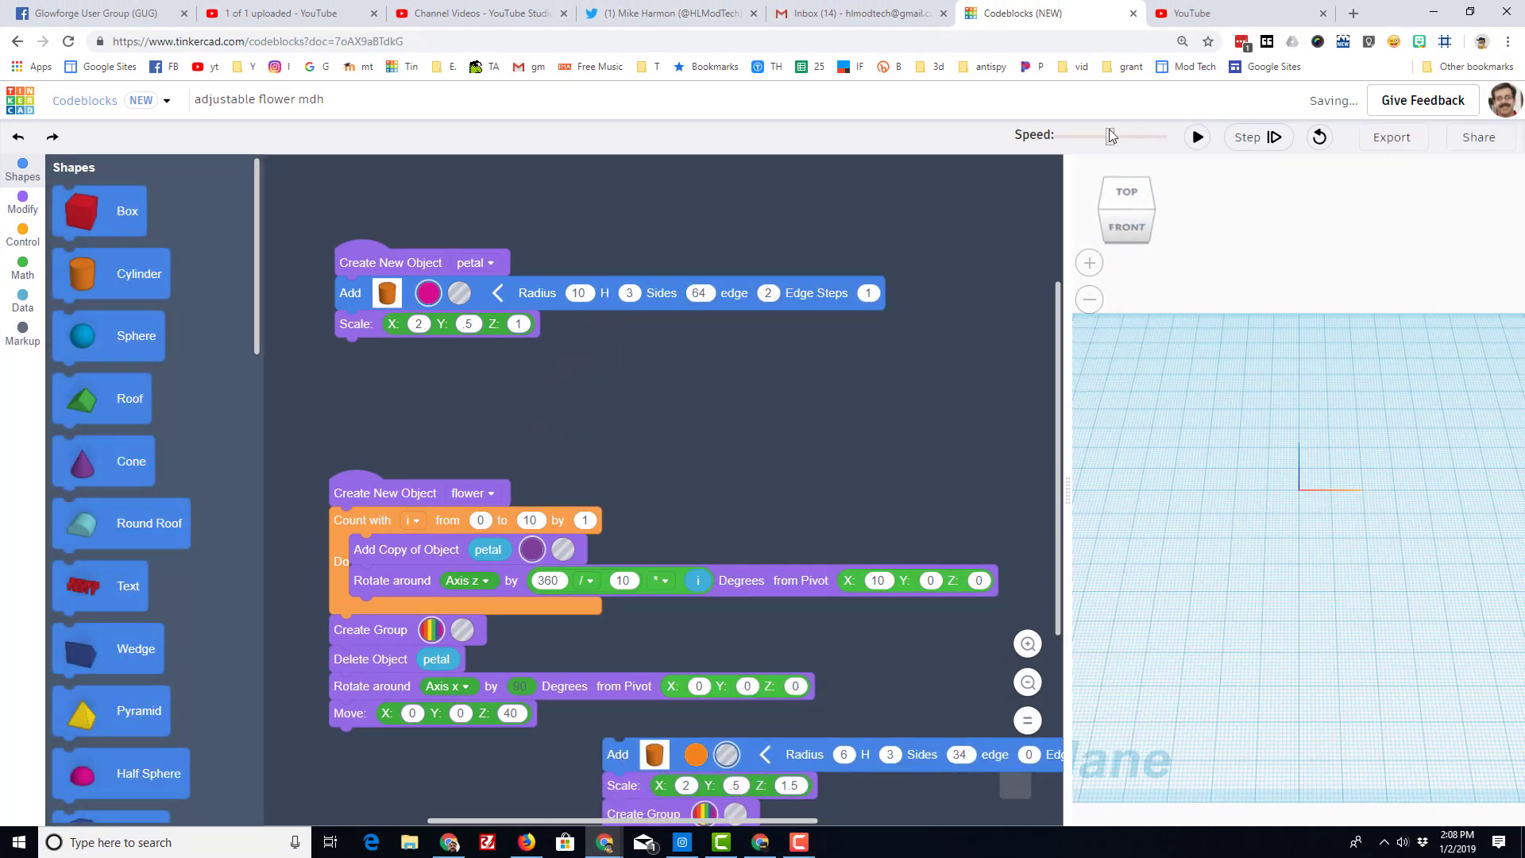
Step: Reattach the inner cylinder blocks to the petal code and rerun to get hollow petals
left_click(1196, 136)
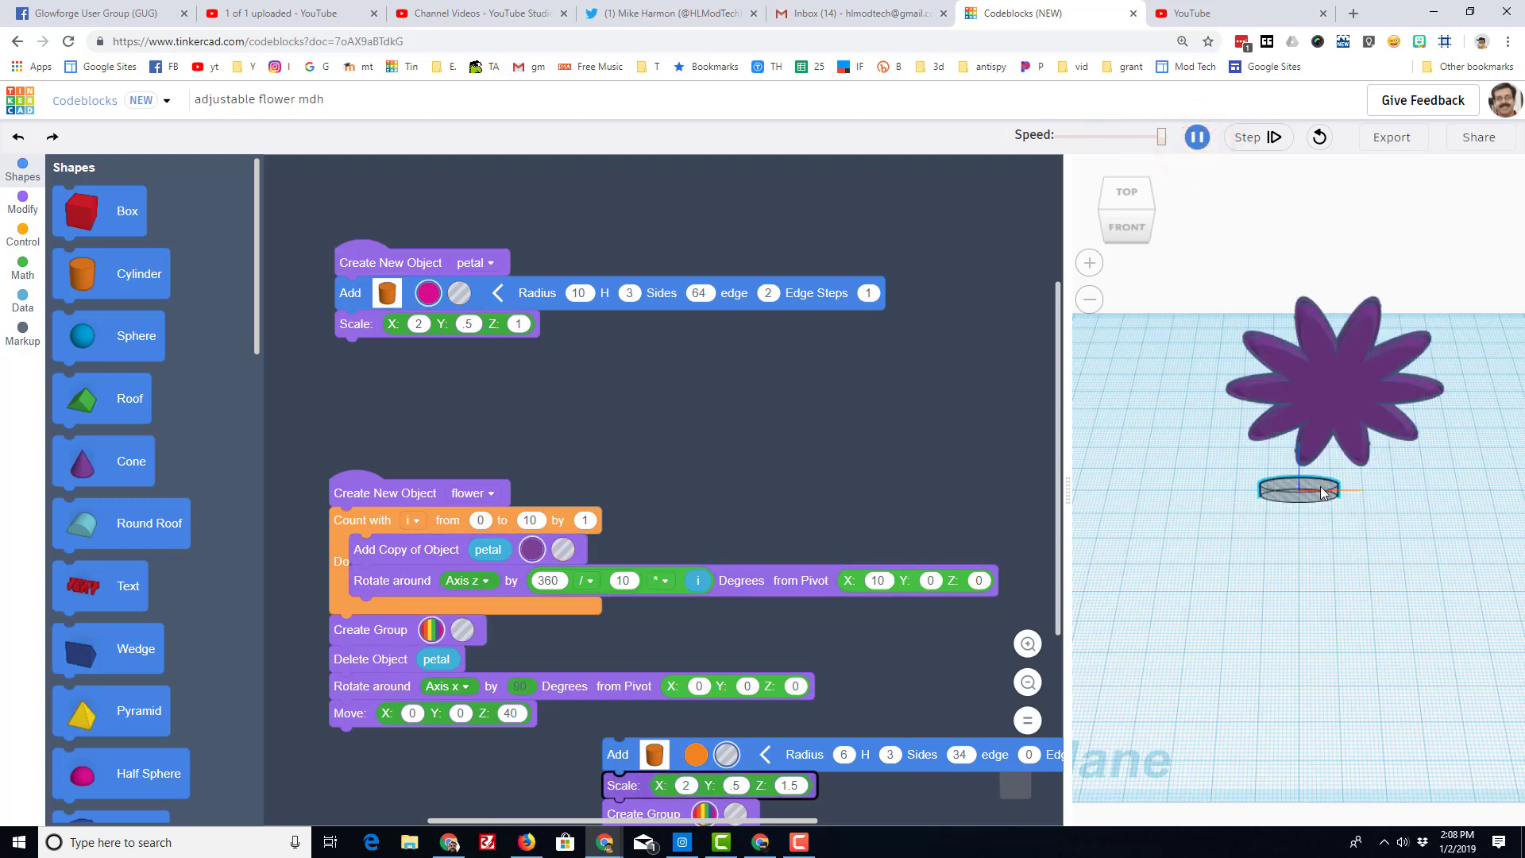
left_click(1196, 136)
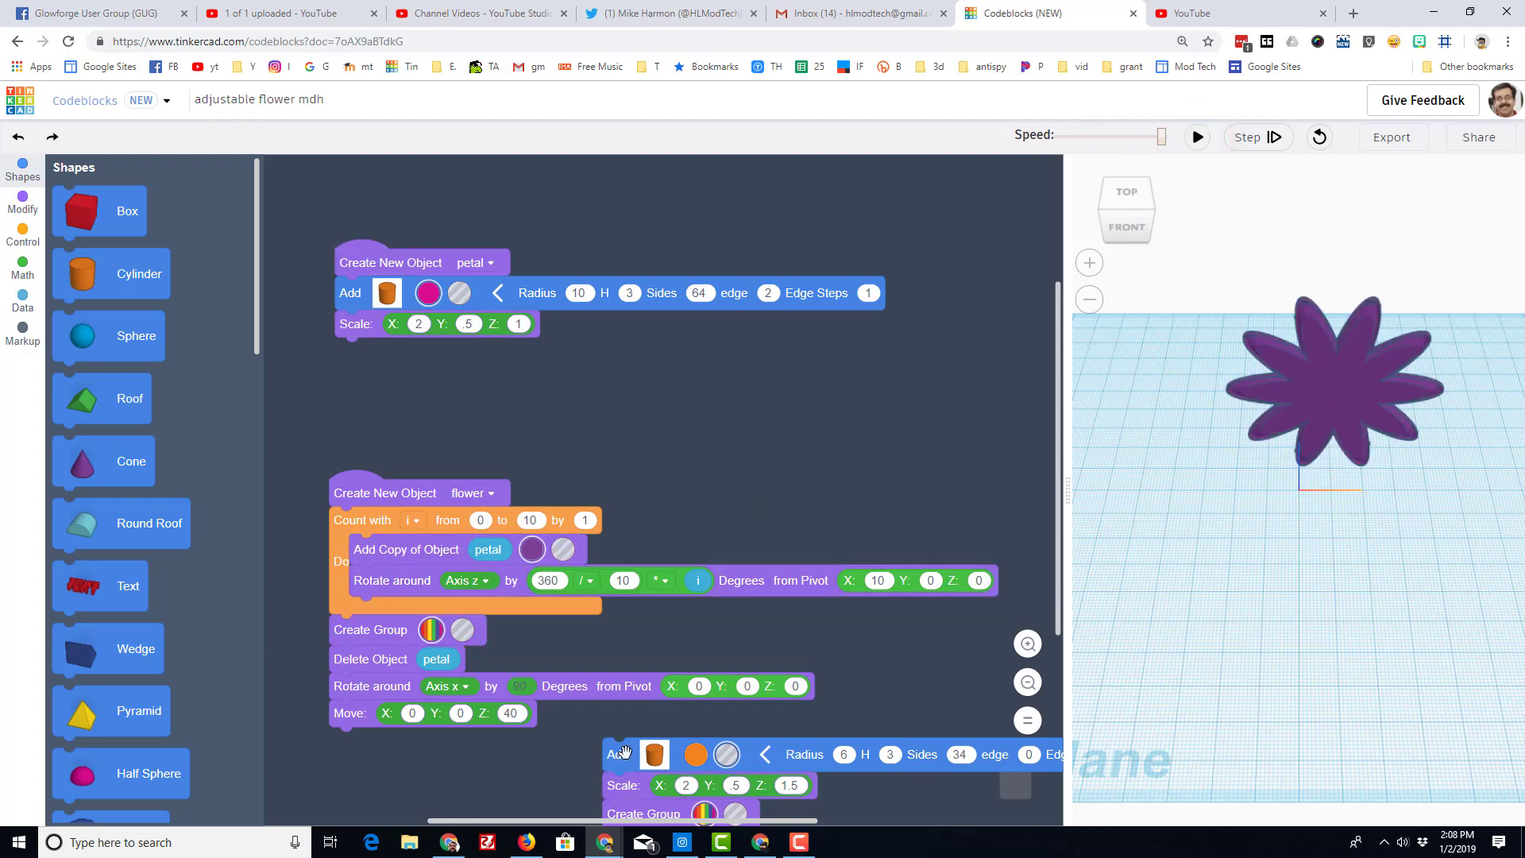
left_click_drag(653, 753, 387, 352)
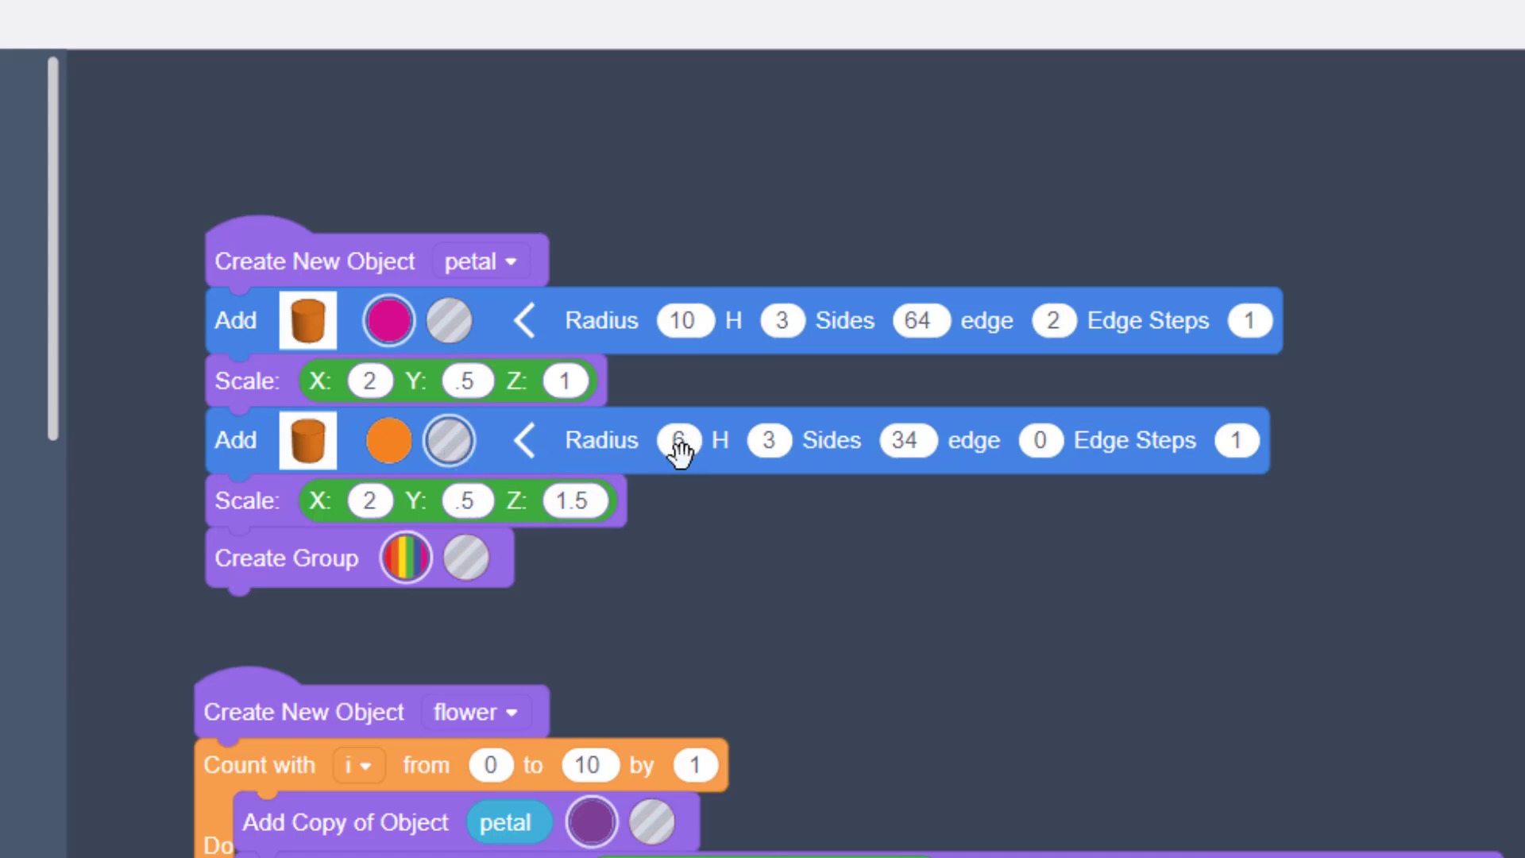
mouse_move(568, 545)
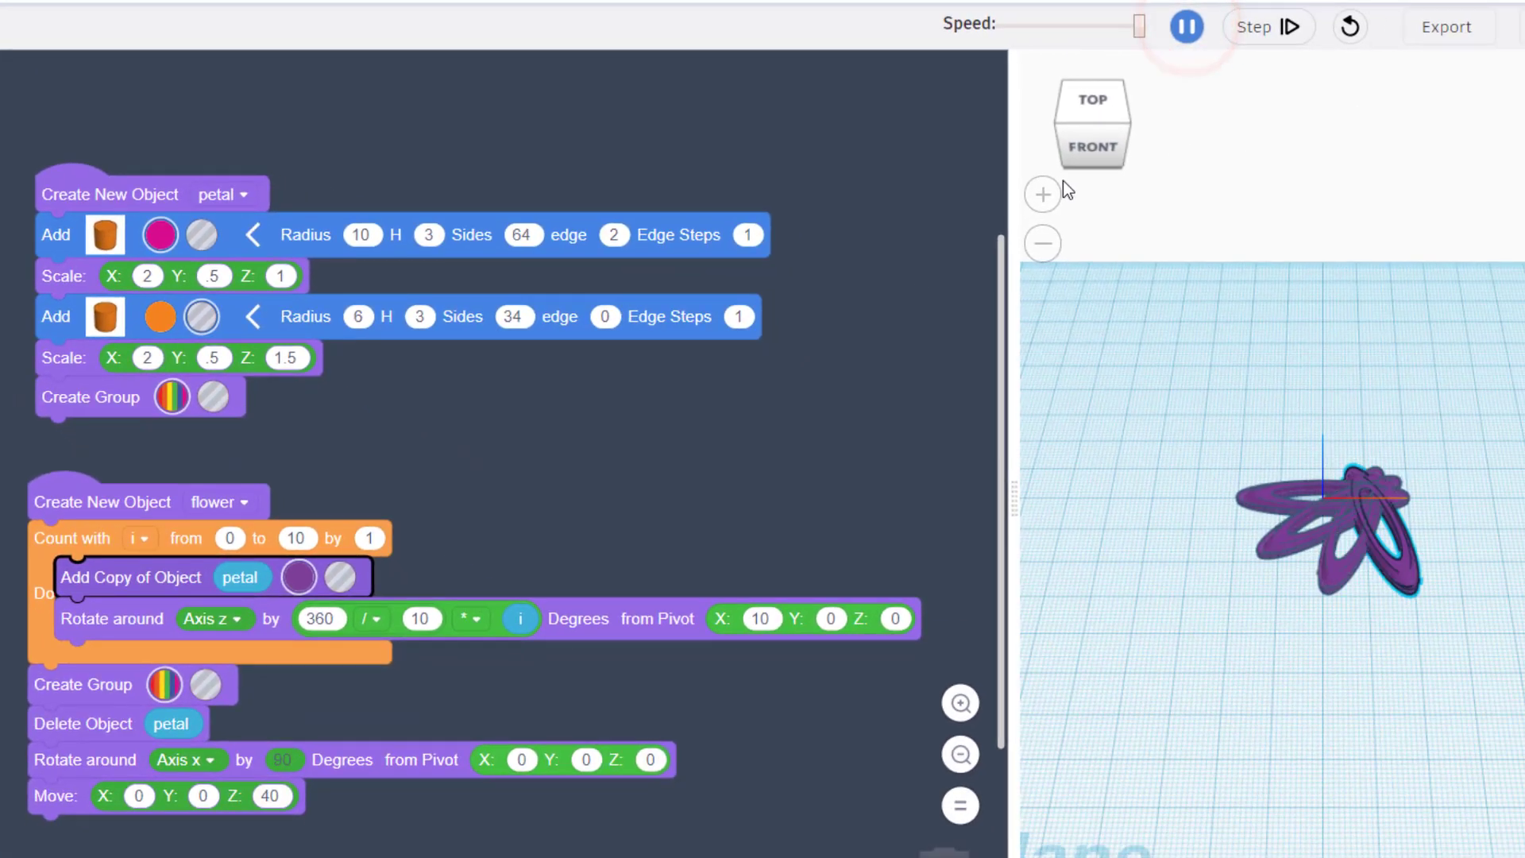
left_click(1185, 27)
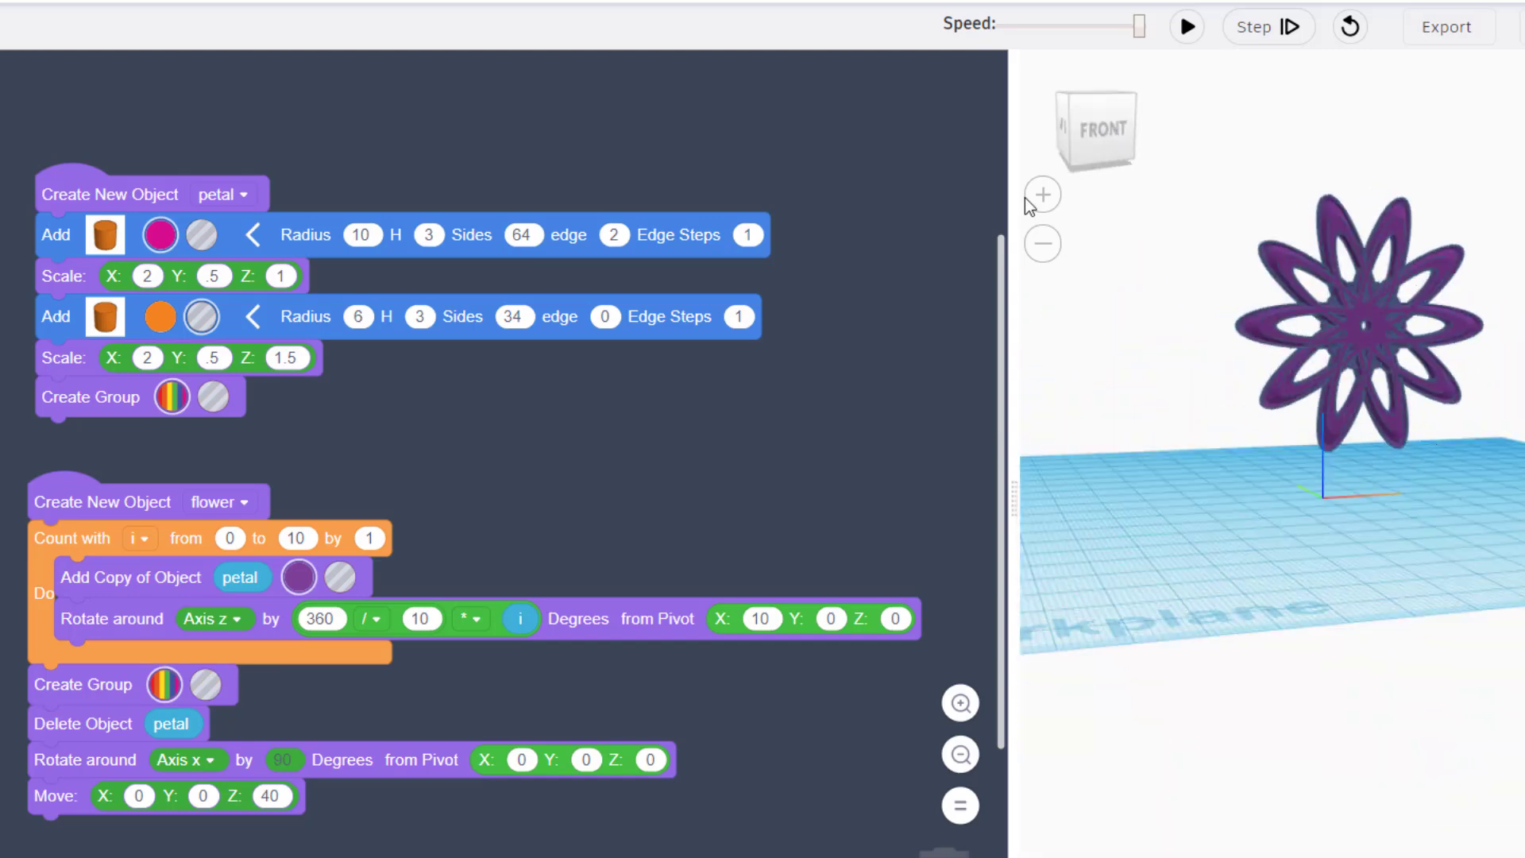
mouse_move(1340, 299)
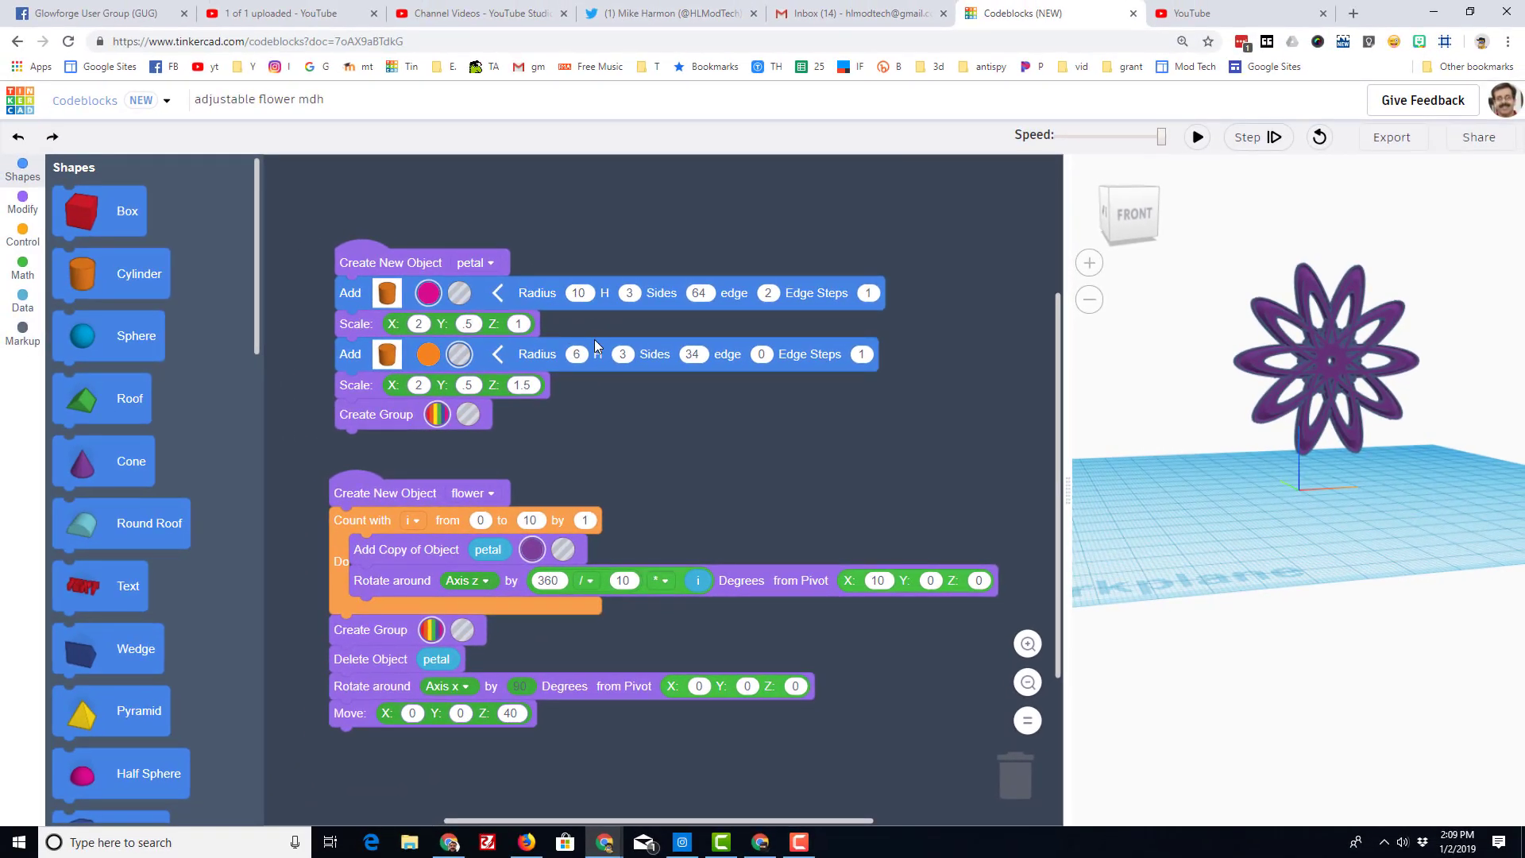
mouse_move(1168, 357)
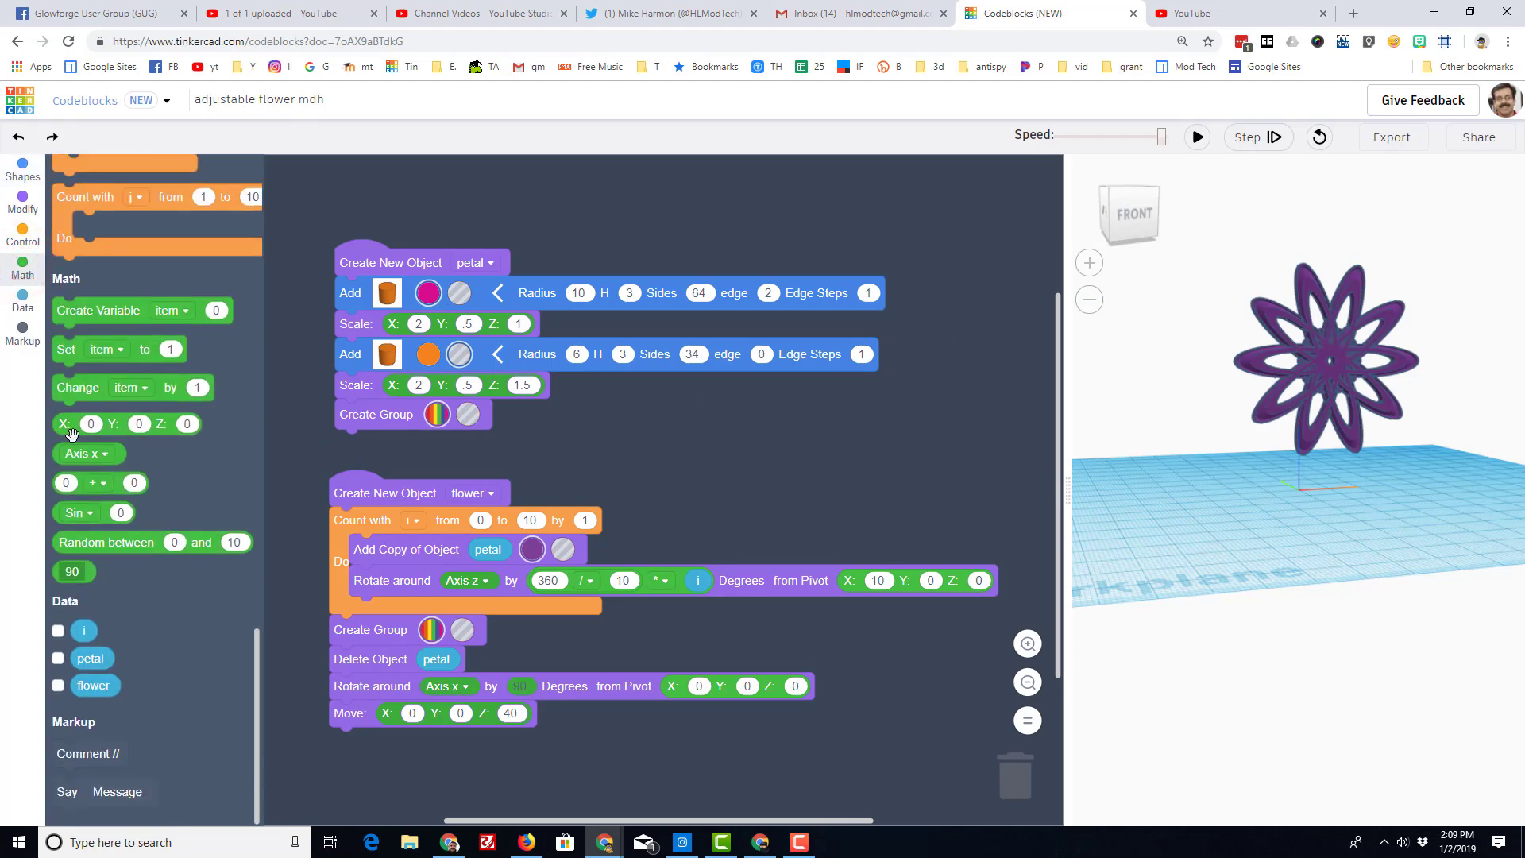
Step: Add a Create Variable block above the petal code and name it radius
left_click_drag(97, 309, 406, 231)
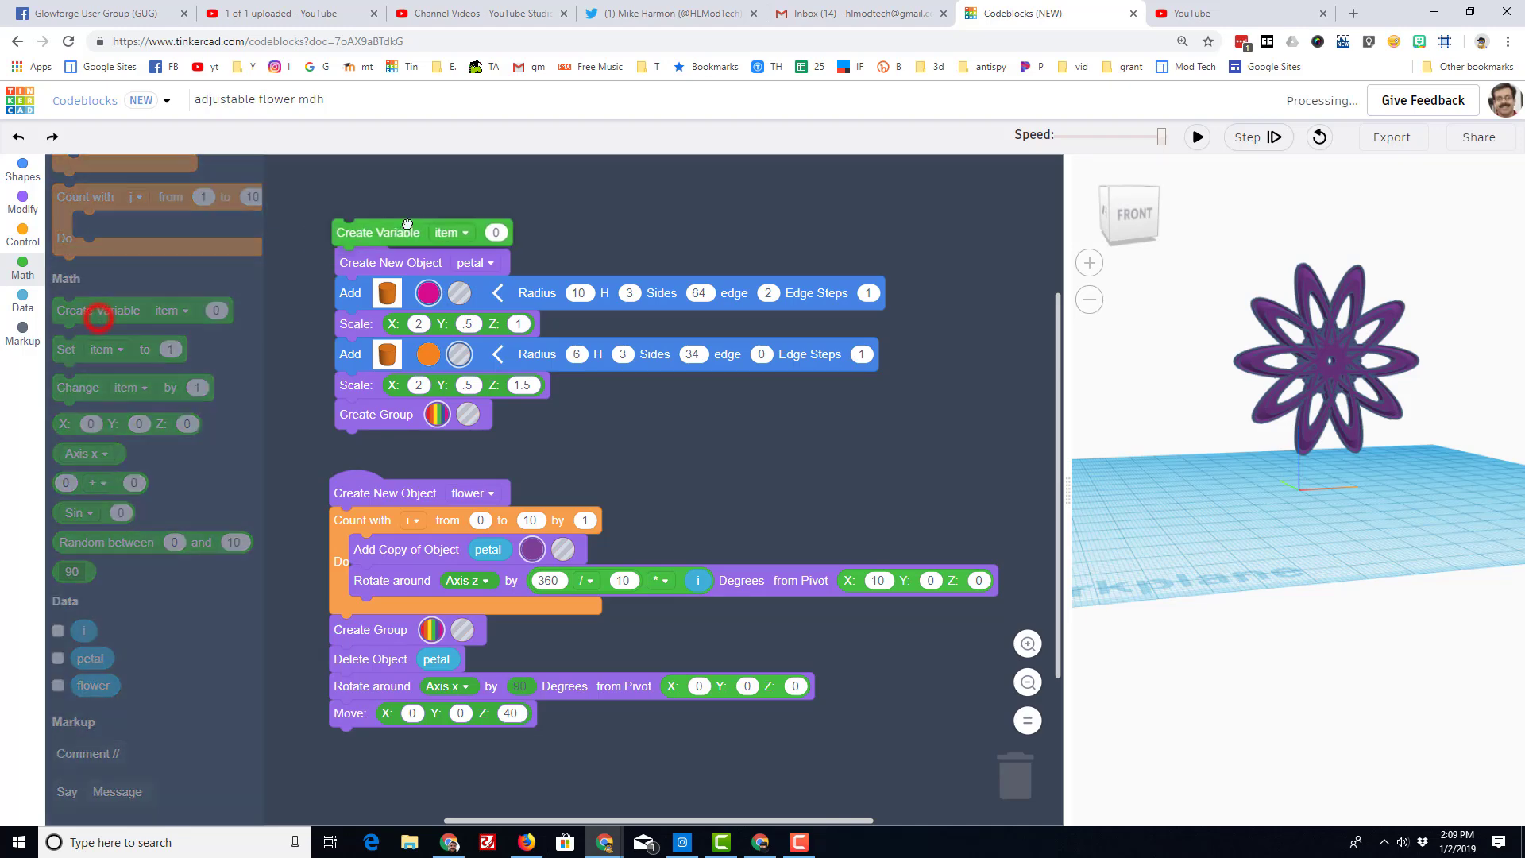
left_click(503, 189)
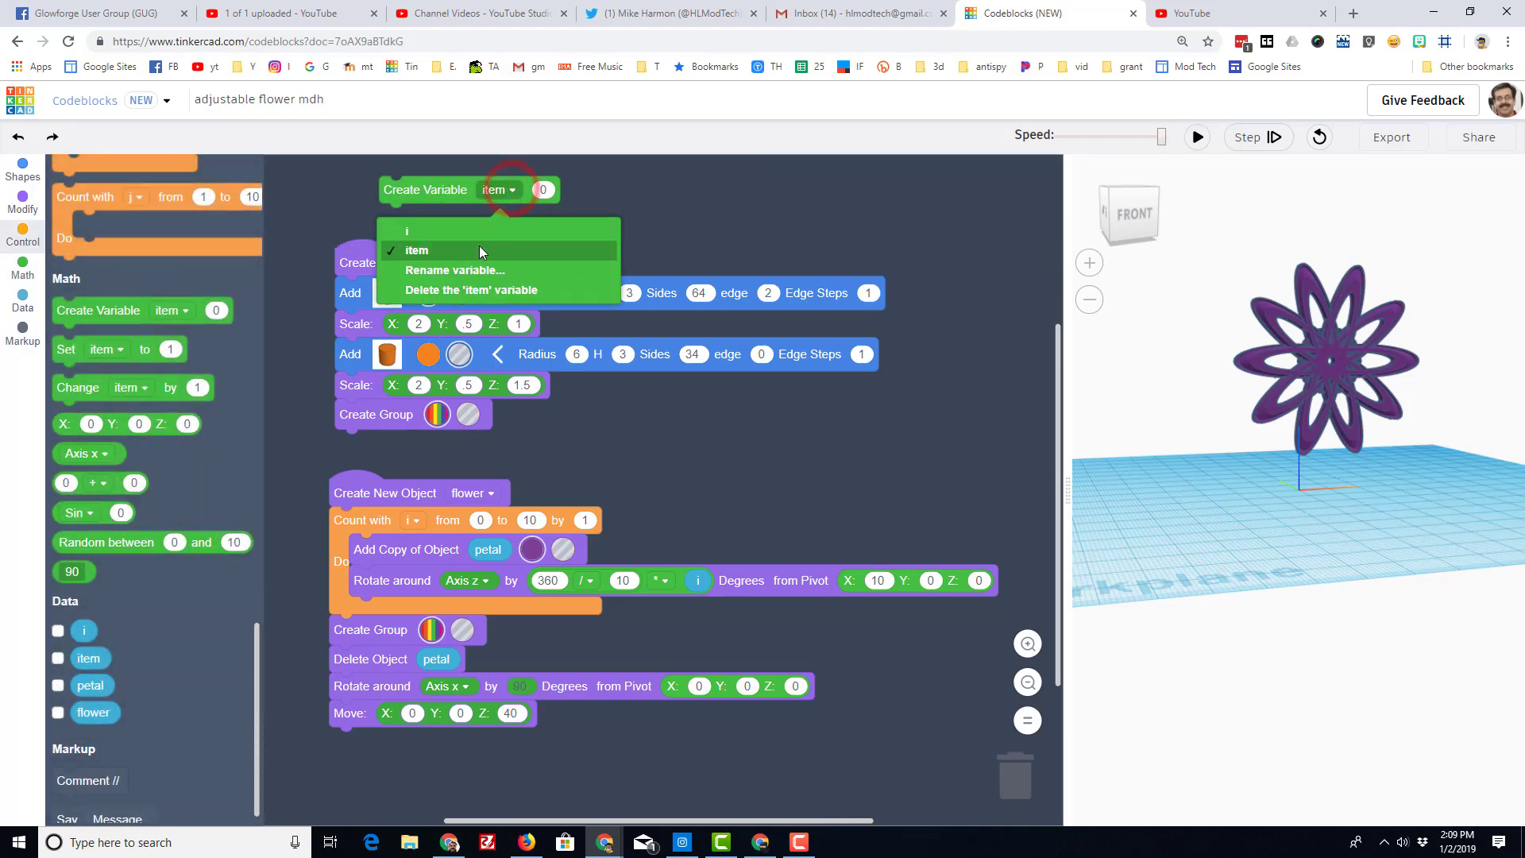
left_click(453, 270)
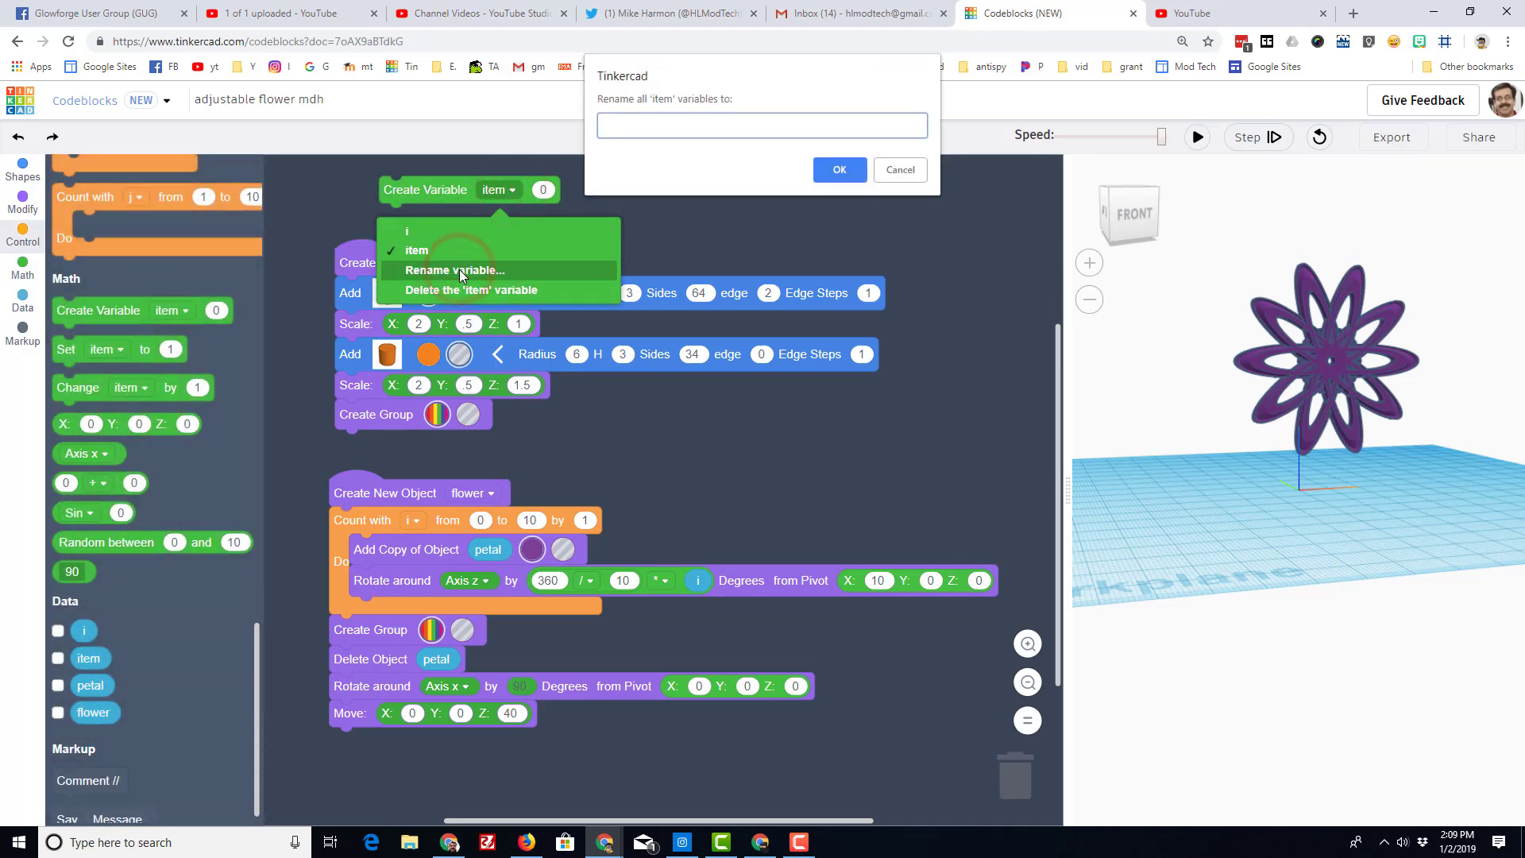
type("radius")
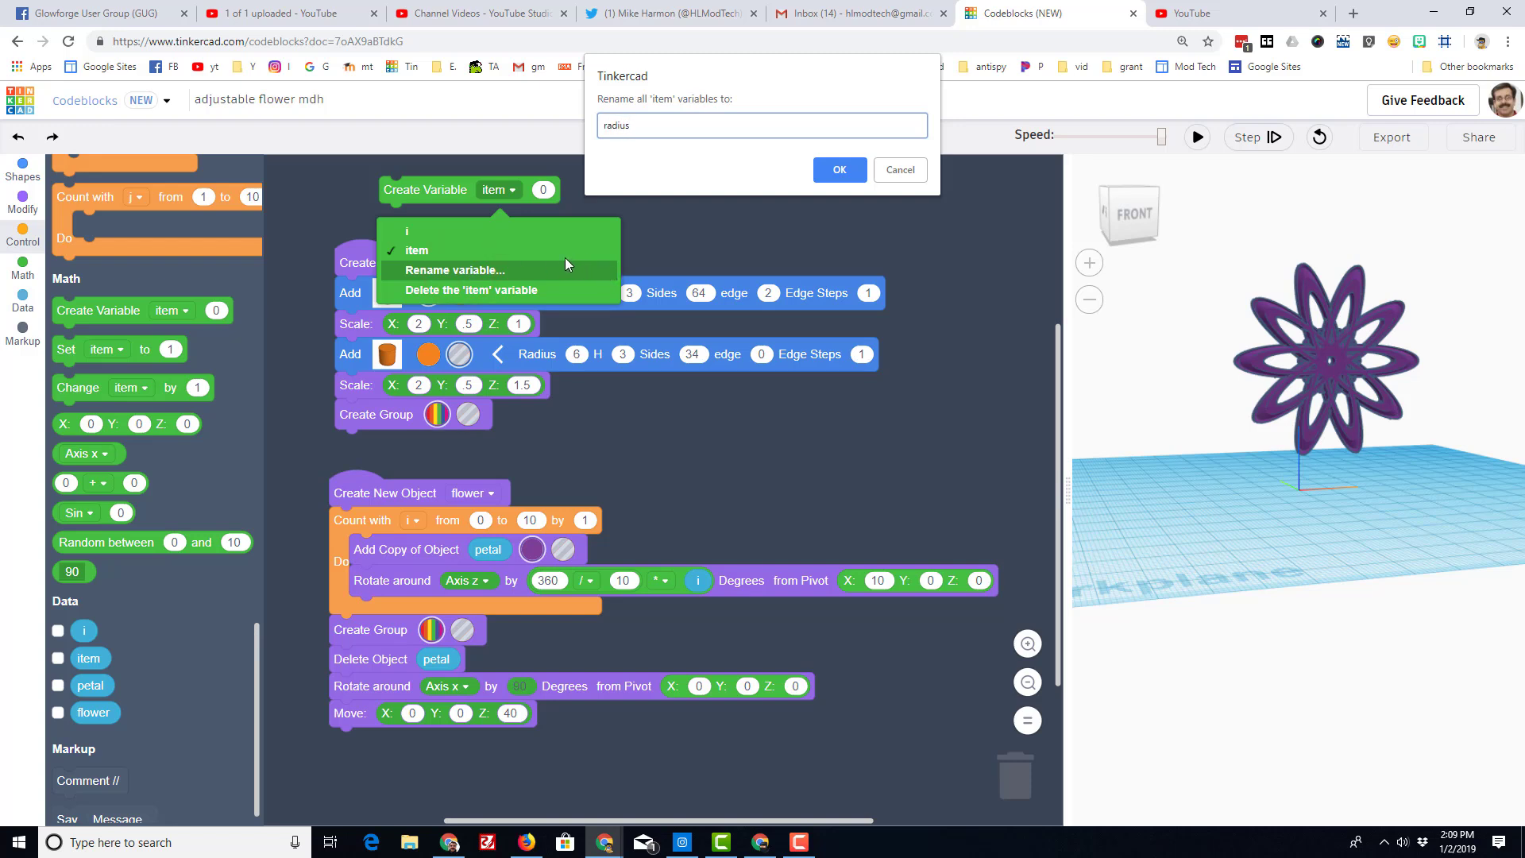
left_click(838, 170)
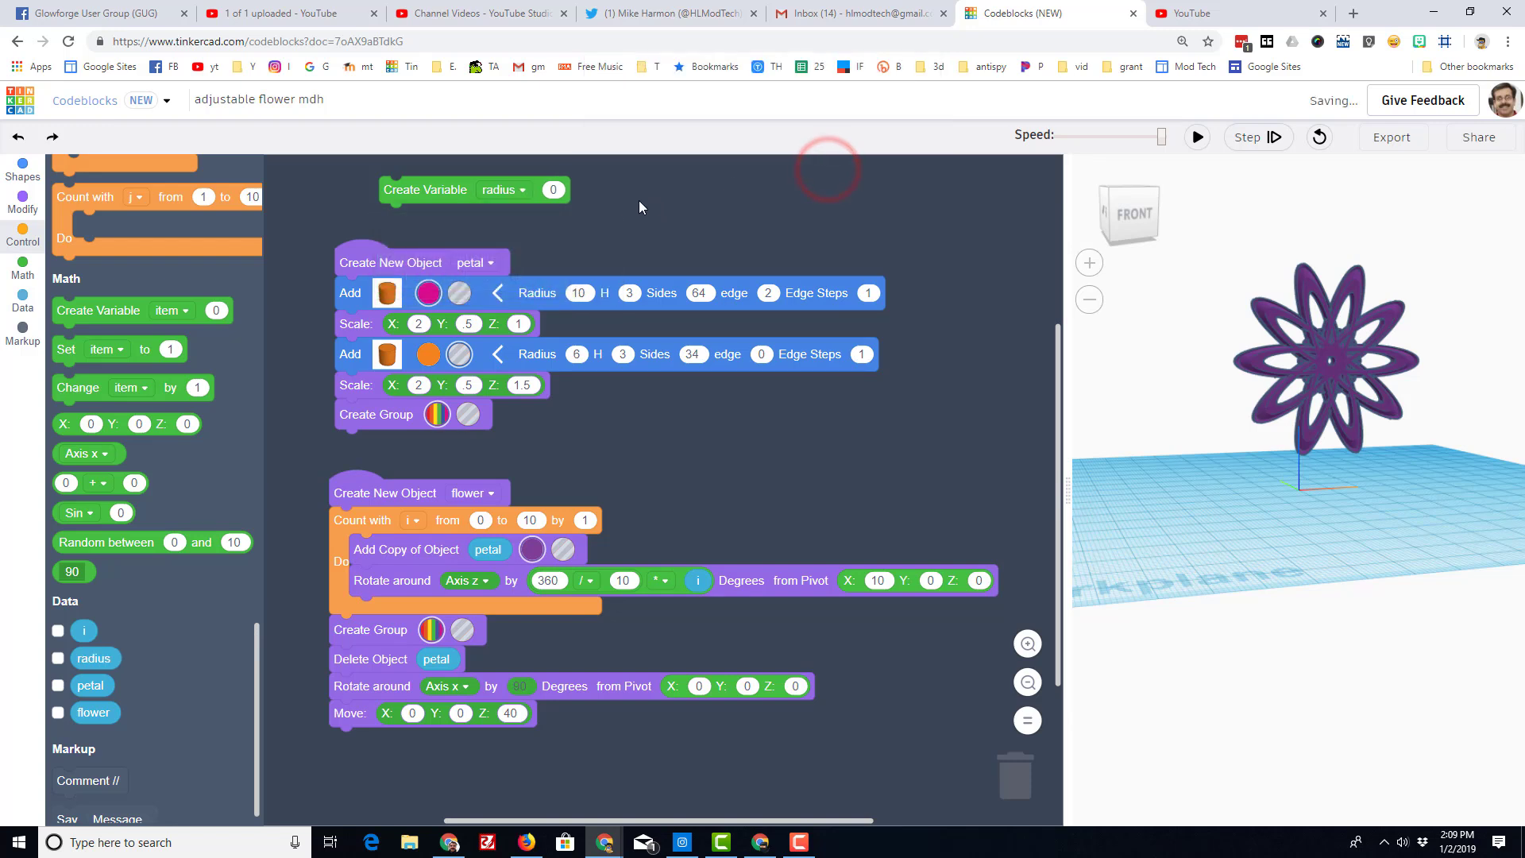
Step: Set radius to 10 and make the inner cylinder radius radius - 3, then rerun
left_click(553, 189)
type("10")
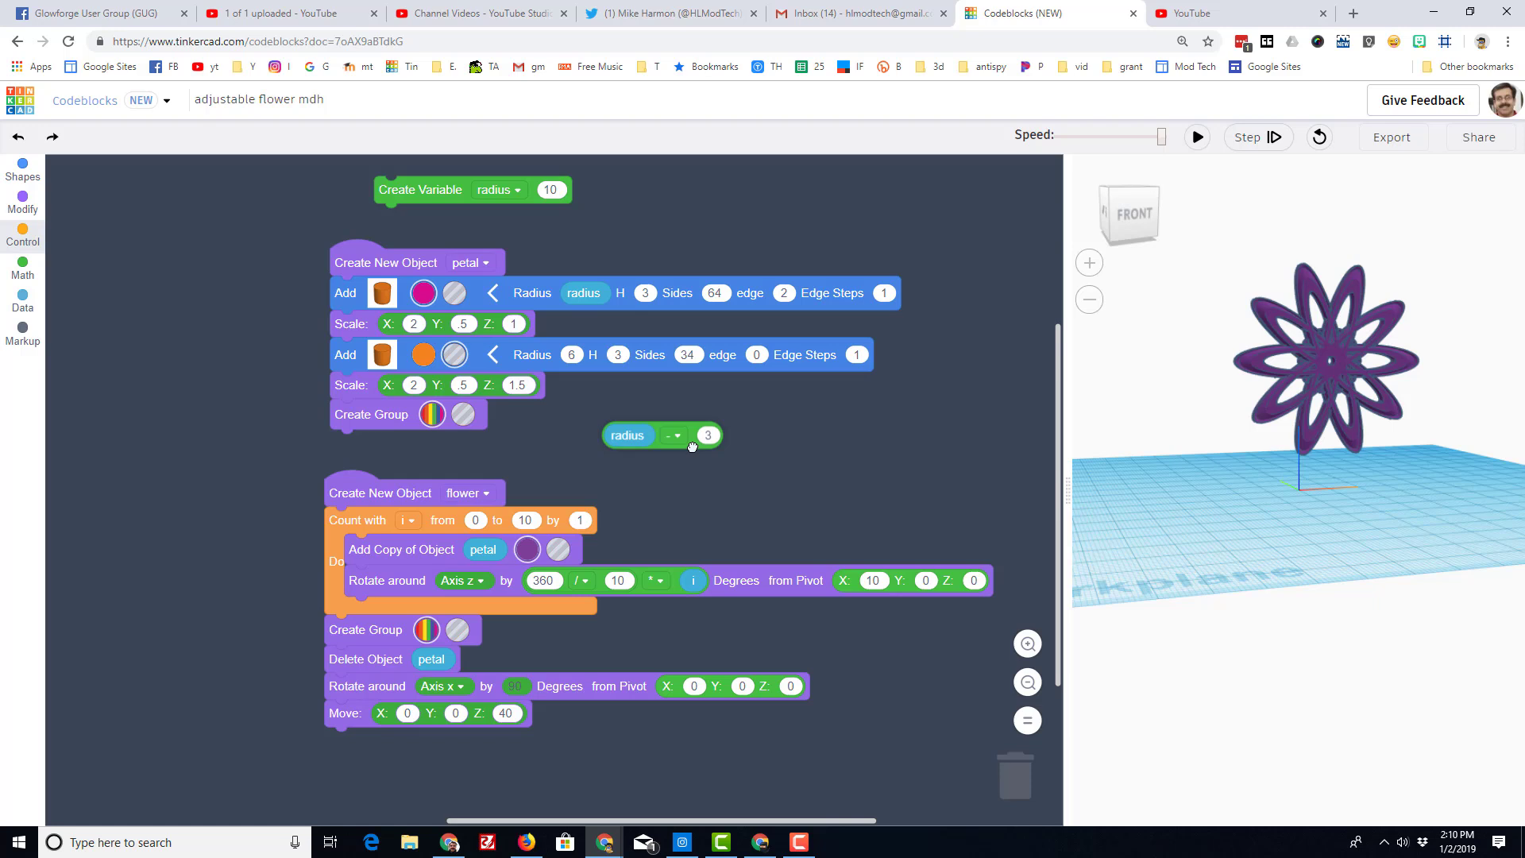
left_click_drag(628, 435, 583, 352)
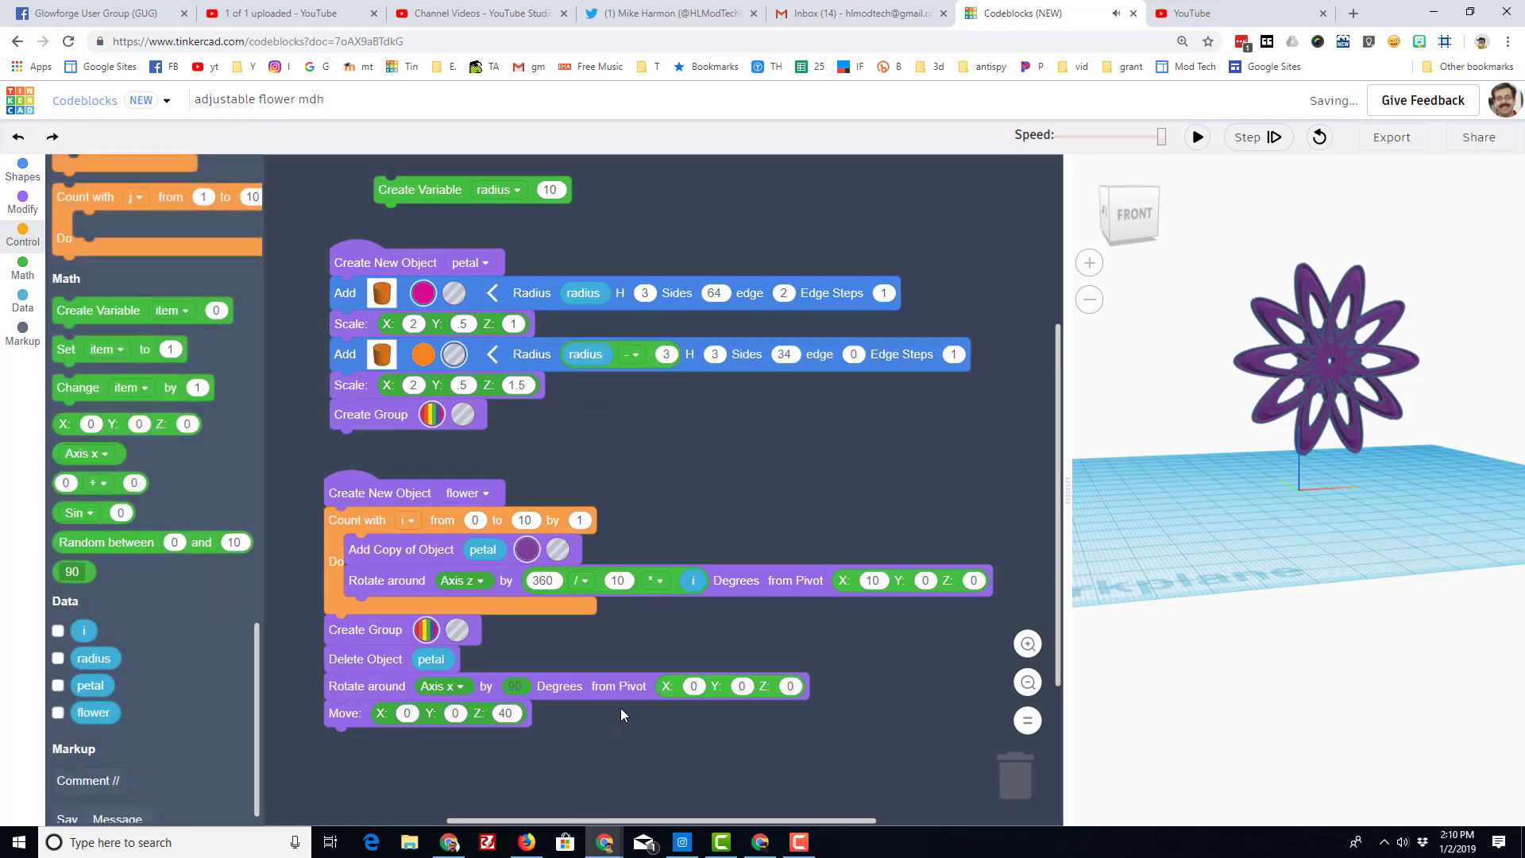
left_click(1196, 137)
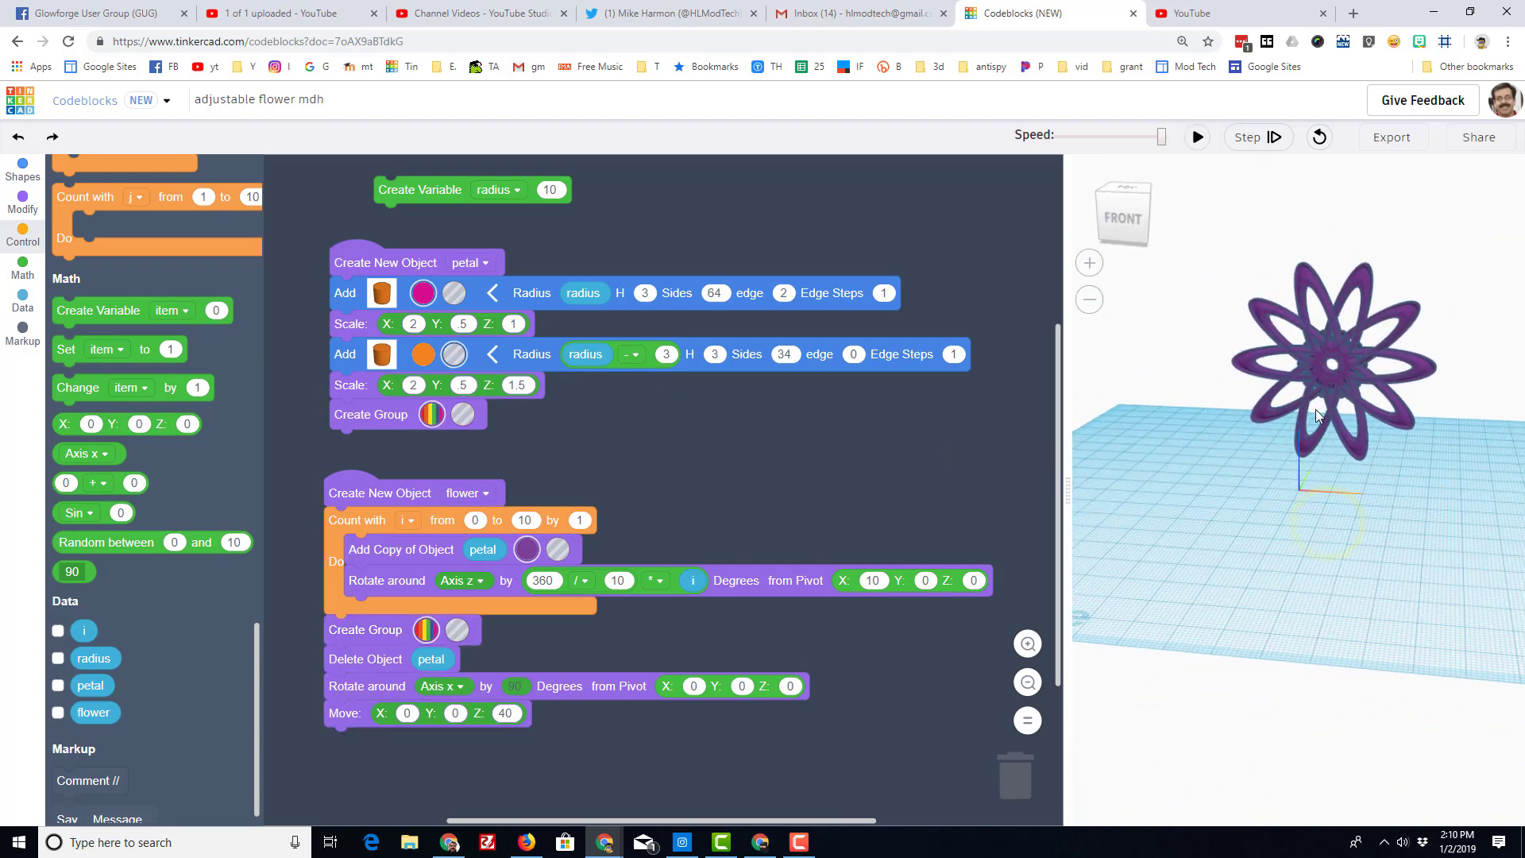
Step: Adjust the subtracted amount, raise radius to 15 and rerun for a larger hollow-petal flower
left_click(665, 353)
type("5")
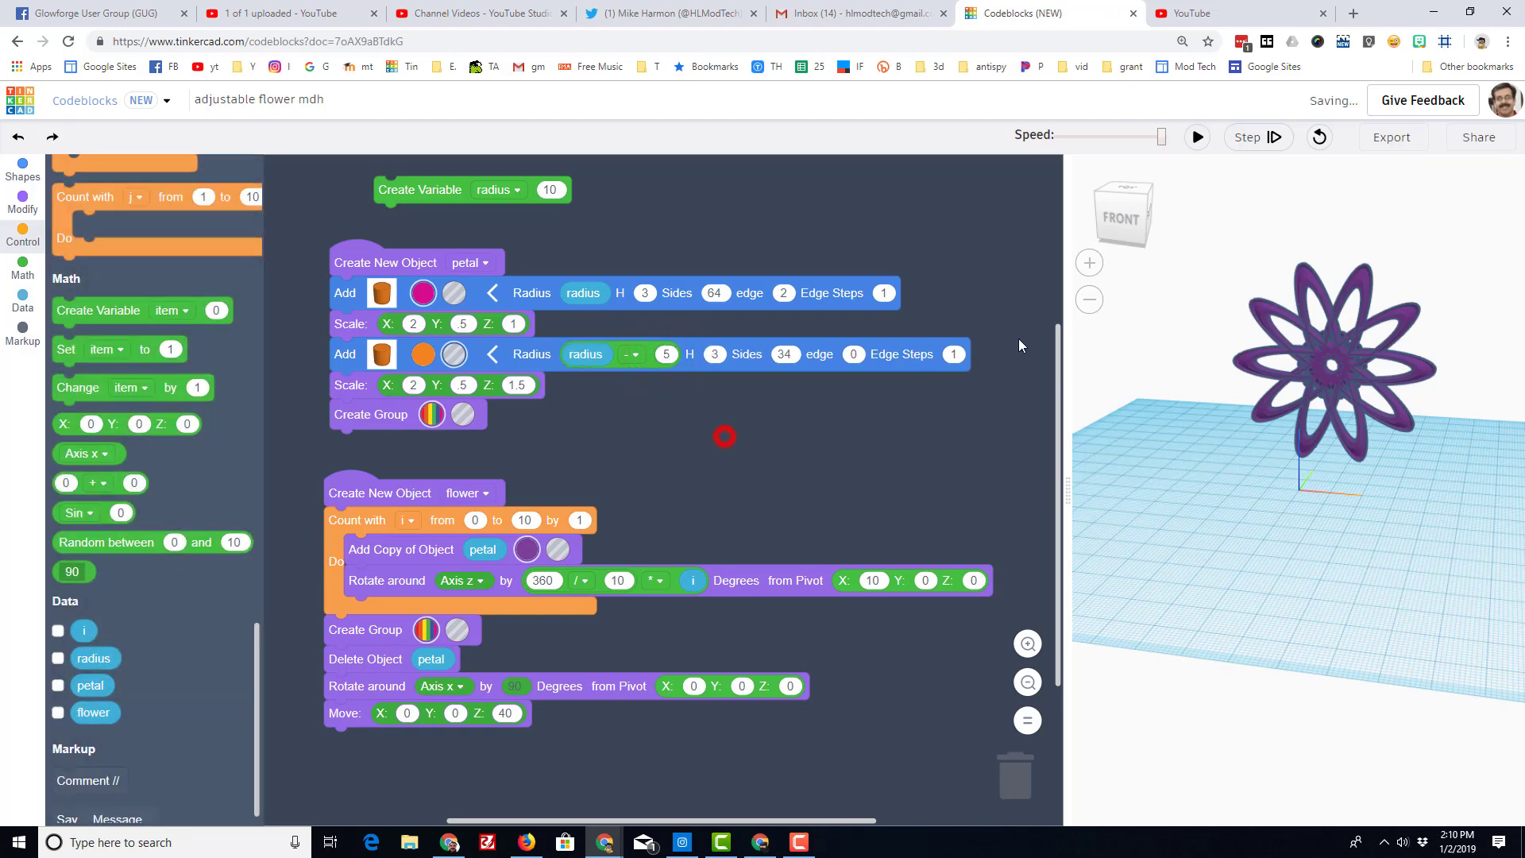
left_click(1194, 137)
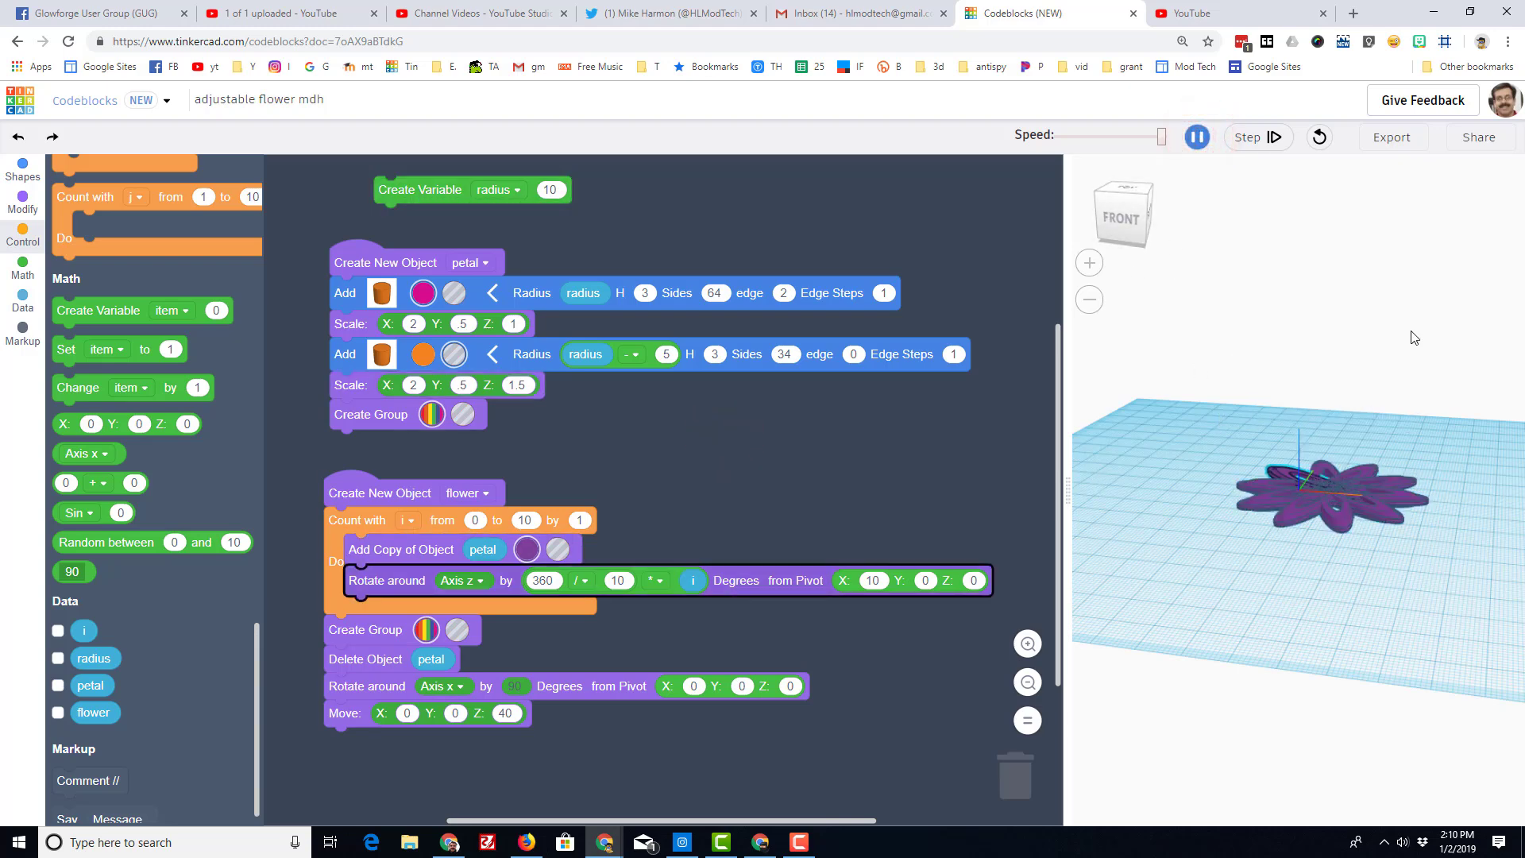
left_click(1196, 136)
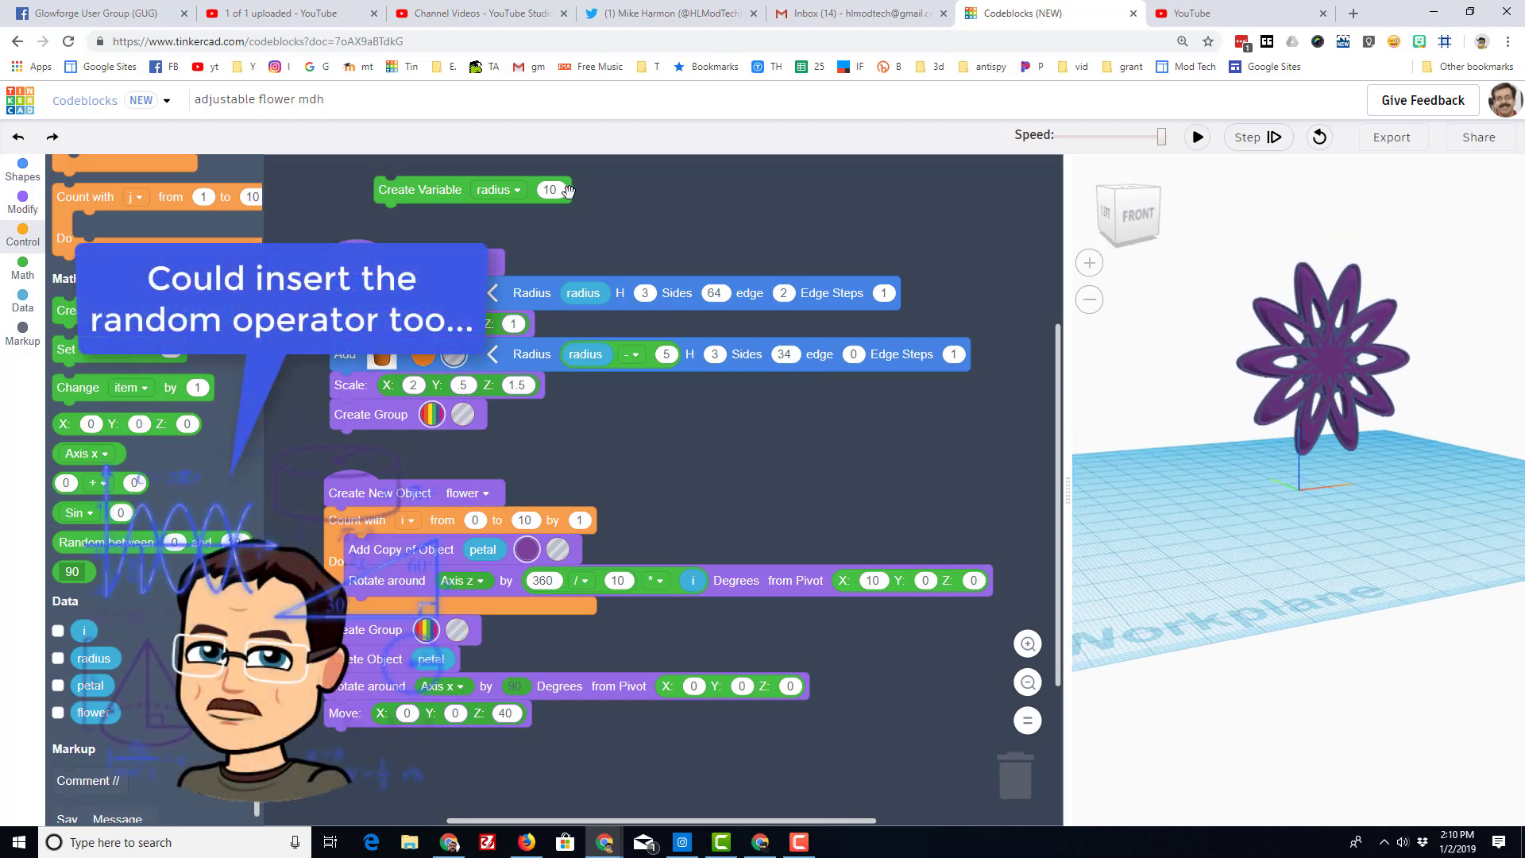
left_click(551, 189)
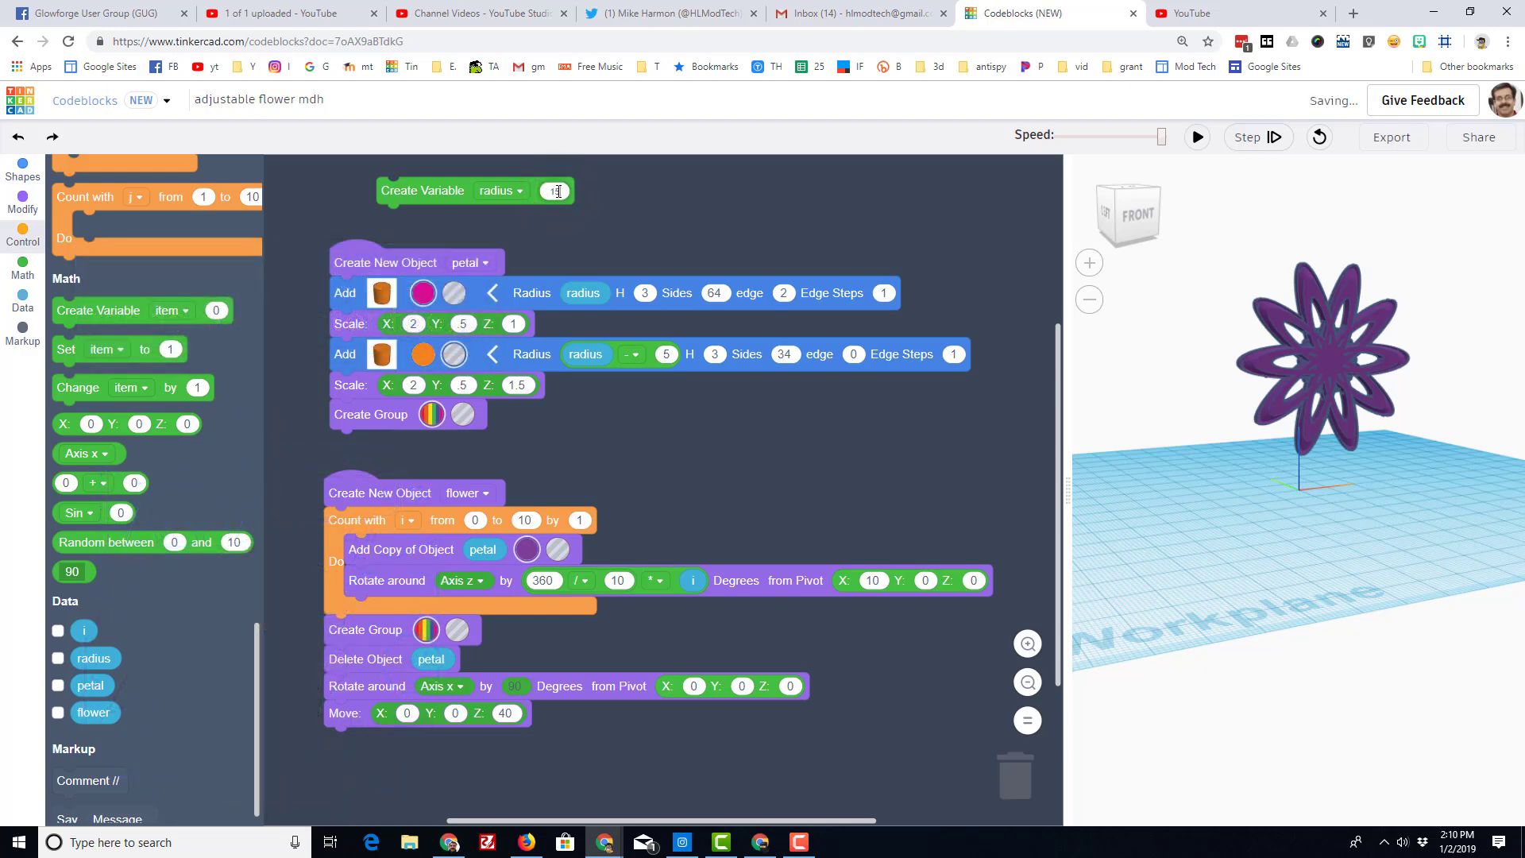
left_click(1196, 136)
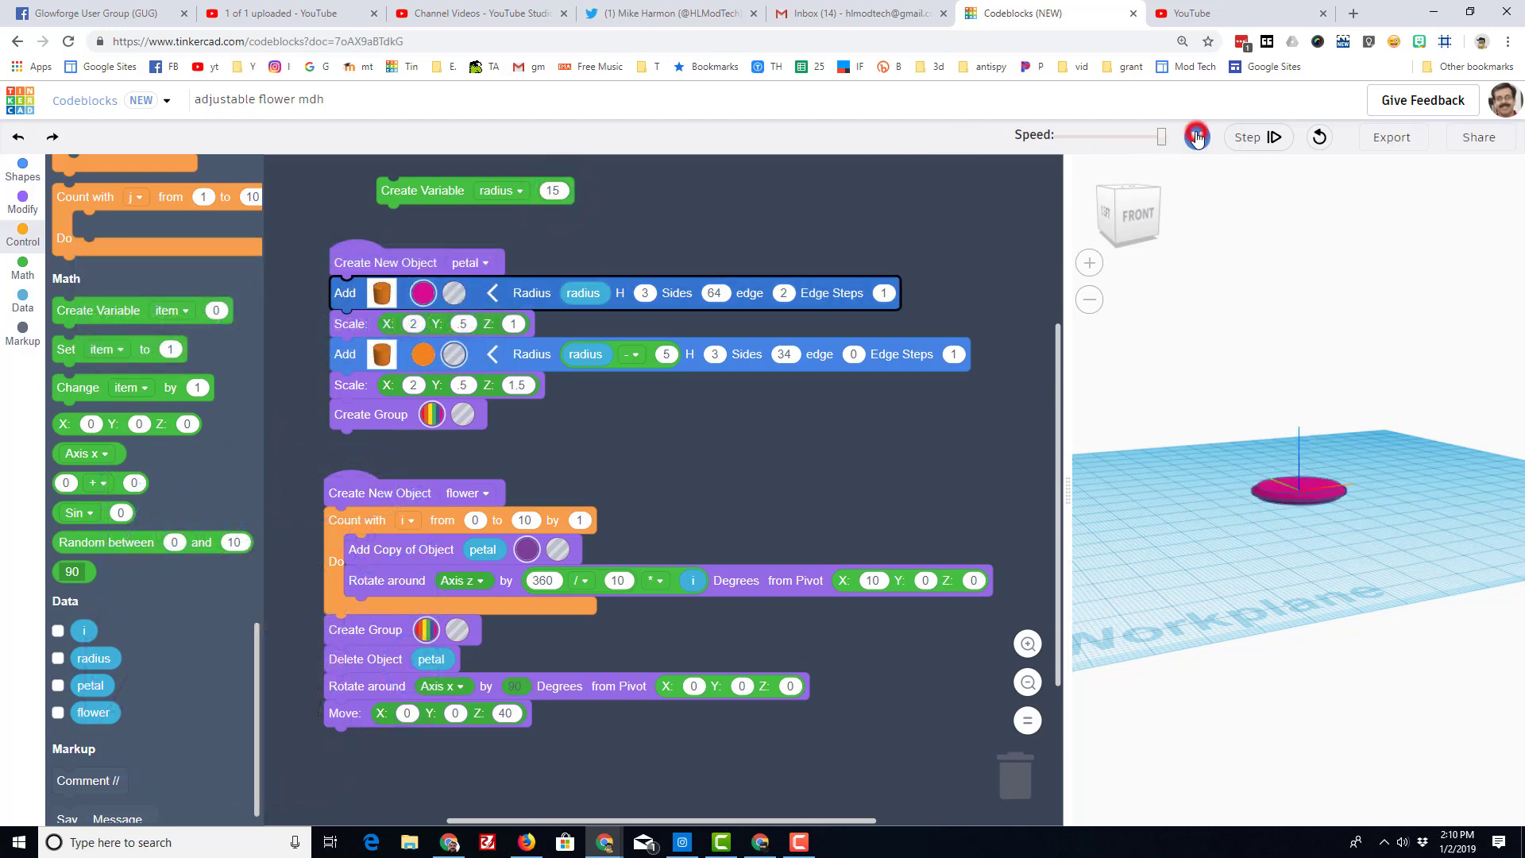
left_click(1196, 137)
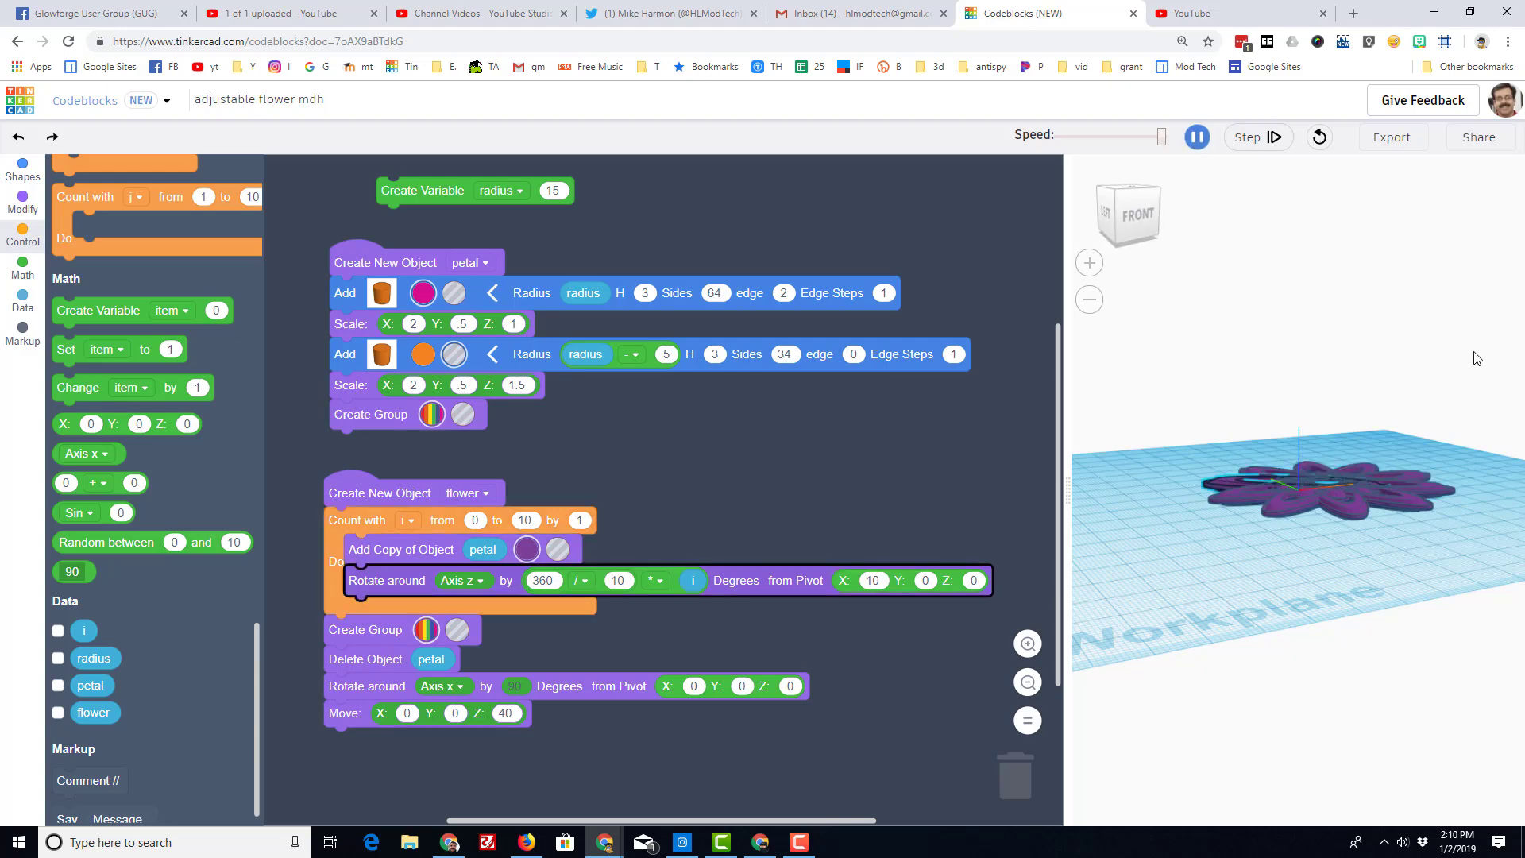
left_click(1194, 137)
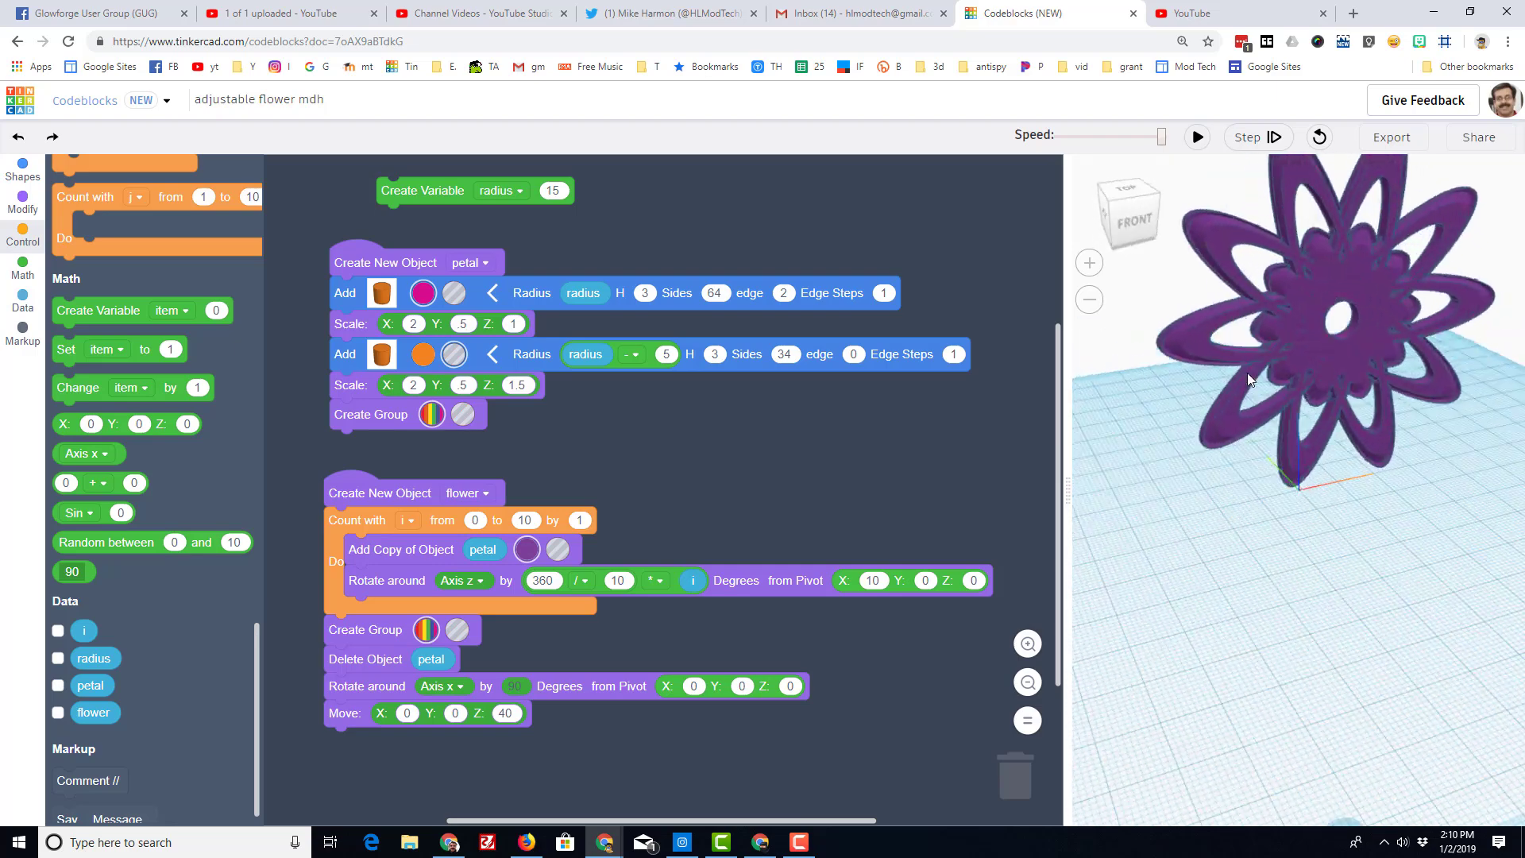
left_click_drag(1250, 379, 1177, 458)
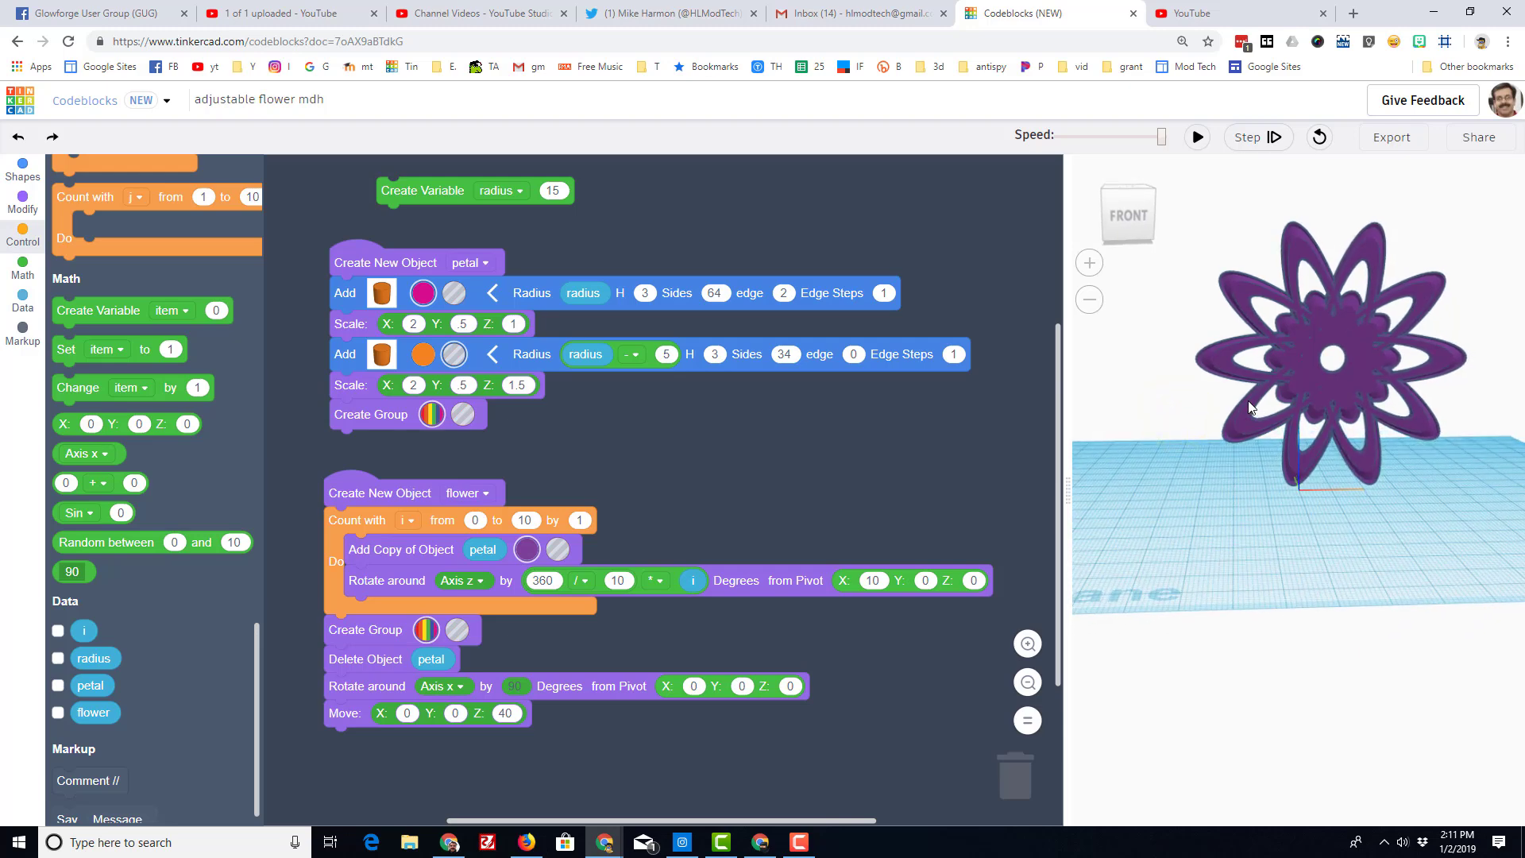
mouse_move(656, 456)
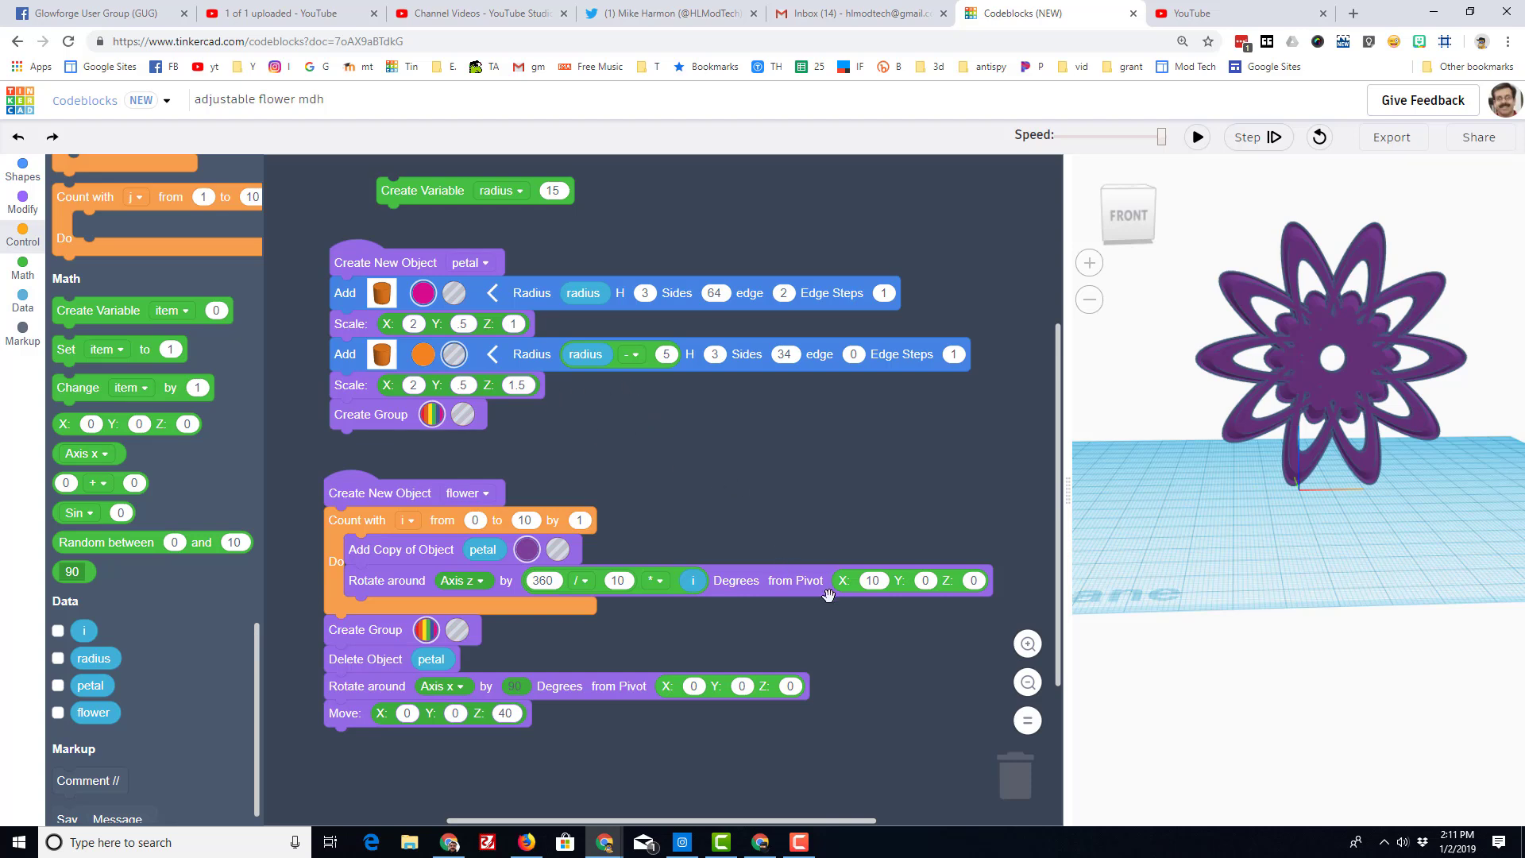
mouse_move(848, 609)
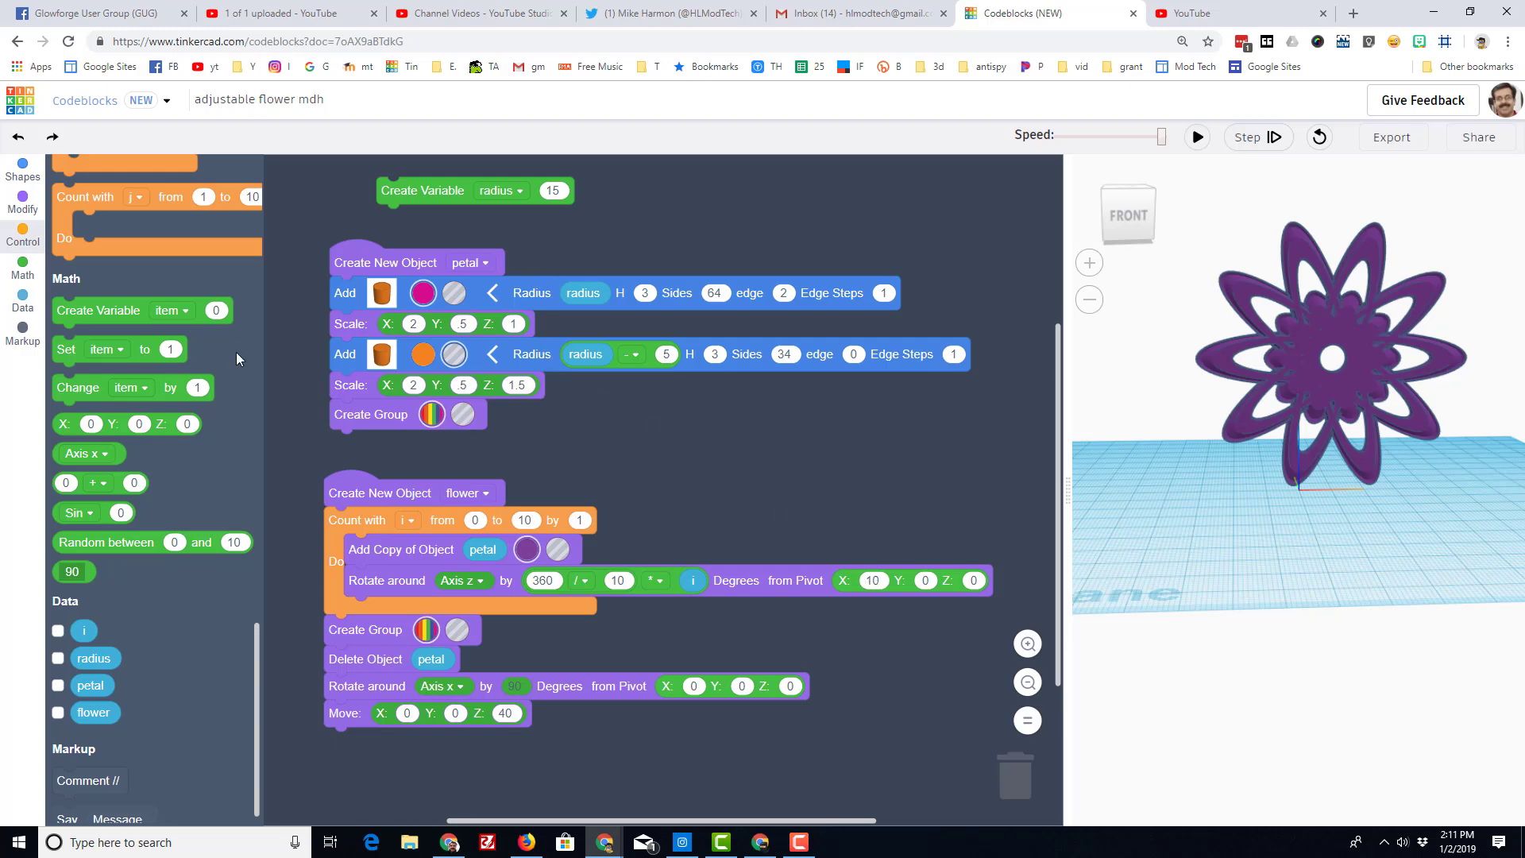
Step: Add an xpivot variable set to 15 driving the Rotate pivot X and rerun
left_click_drag(97, 310, 448, 211)
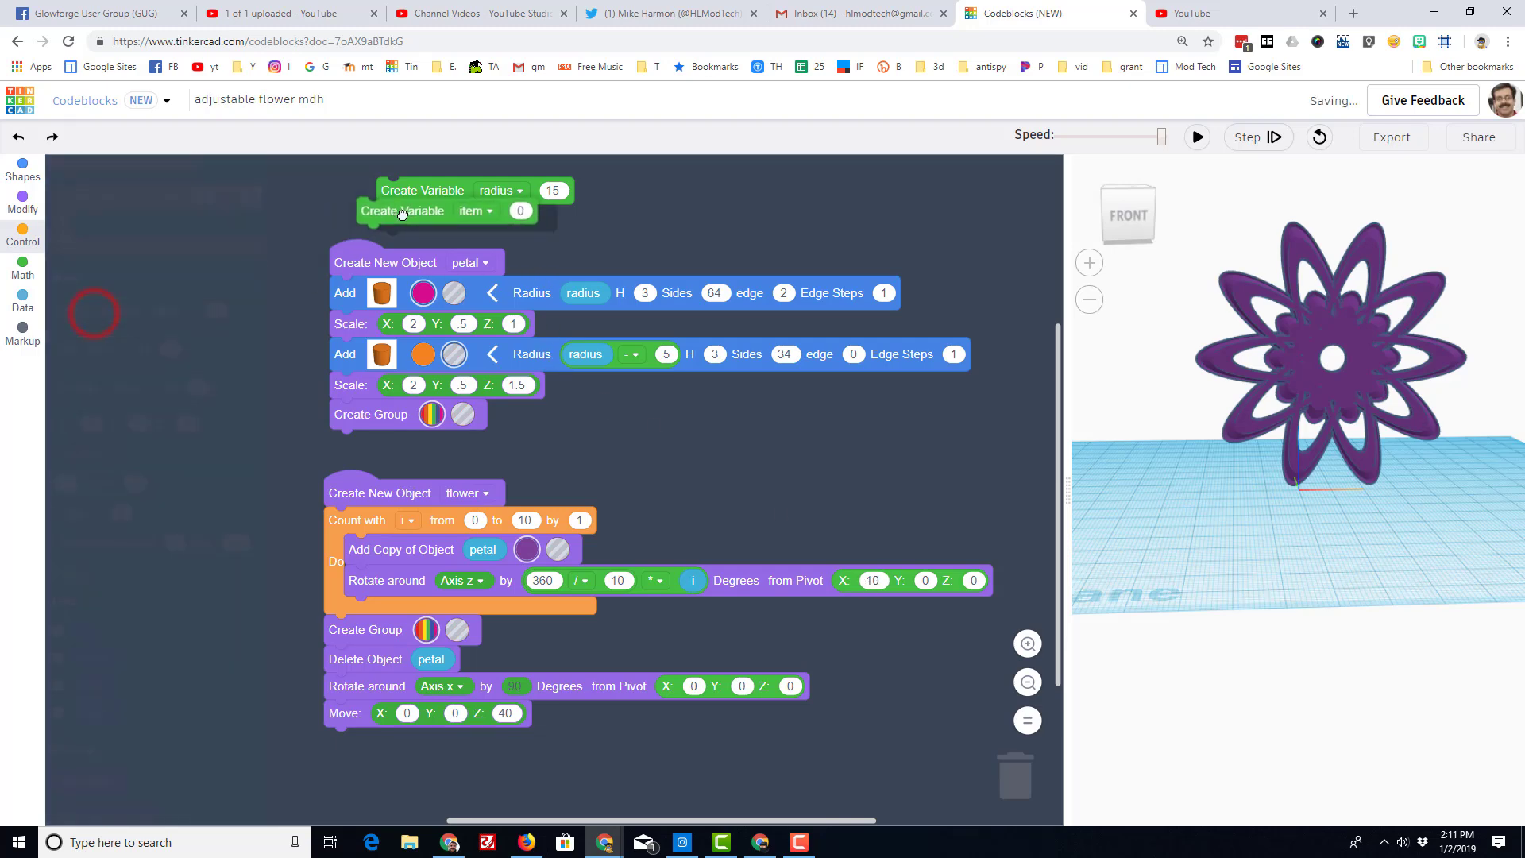
left_click(496, 218)
type("xpivot")
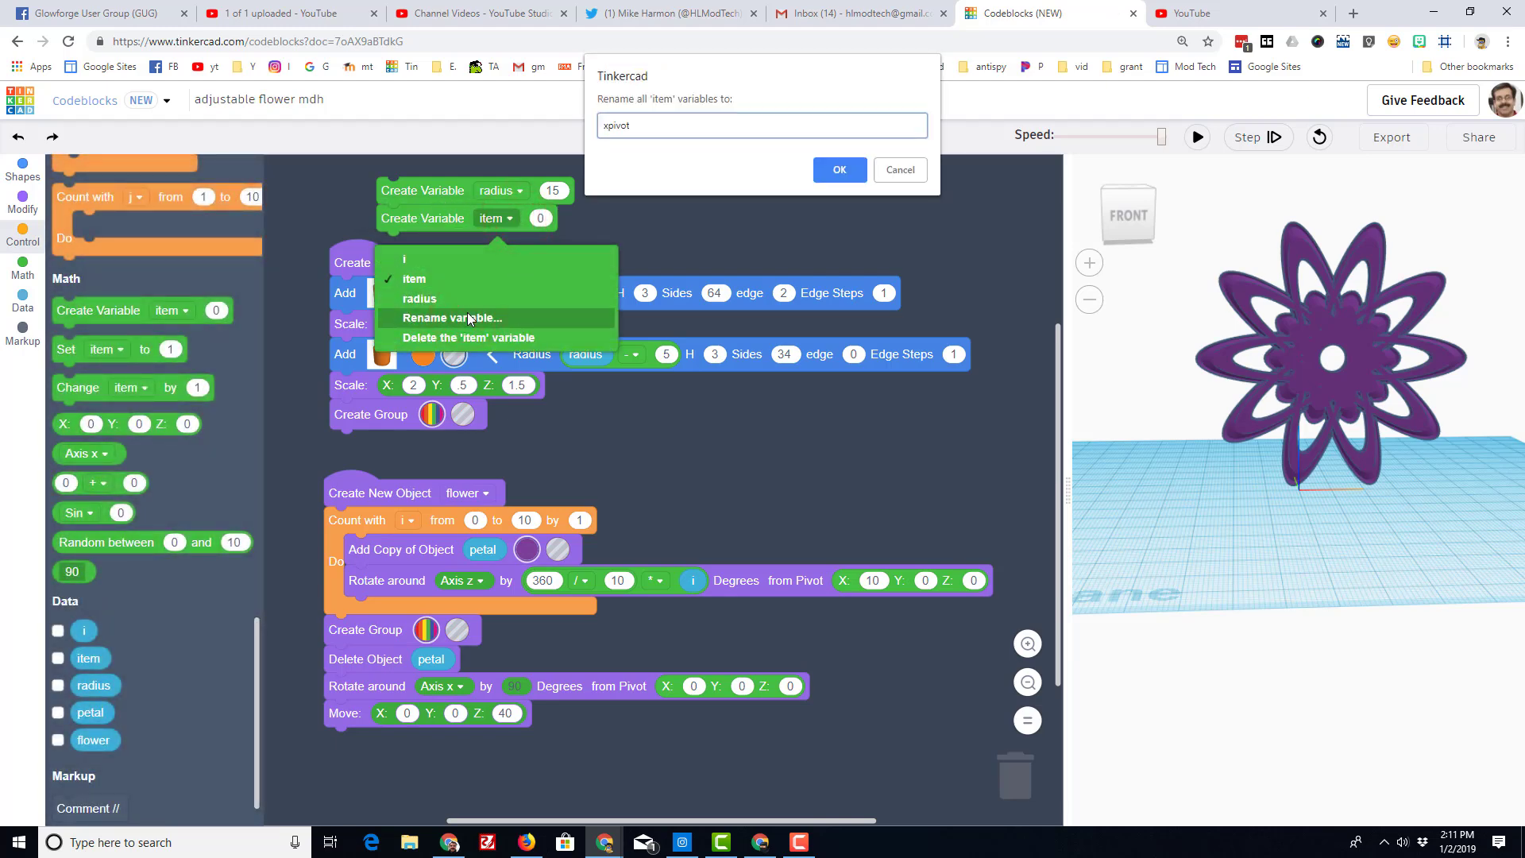
left_click(838, 170)
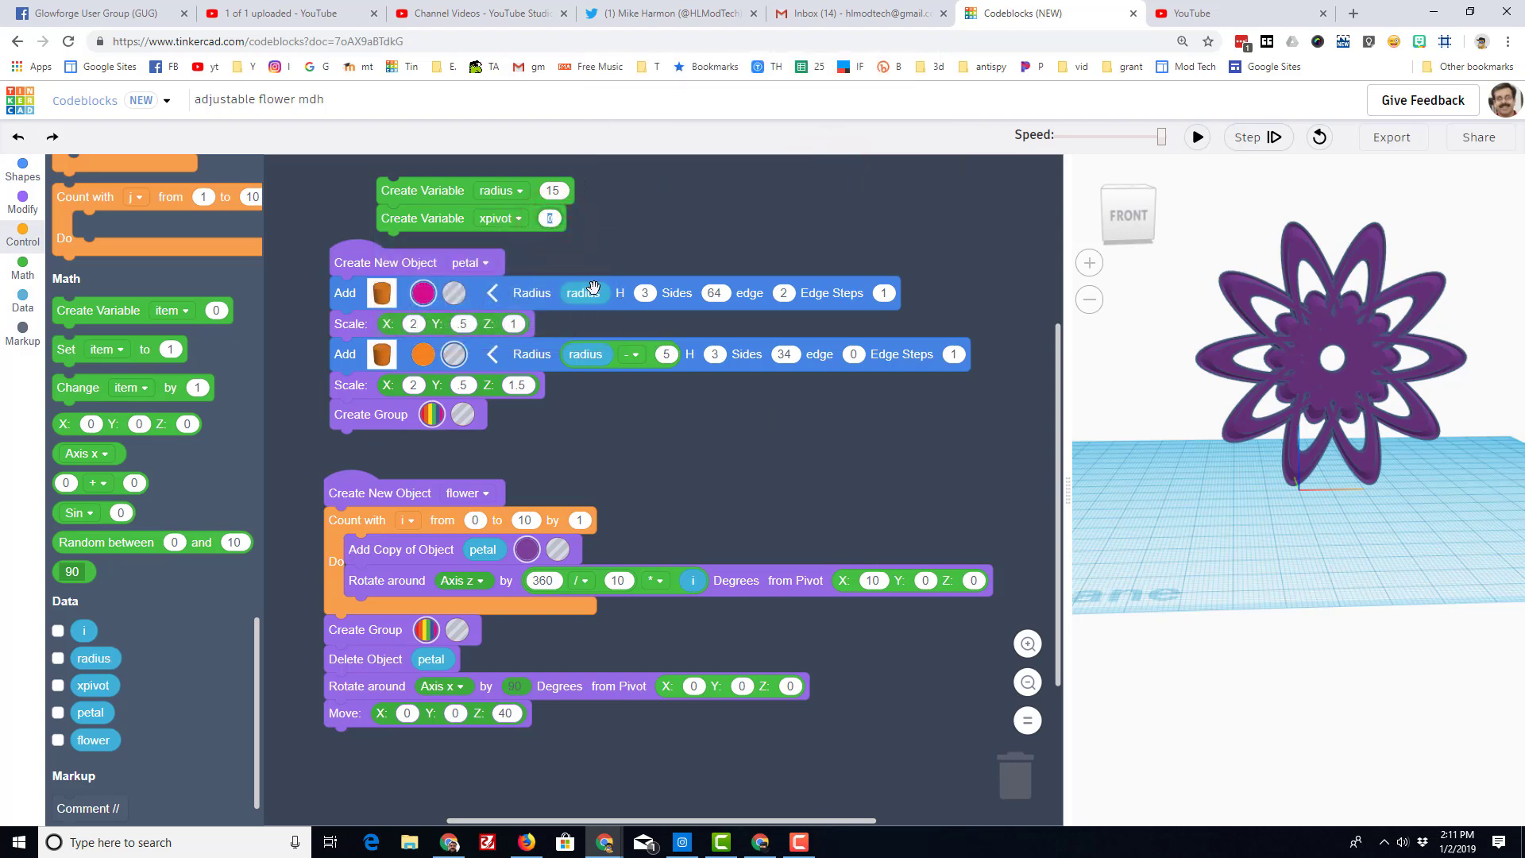
type("15")
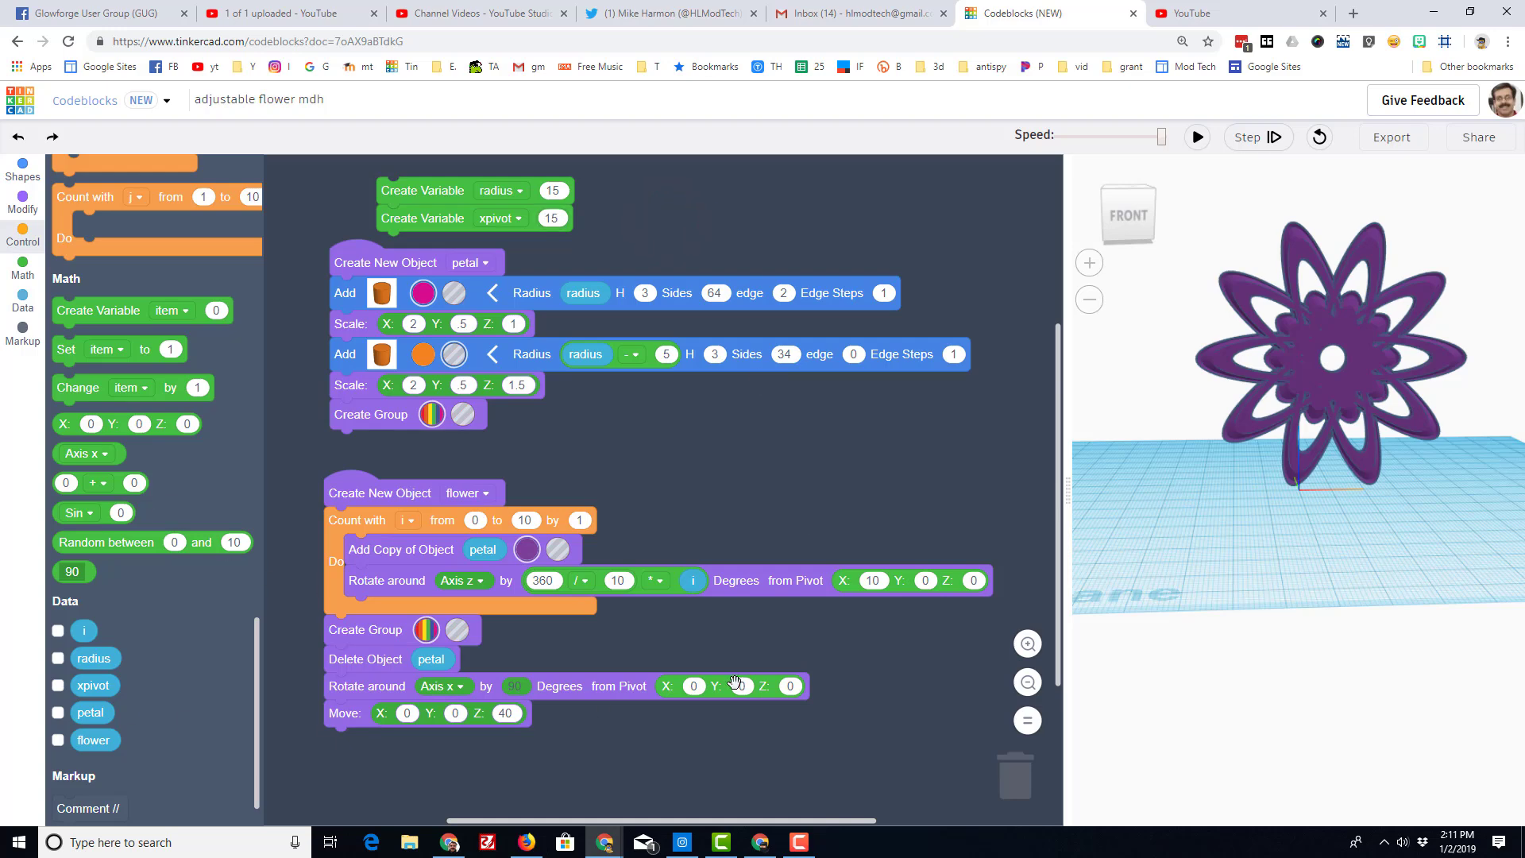
left_click_drag(94, 685, 734, 638)
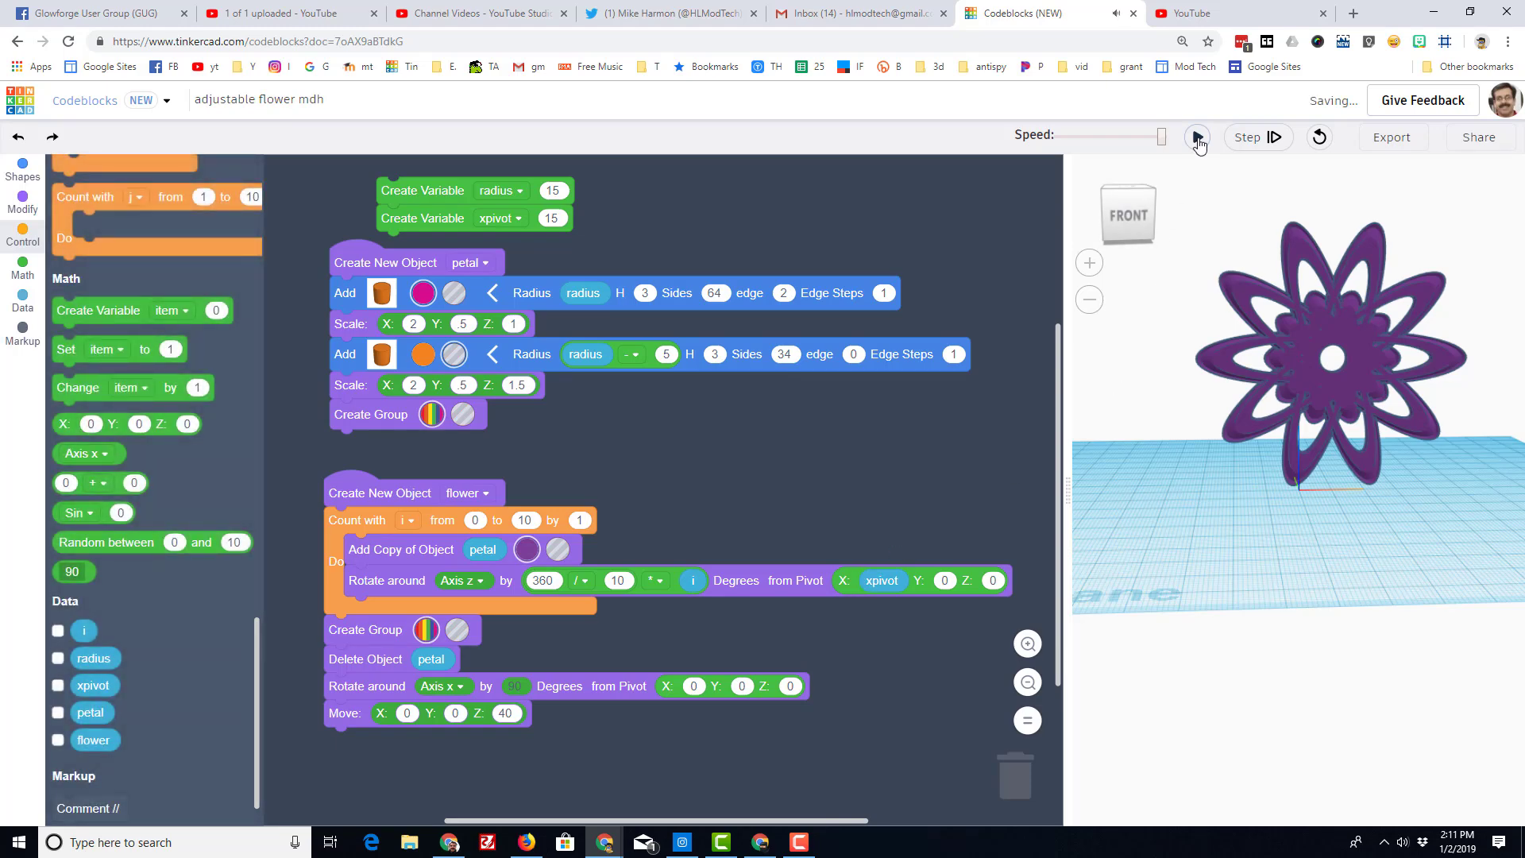
left_click(1197, 137)
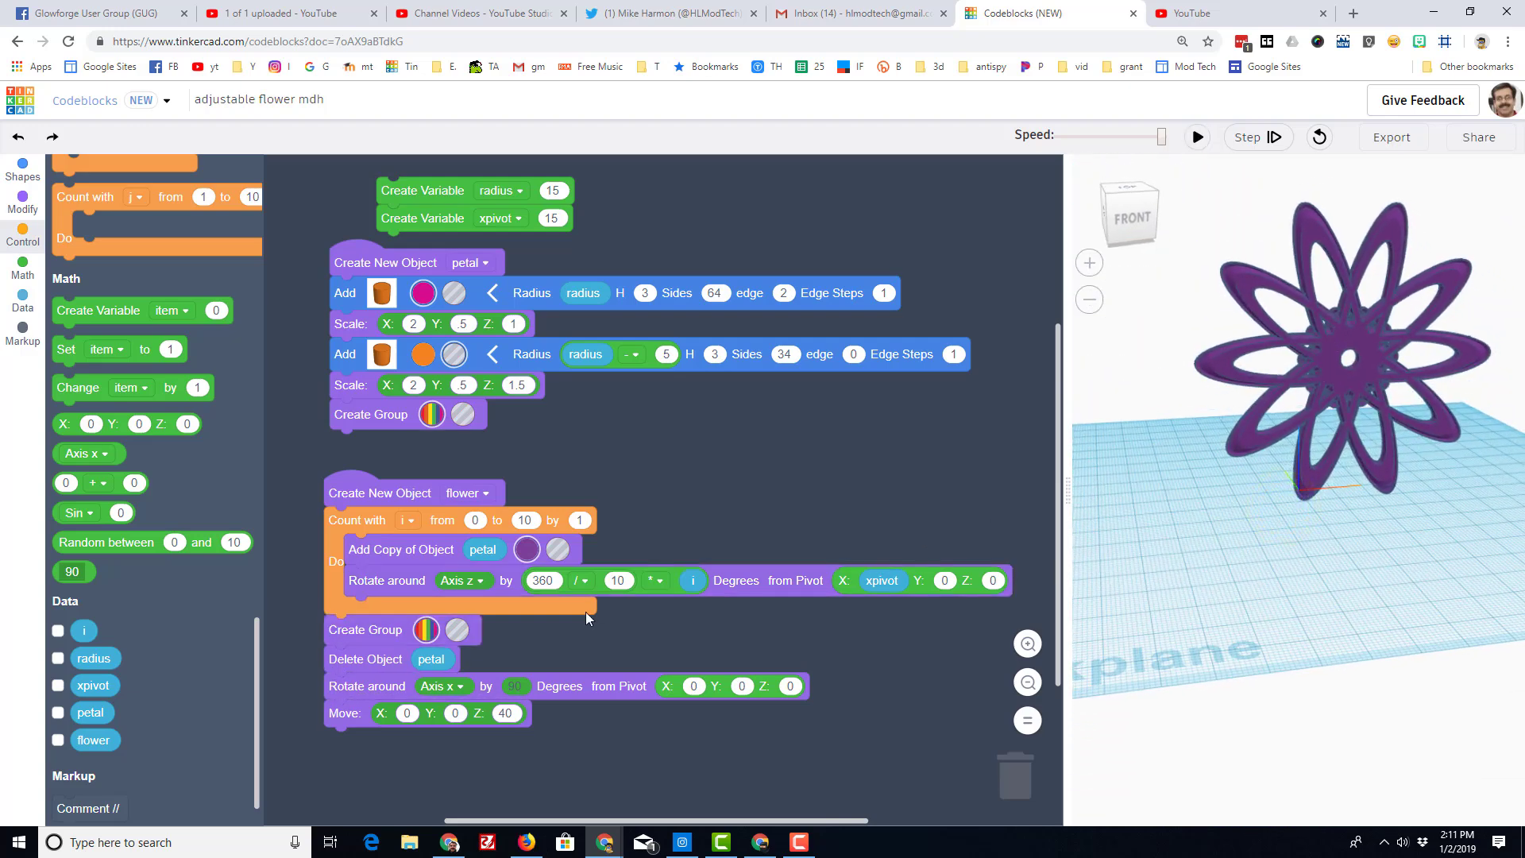
Step: Change xpivot to 20 and rerun for wider-spread petals
left_click(551, 218)
type("20")
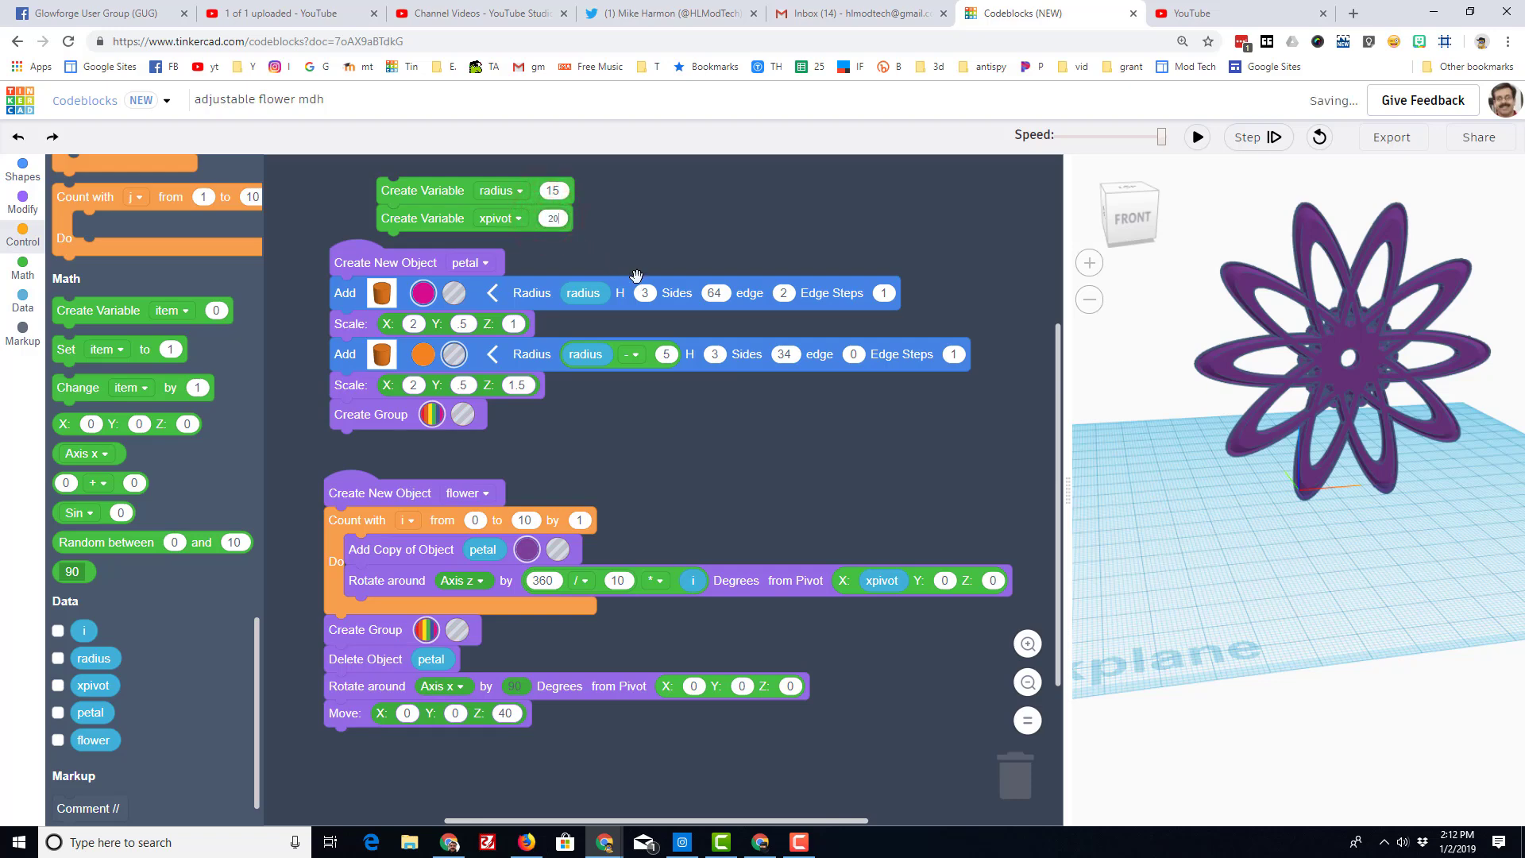
left_click(1195, 136)
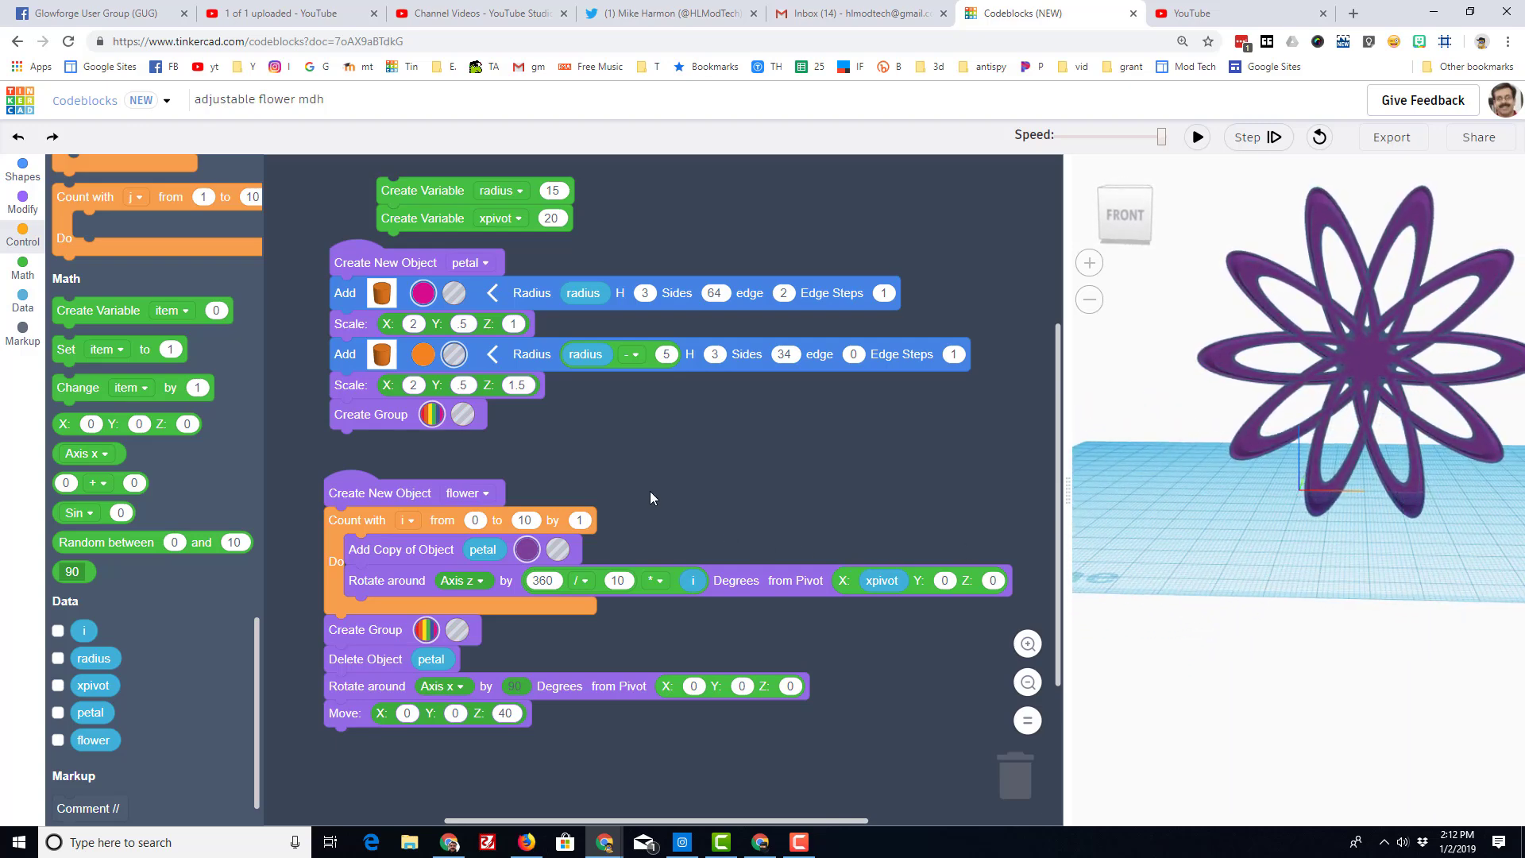
mouse_move(430, 480)
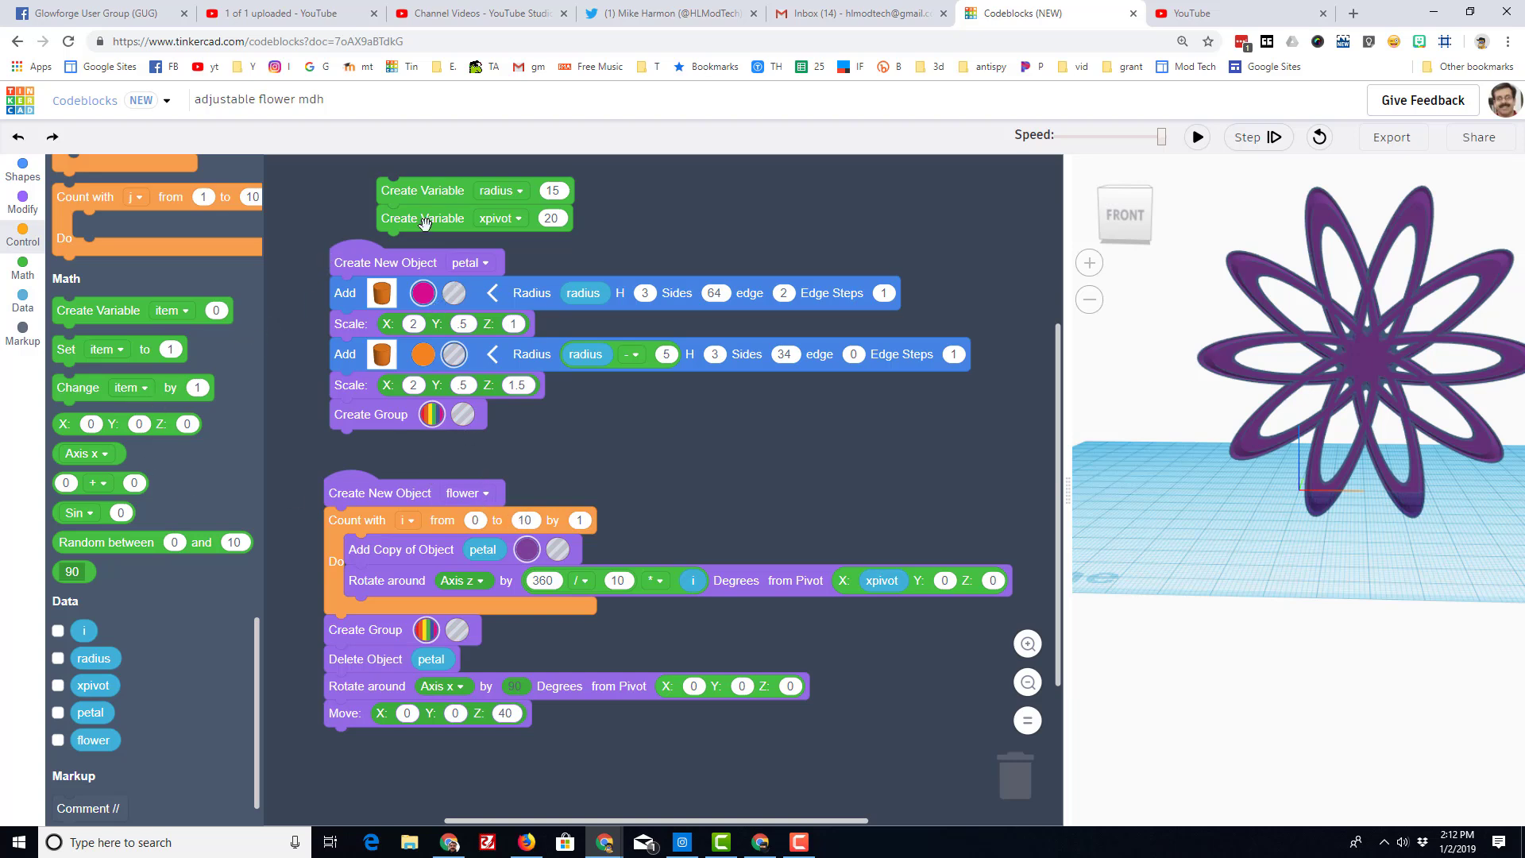
mouse_move(81, 476)
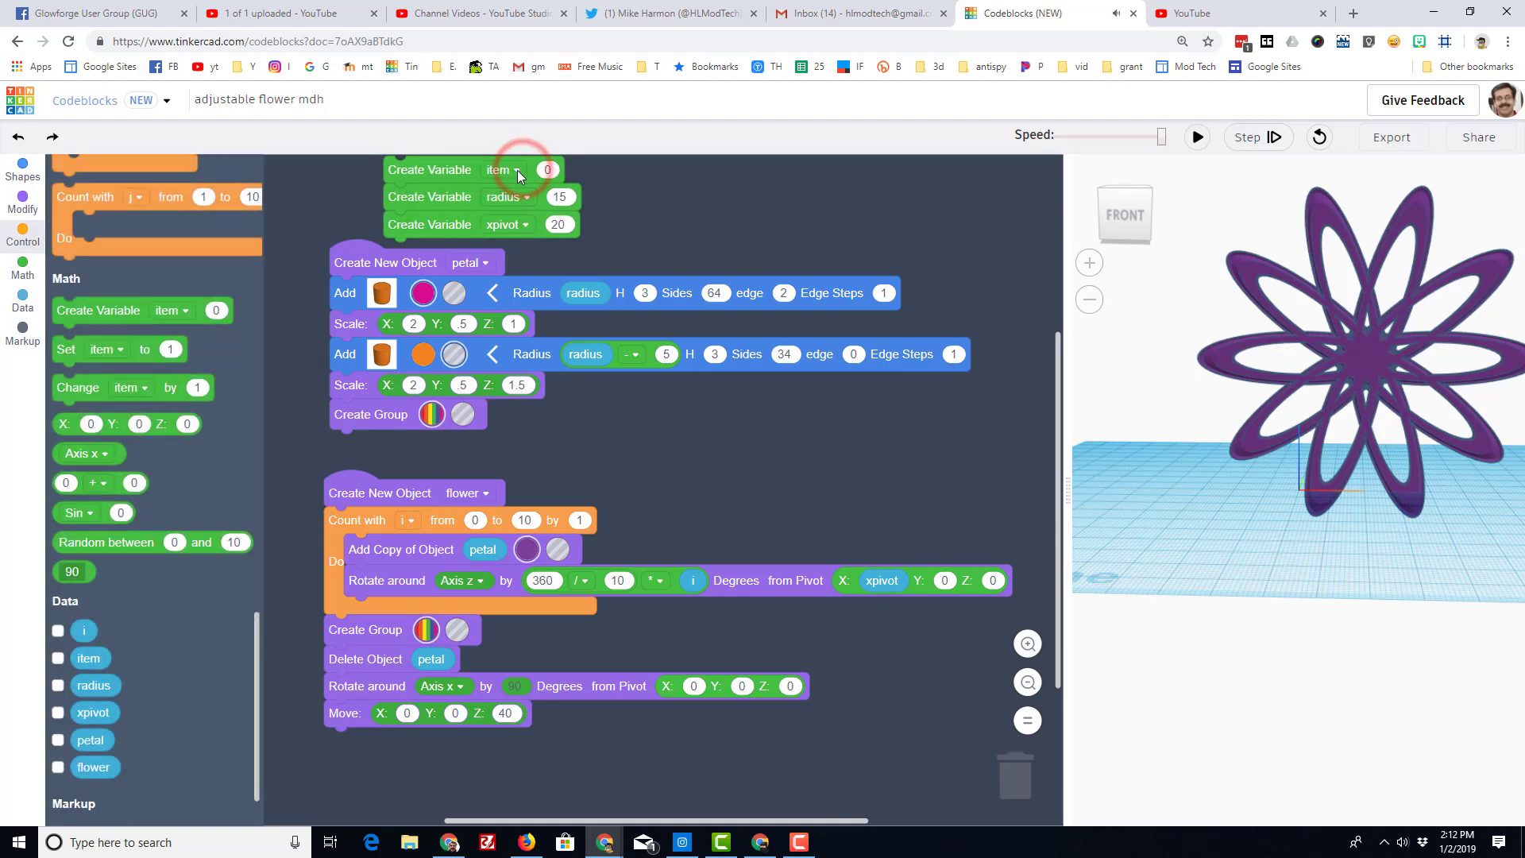
Step: Add a max variable of 7 driving the loop count and rotation divisor, then rerun
left_click(516, 170)
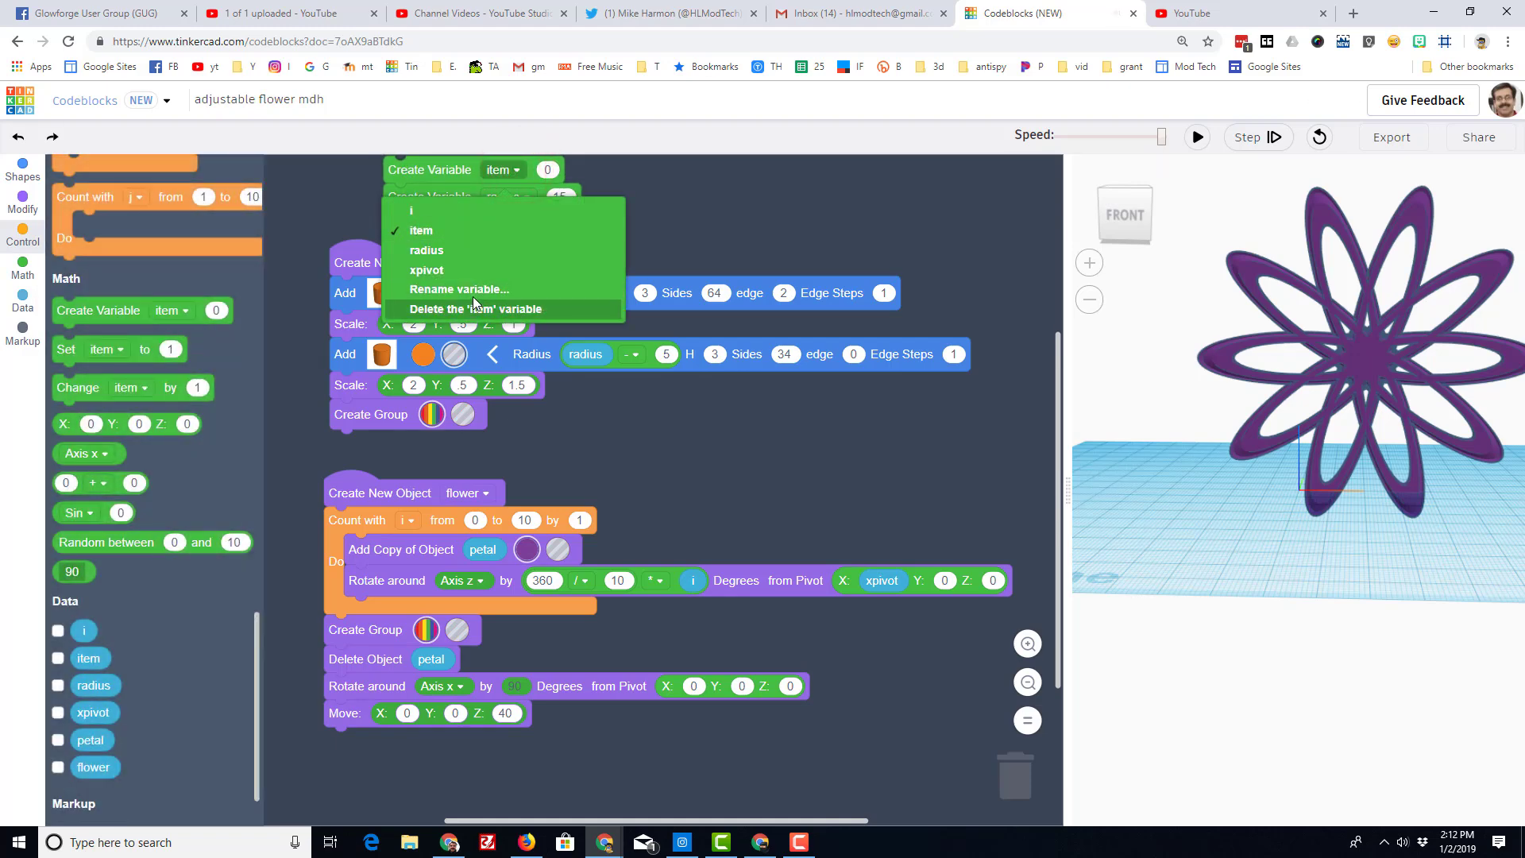
left_click(458, 289)
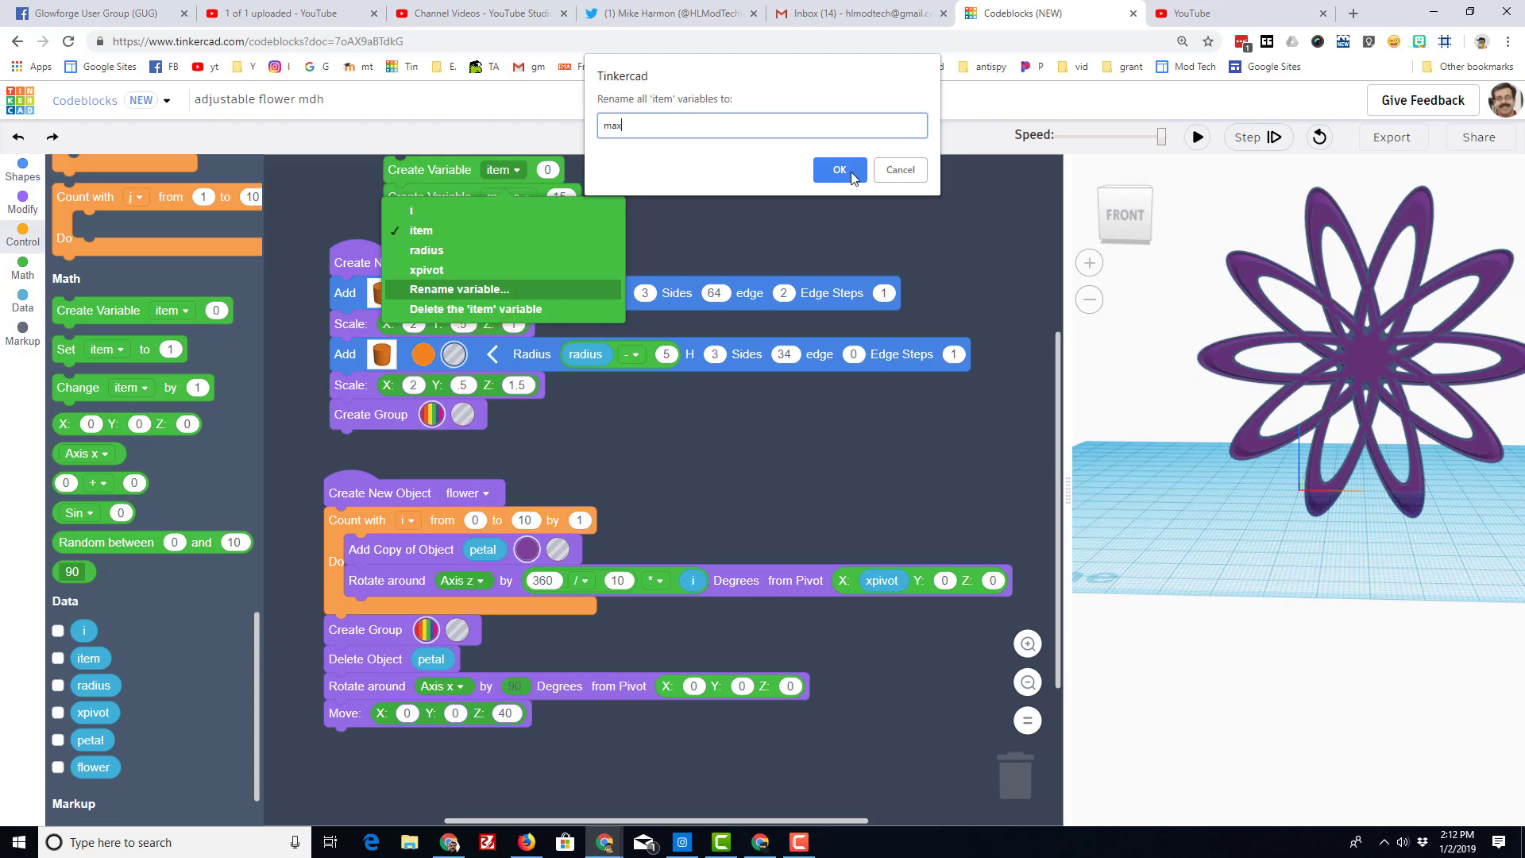
left_click(838, 170)
type("7")
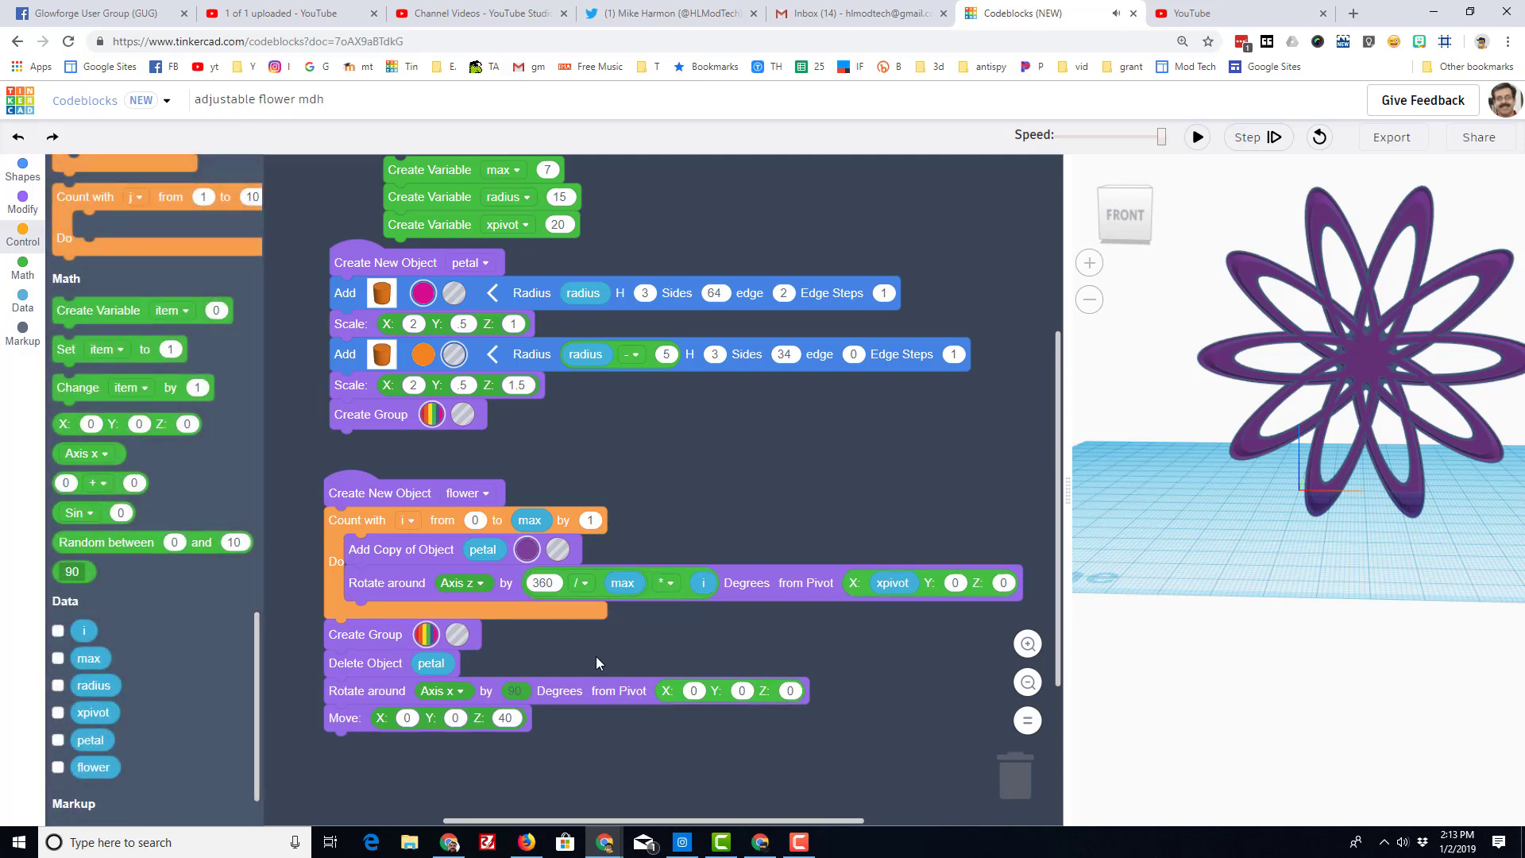
mouse_move(1224, 164)
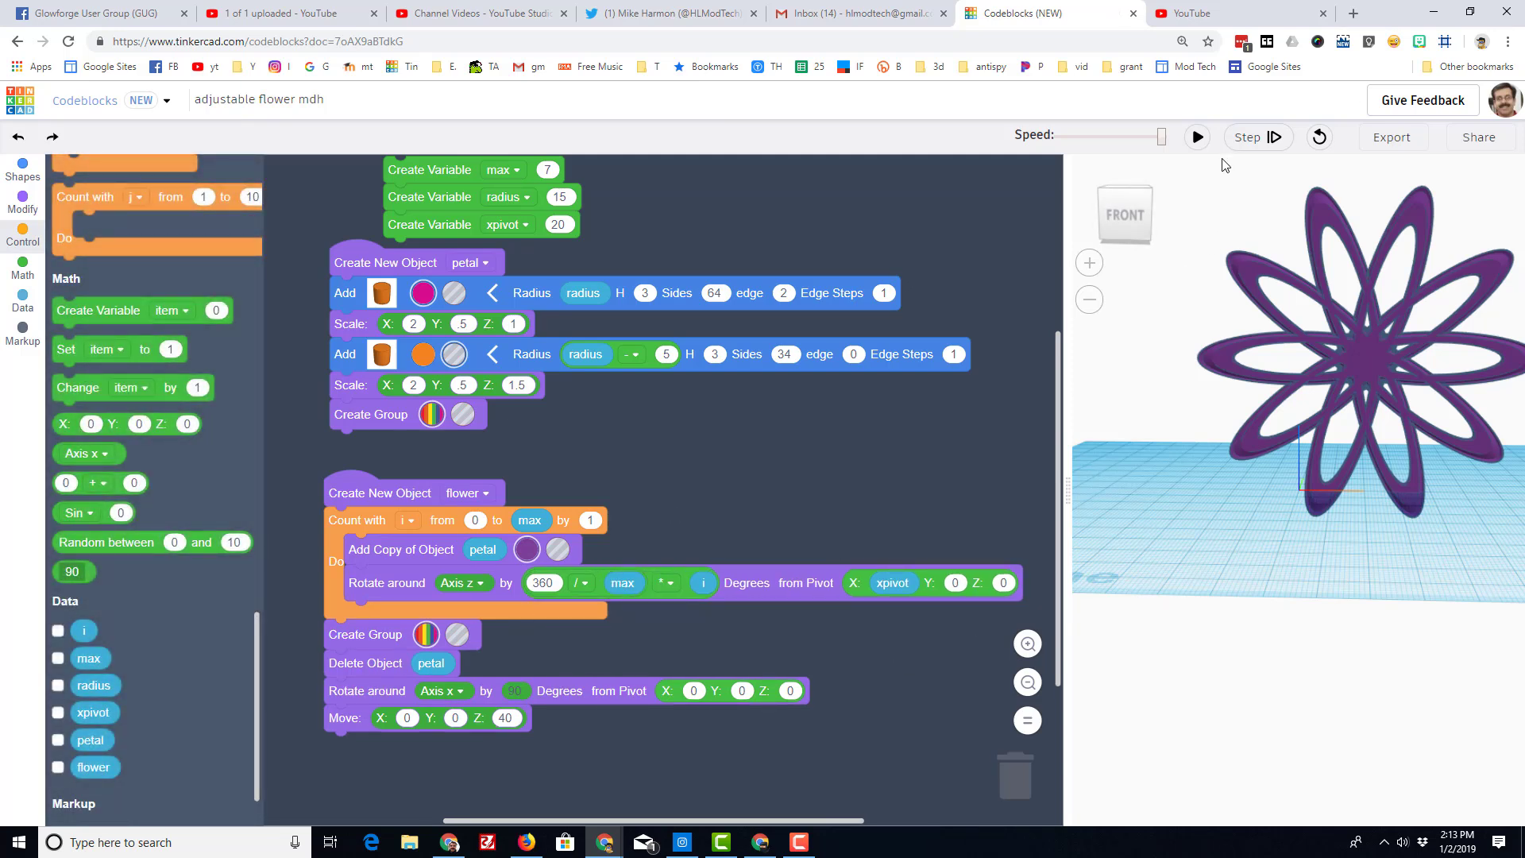
left_click(1194, 137)
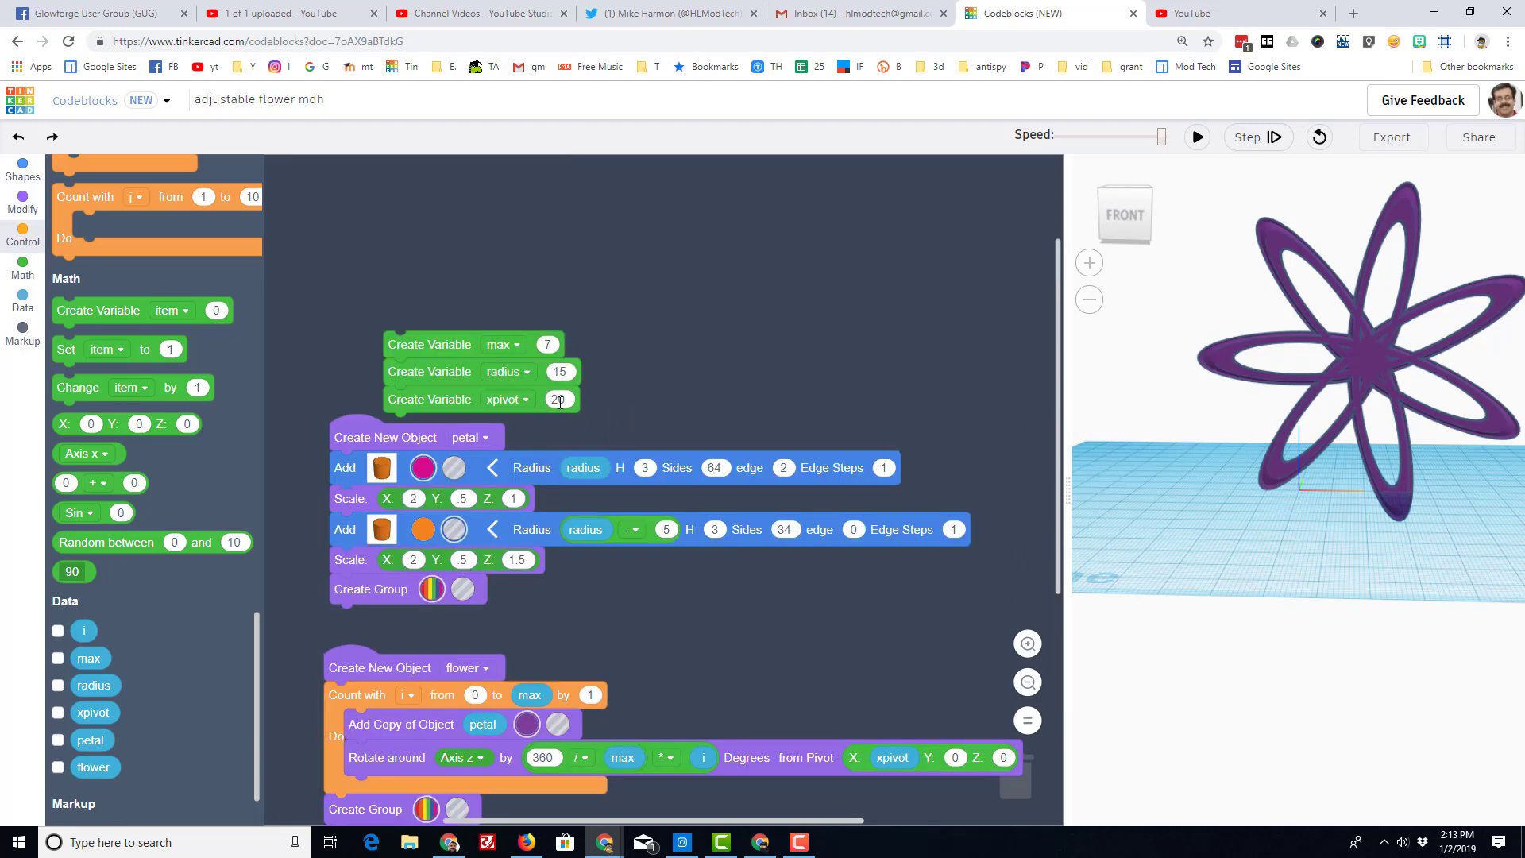
Step: Set xpivot back to 15 and rerun the seven-petal flower
left_click(559, 399)
type("15")
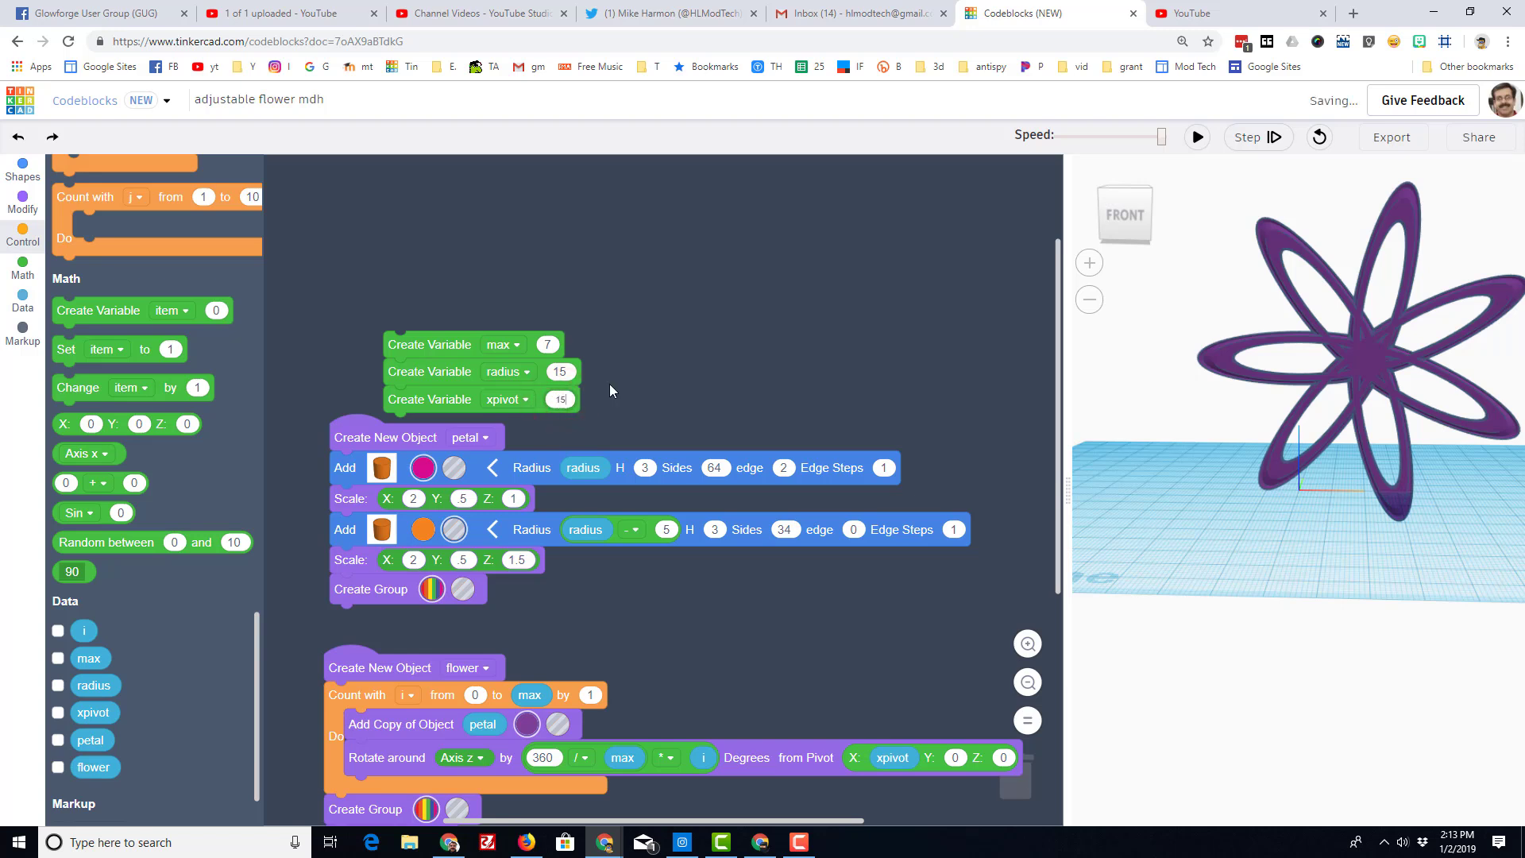
left_click(1196, 136)
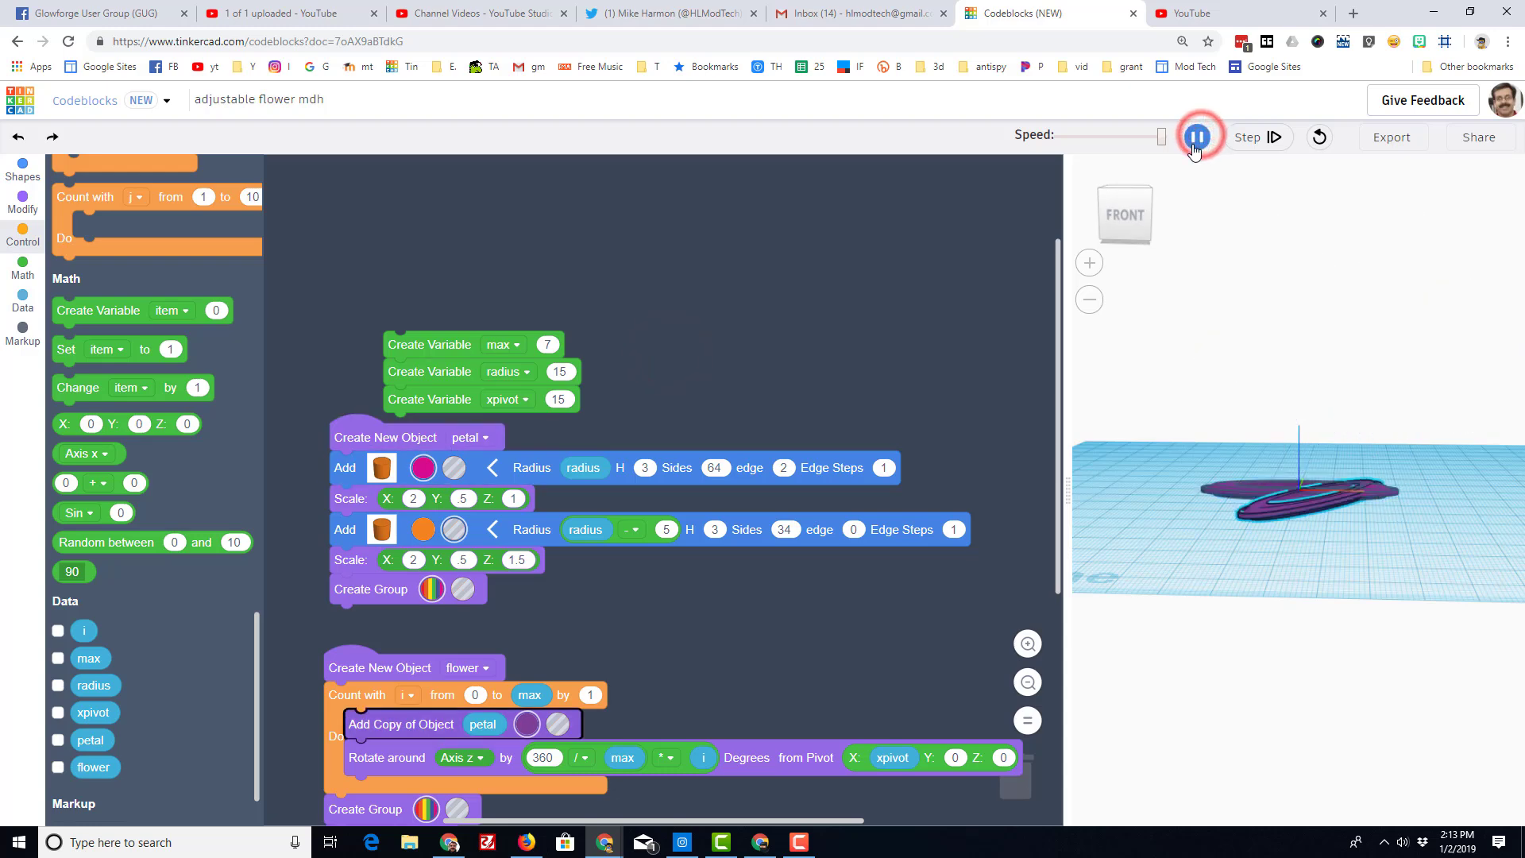
left_click(1194, 135)
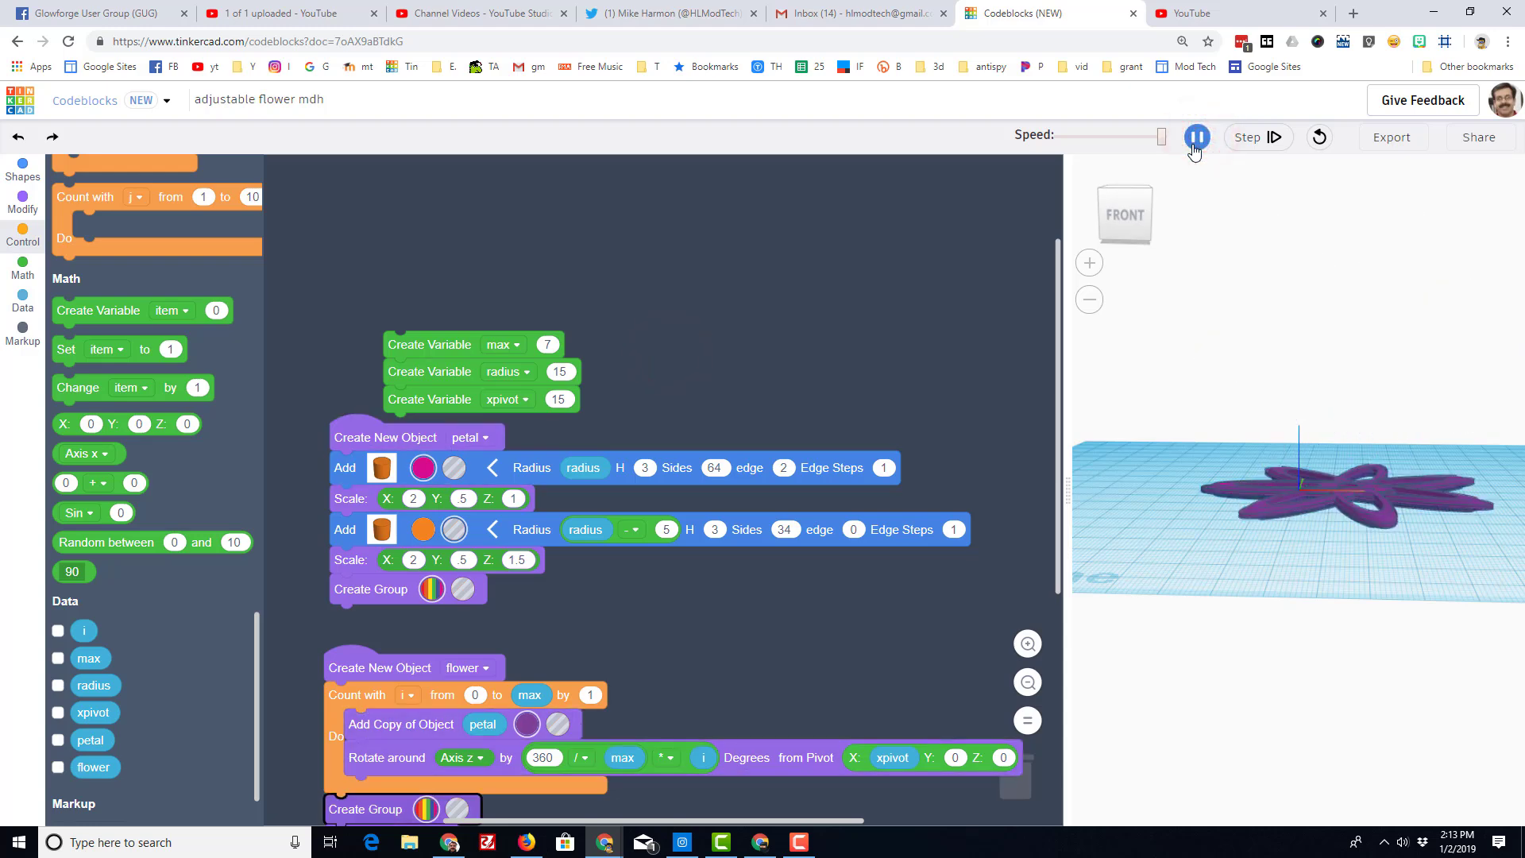
left_click(1194, 137)
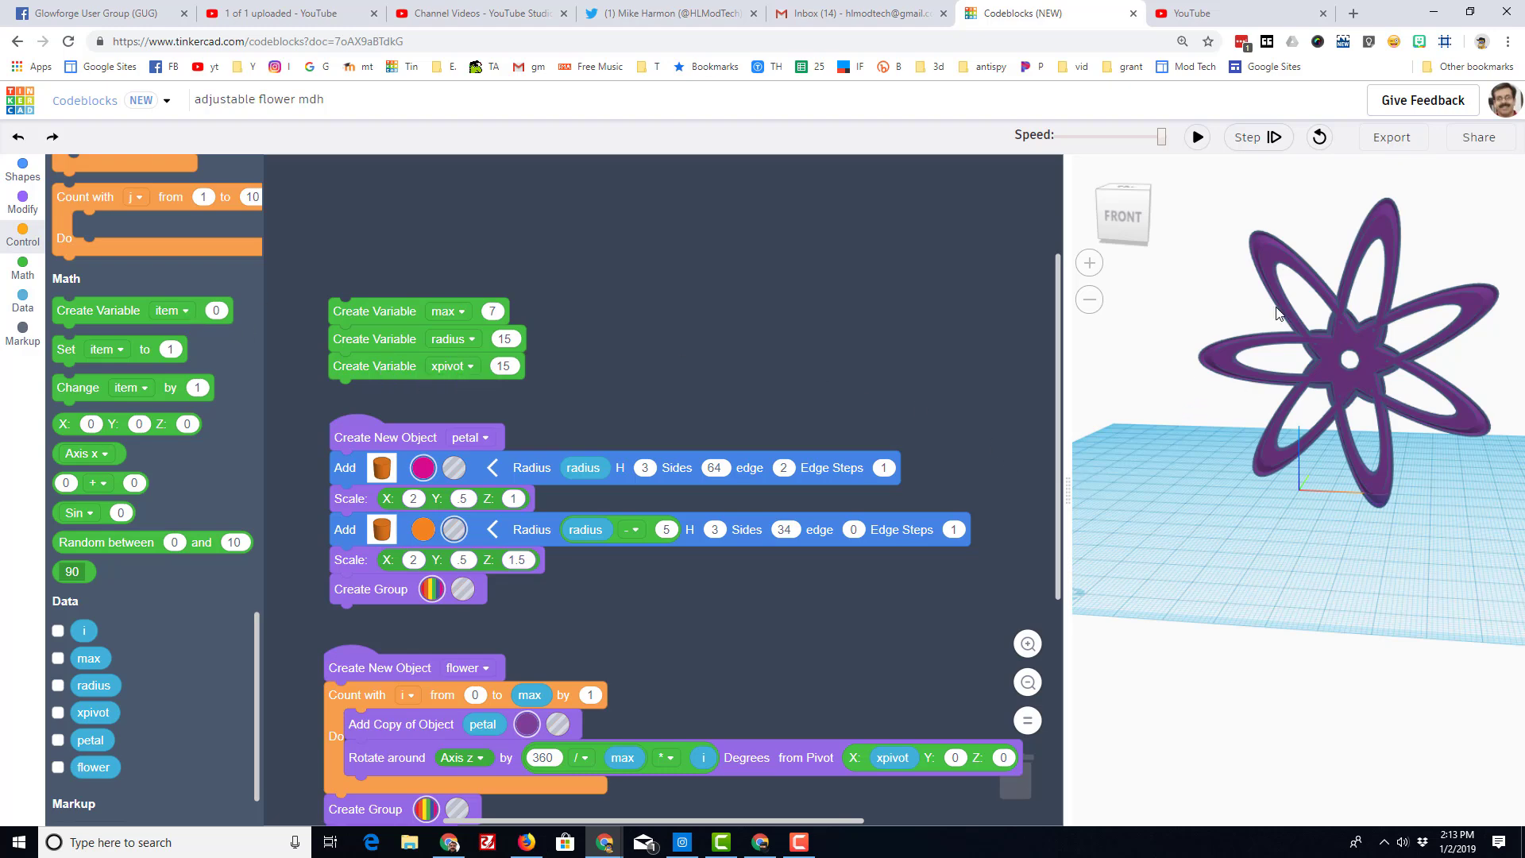
mouse_move(1206, 398)
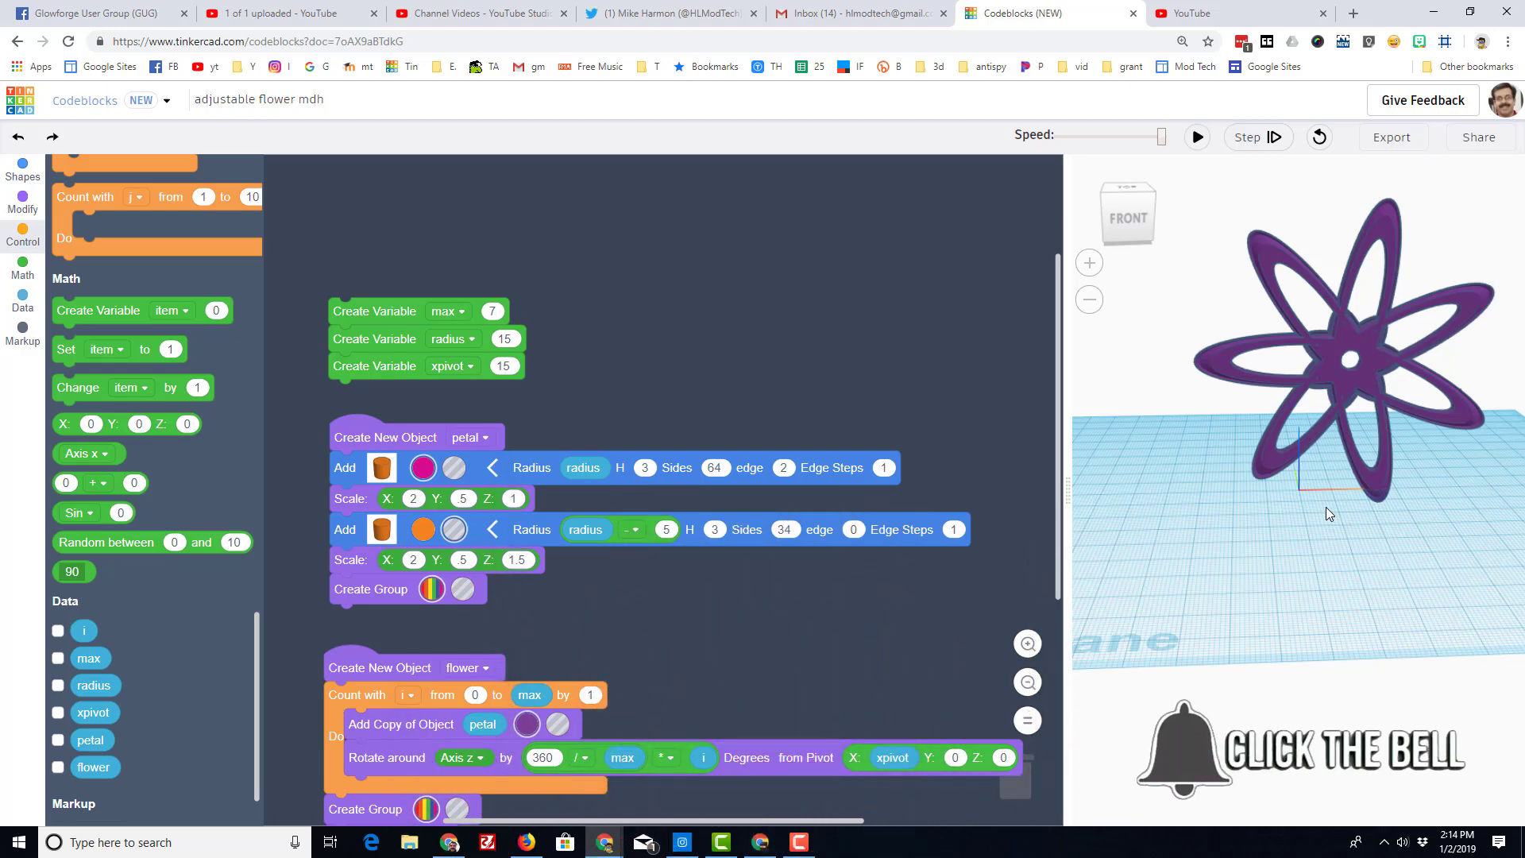
mouse_move(1331, 515)
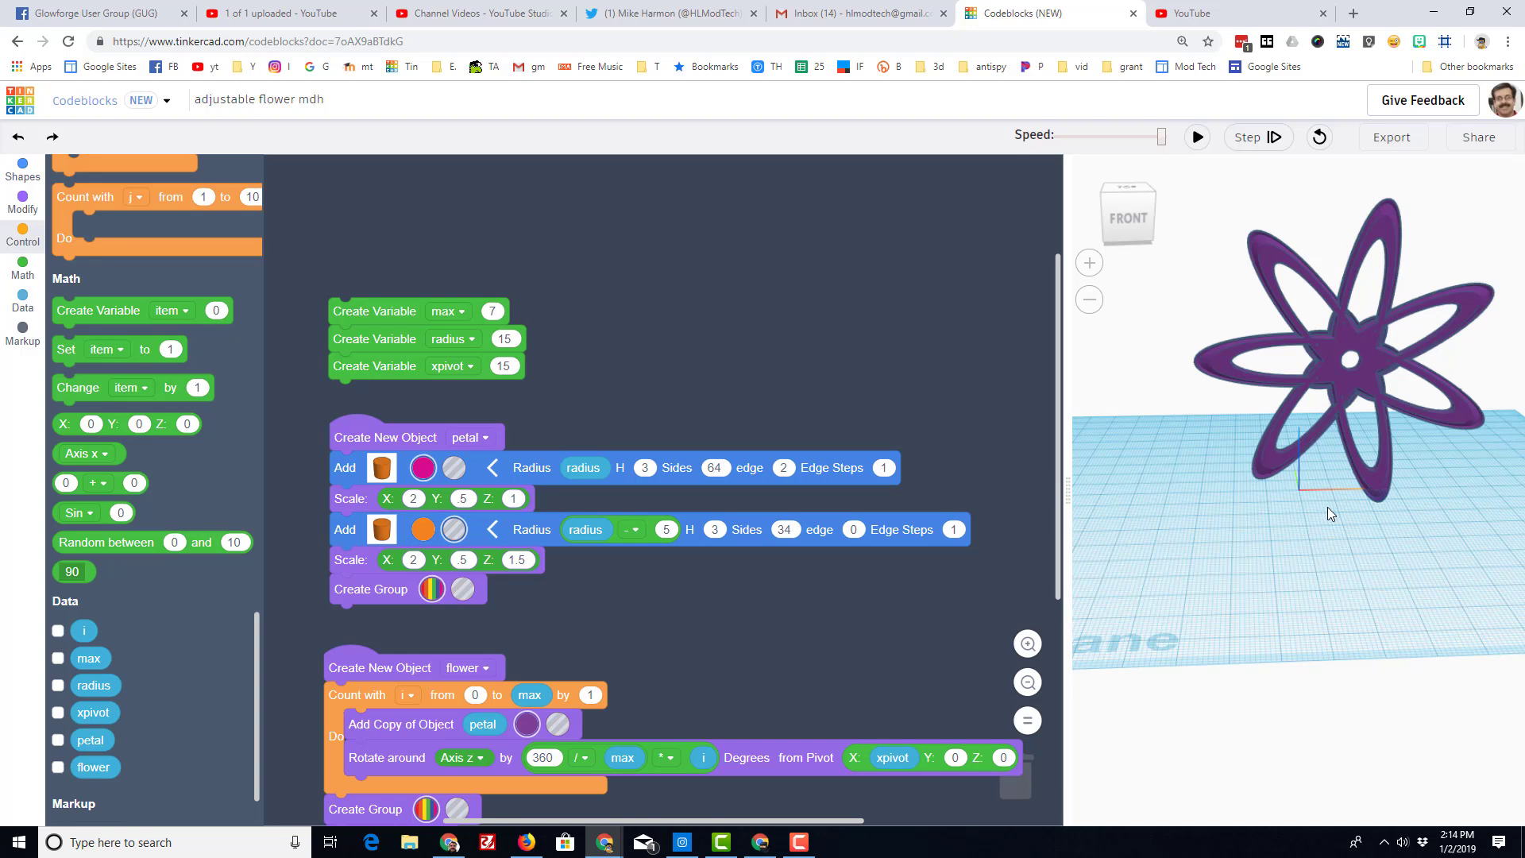
mouse_move(1331, 505)
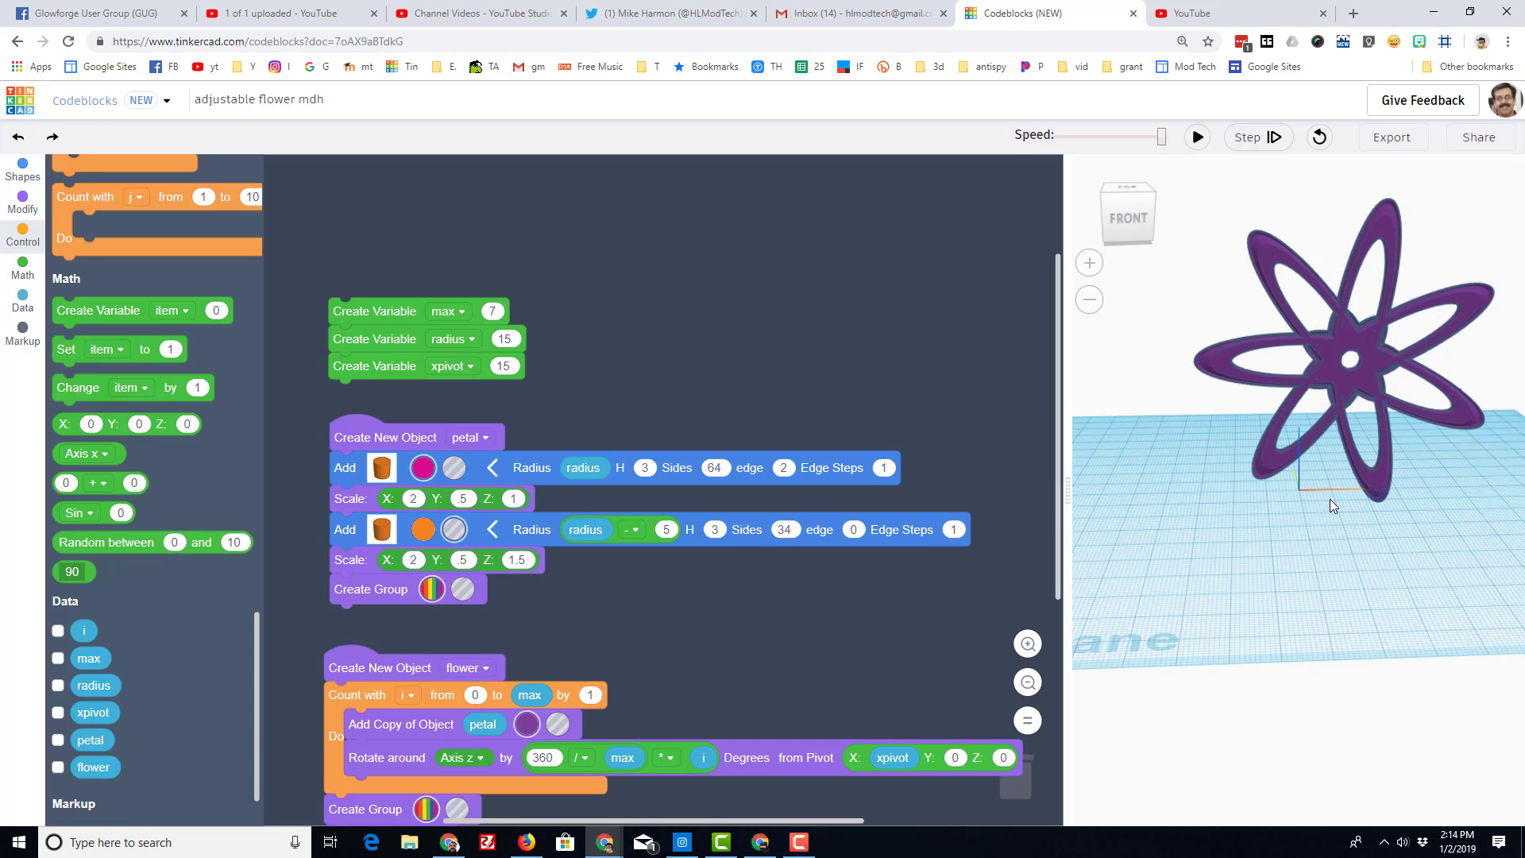